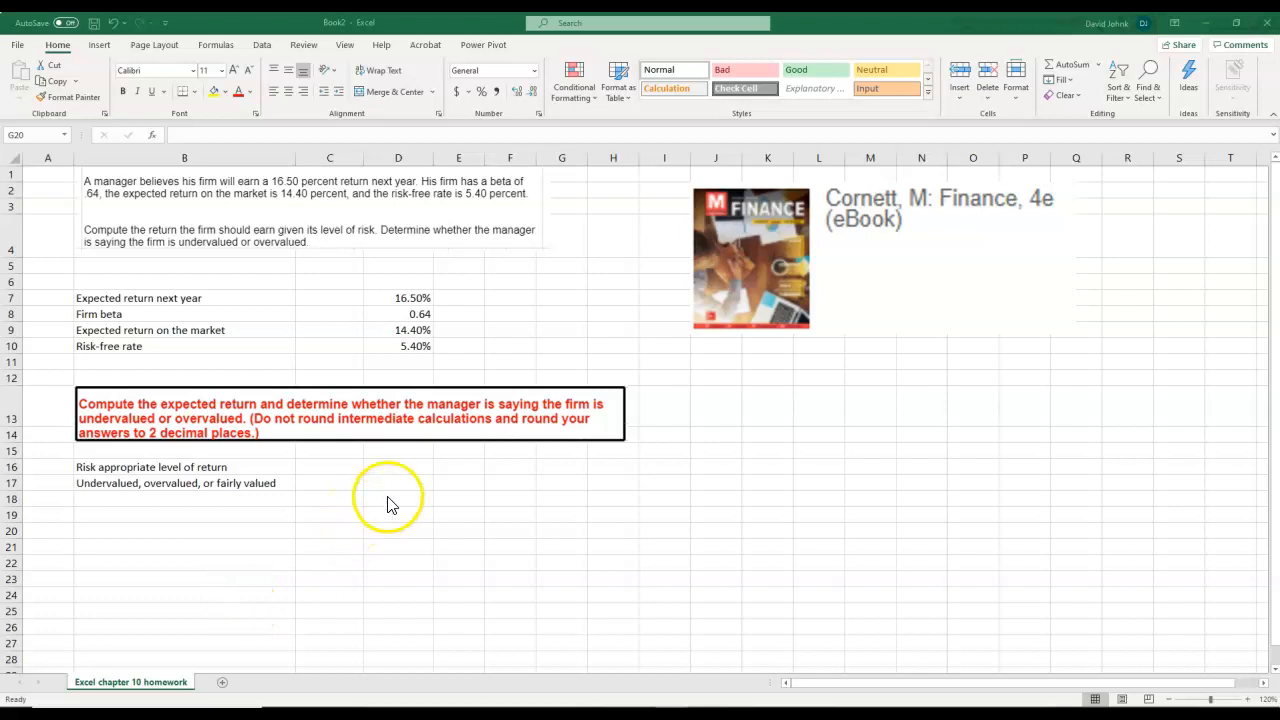
{"action": "mouse_move", "coordinate": [340, 311]}
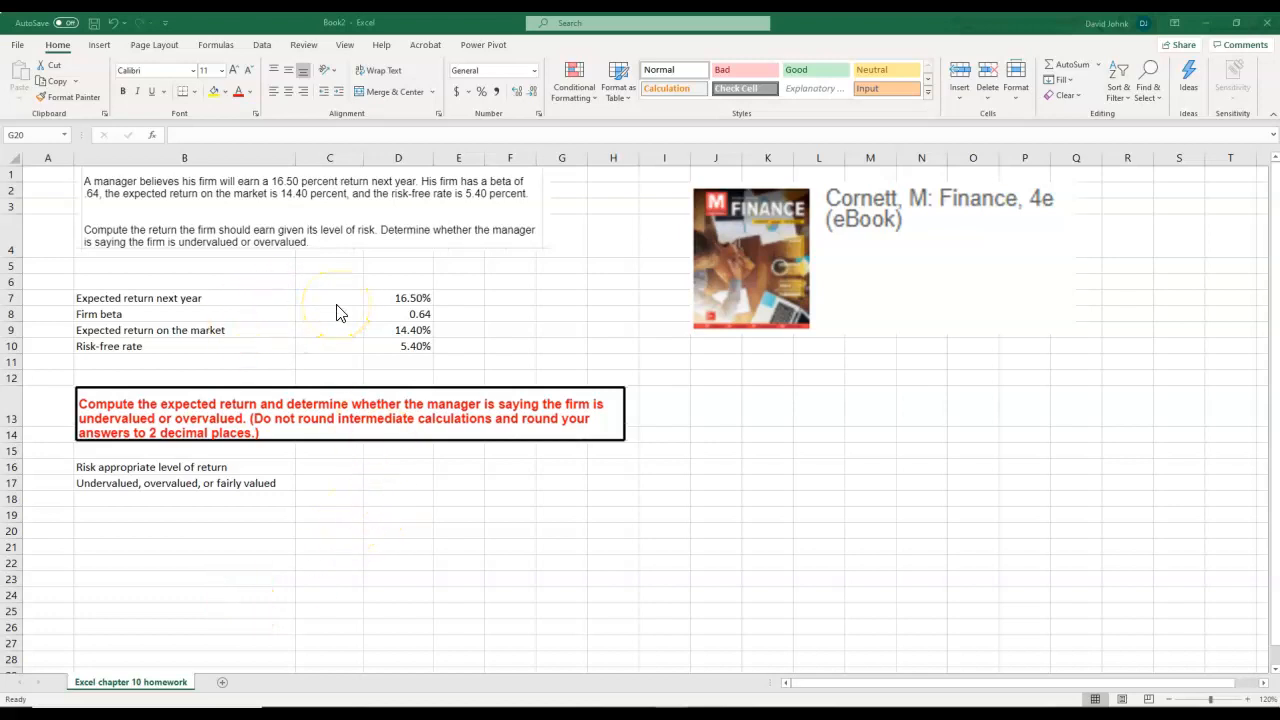
{"action": "mouse_move", "coordinate": [640, 490]}
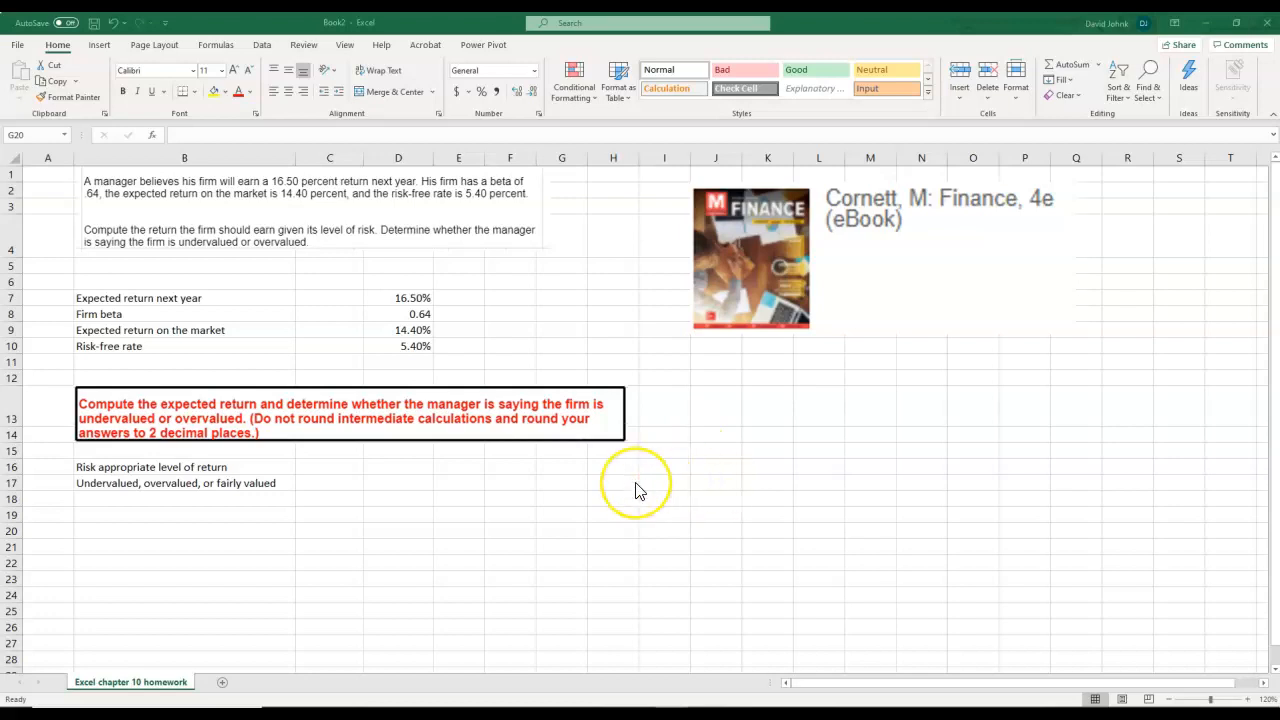
{"action": "mouse_move", "coordinate": [890, 307]}
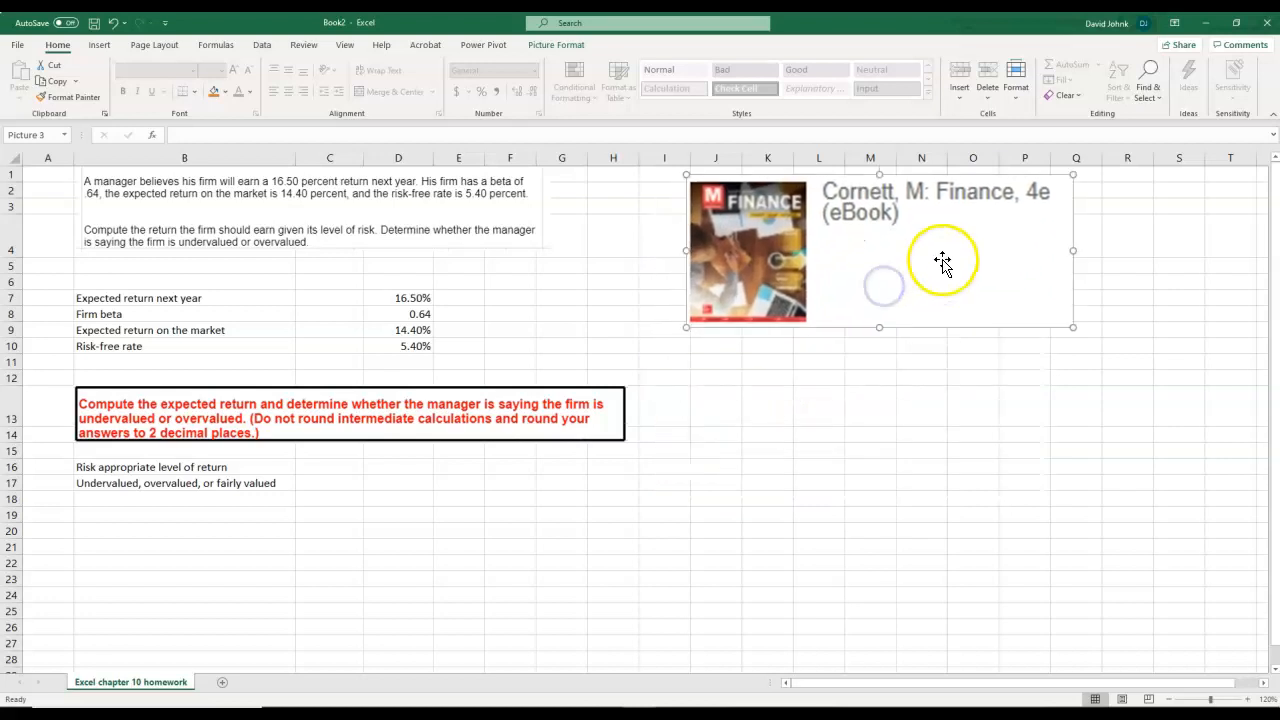
{"action": "mouse_move", "coordinate": [881, 420]}
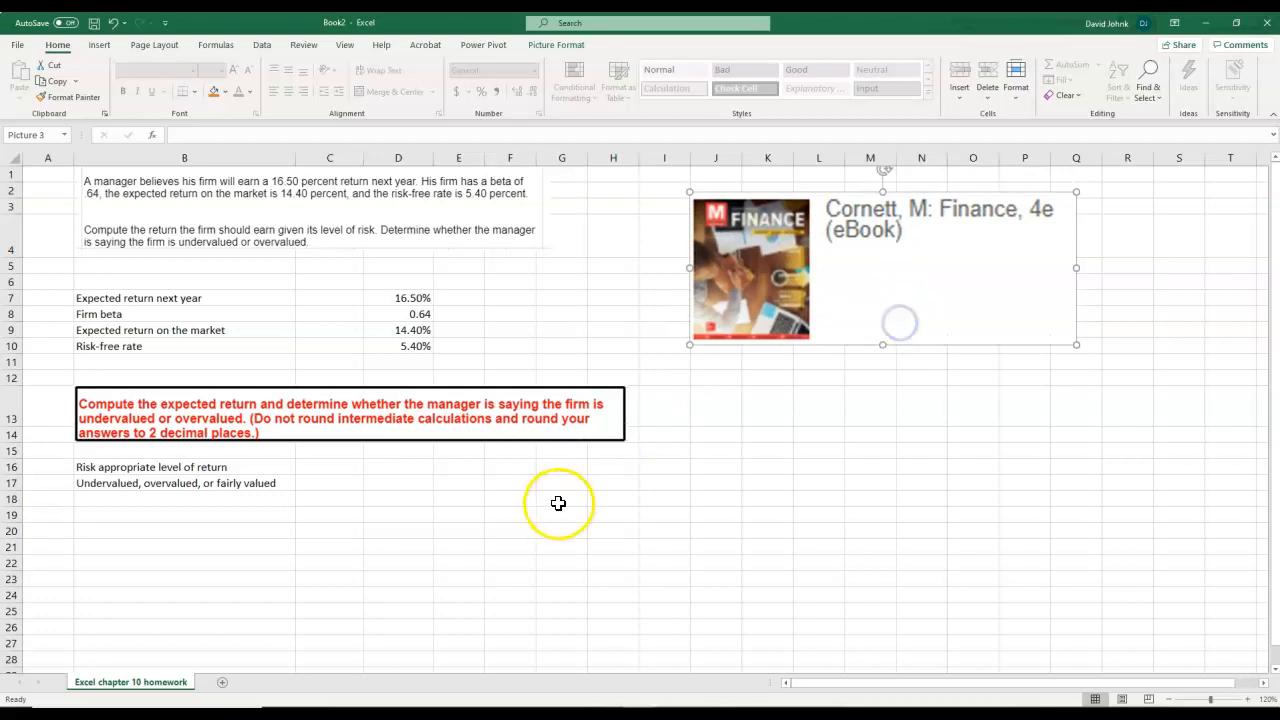
{"action": "mouse_move", "coordinate": [558, 503]}
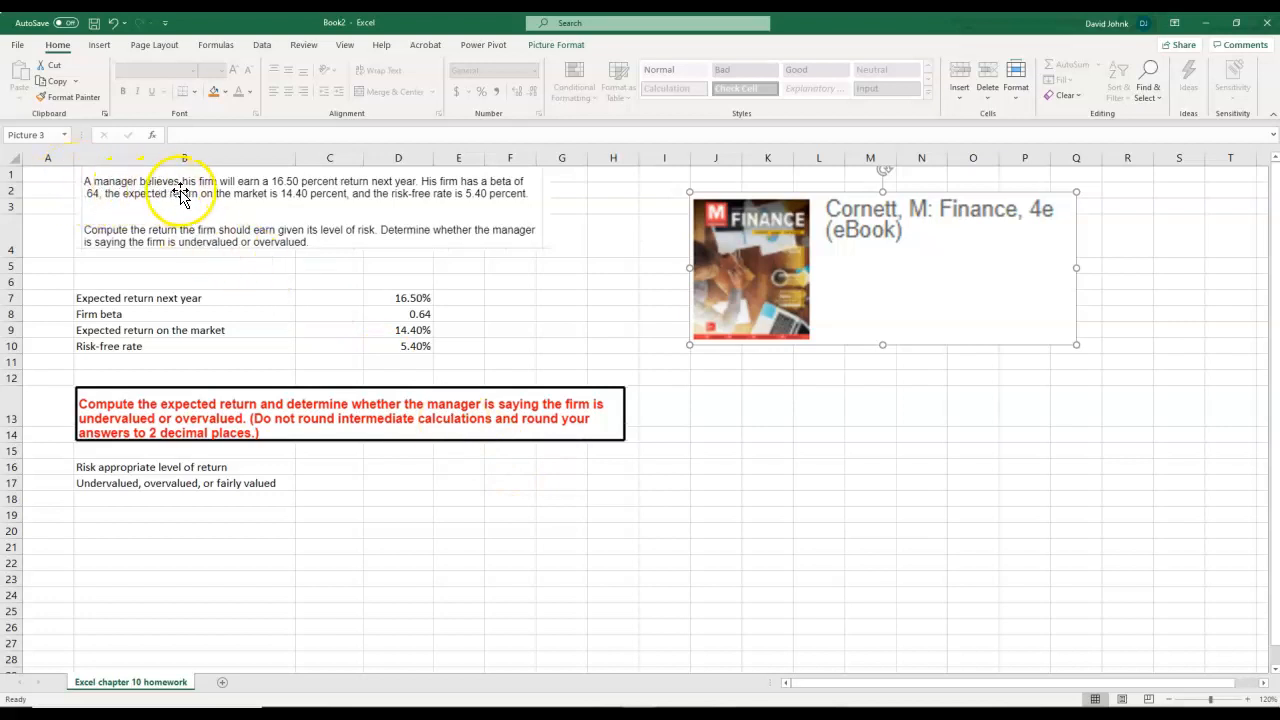
{"action": "mouse_move", "coordinate": [415, 303]}
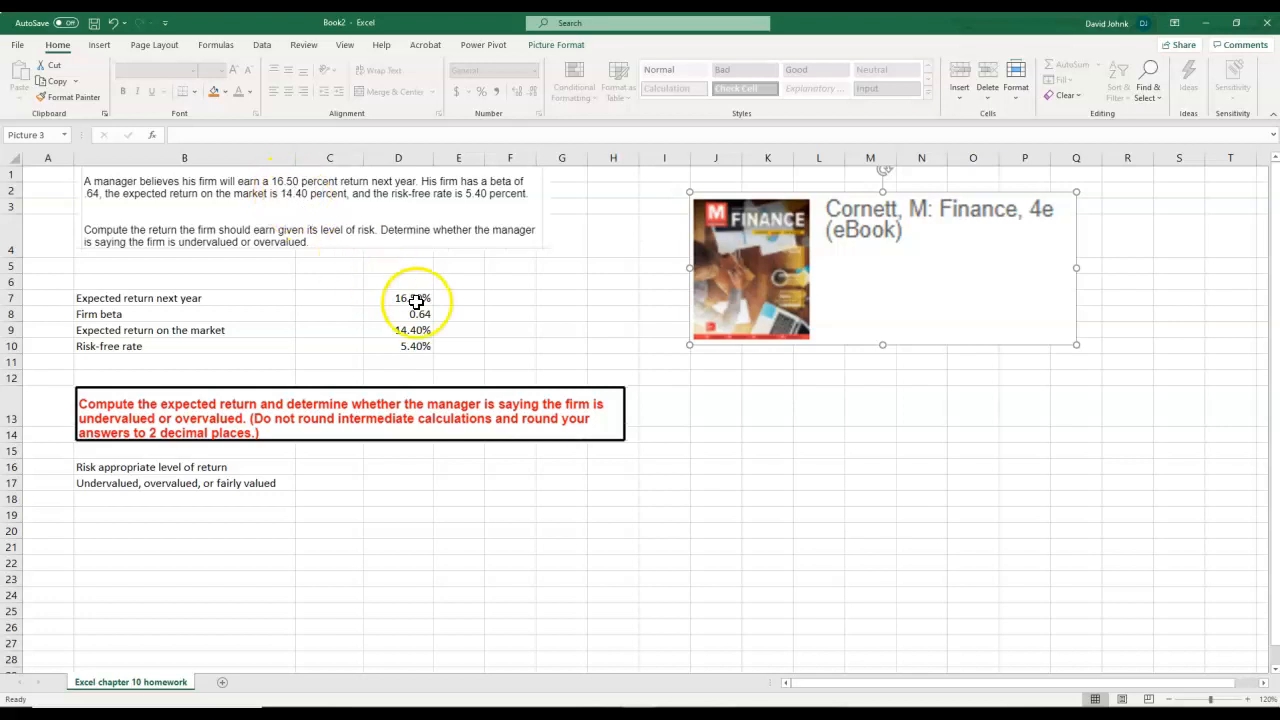
- Review the input values in D7:D10, then copy the beta, market return and risk-free rows
{"action": "left_click", "coordinate": [398, 298]}
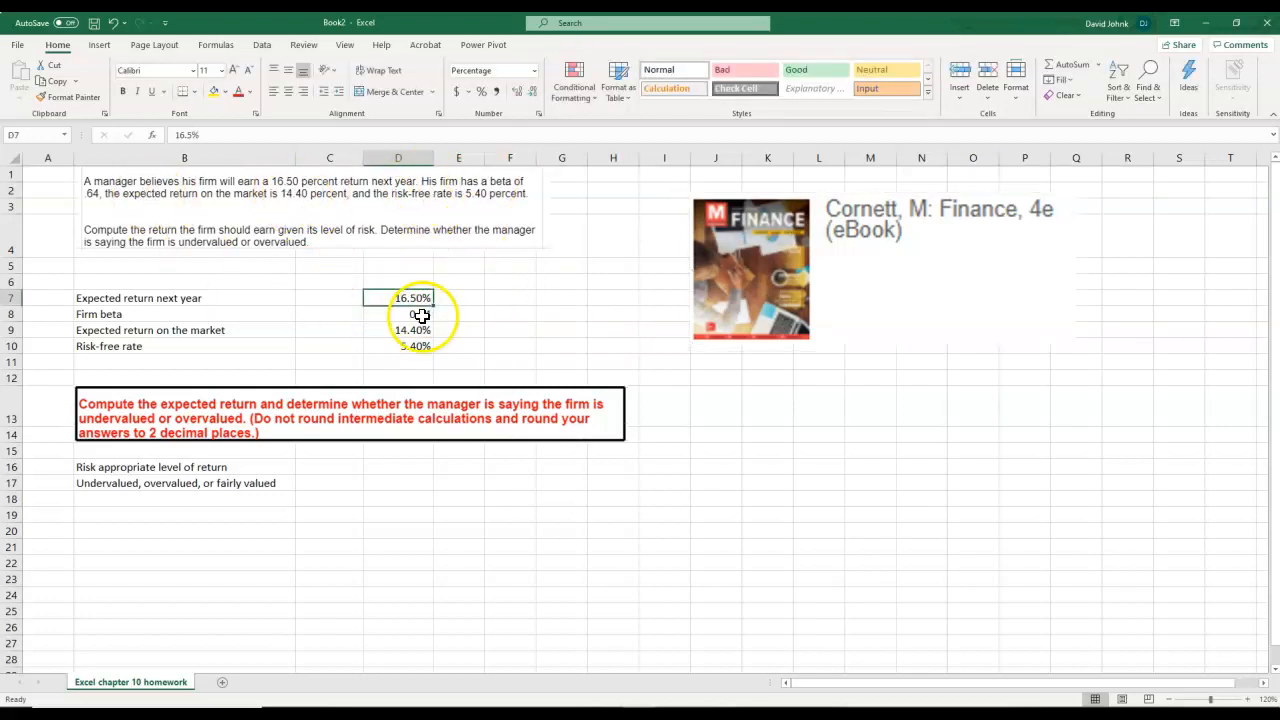
{"action": "left_click", "coordinate": [398, 313]}
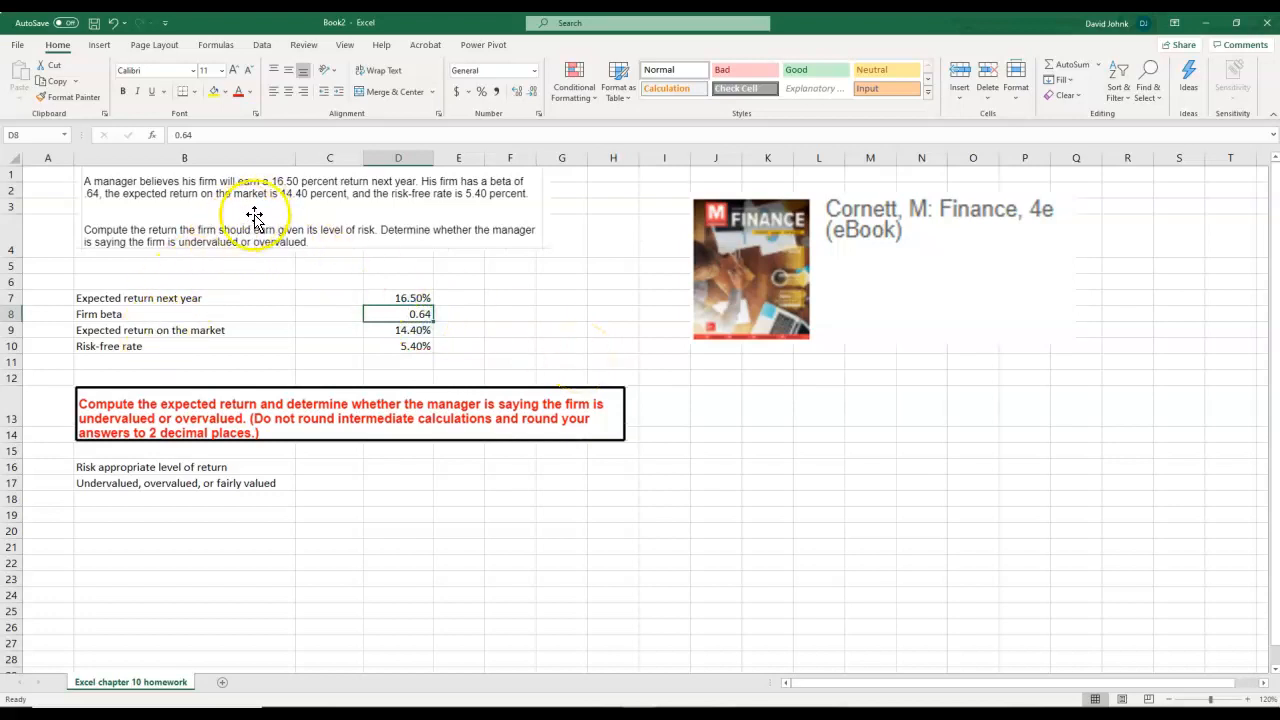
{"action": "left_click", "coordinate": [398, 330]}
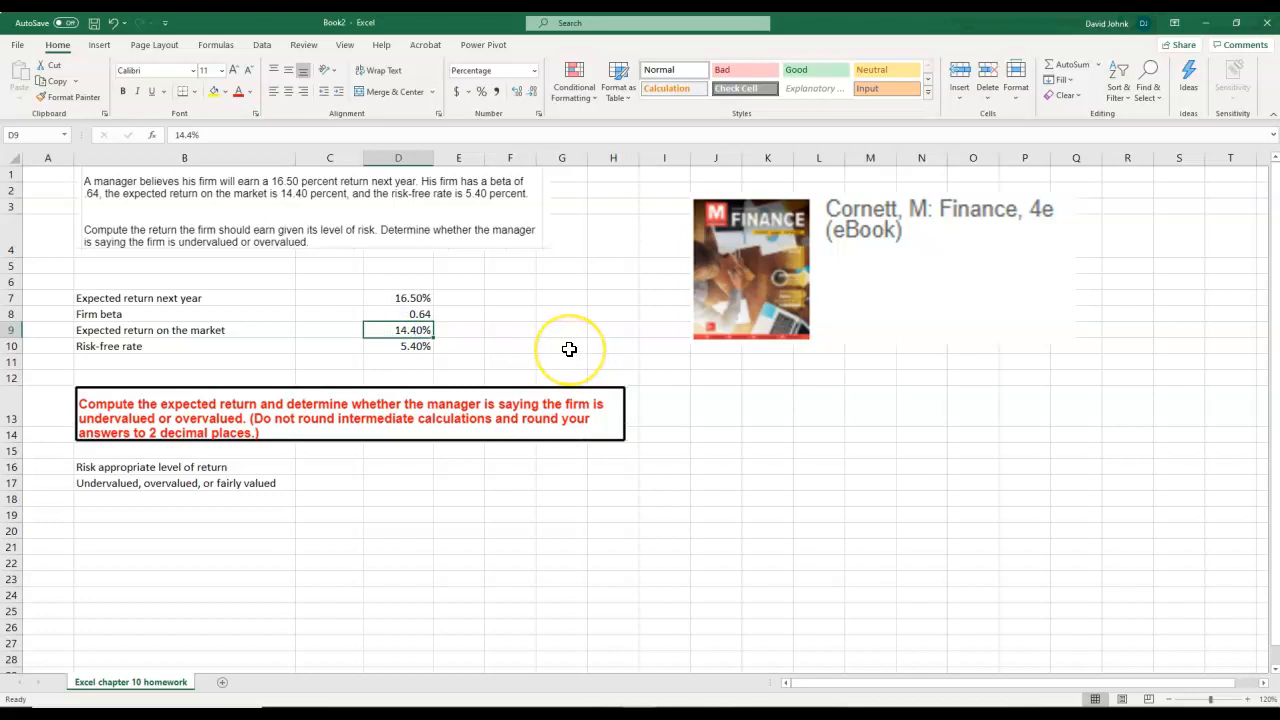
{"action": "mouse_move", "coordinate": [152, 328]}
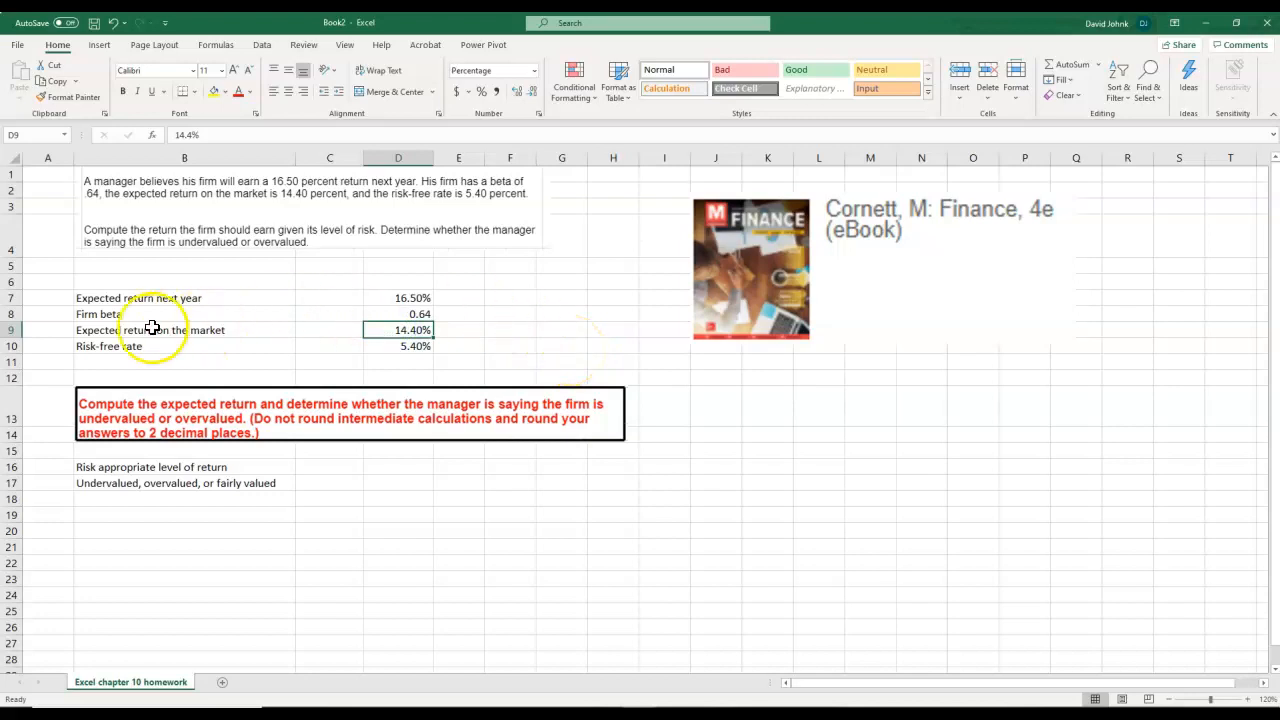
{"action": "left_click", "coordinate": [398, 346]}
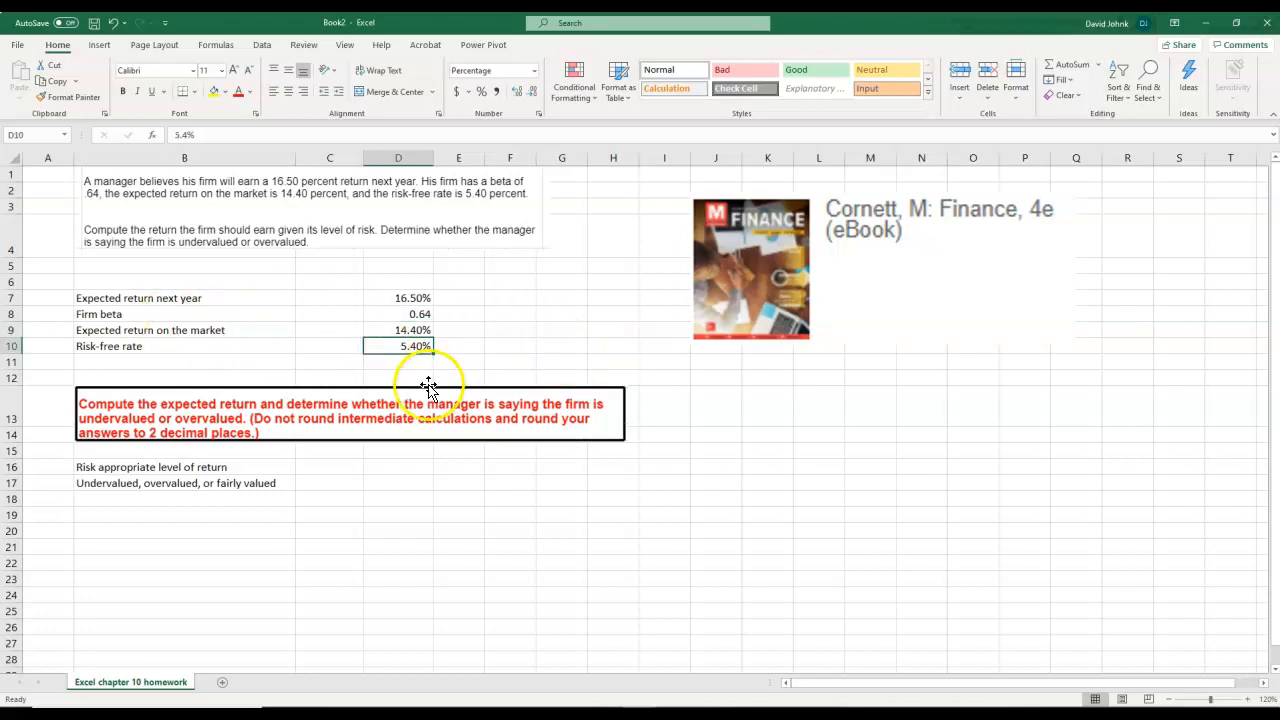
{"action": "left_click", "coordinate": [184, 467]}
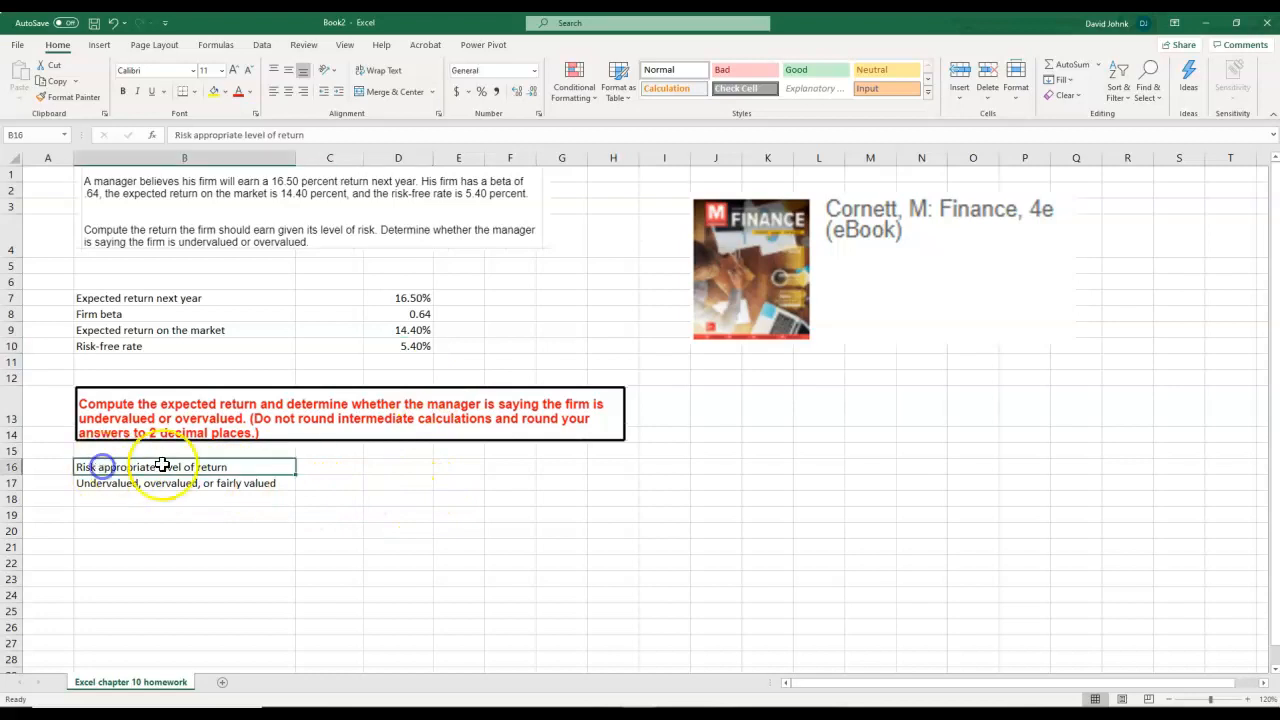
{"action": "left_click", "coordinate": [184, 450]}
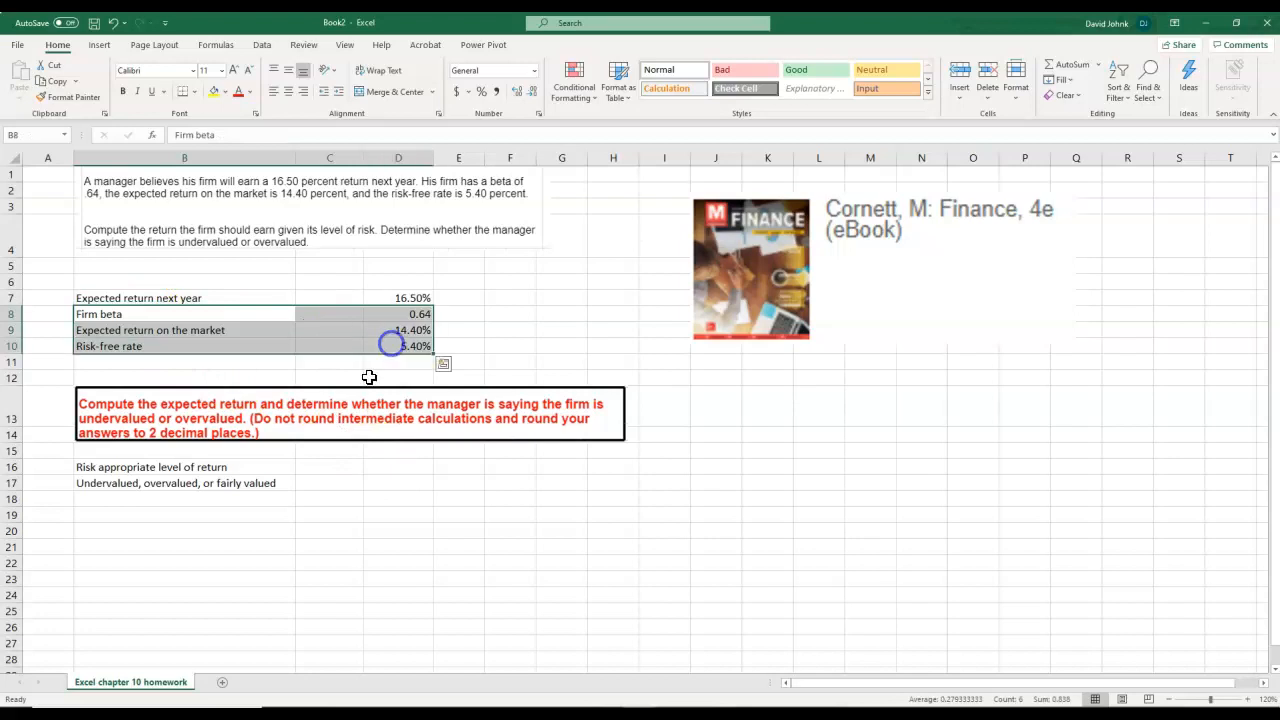
{"action": "mouse_move", "coordinate": [416, 530]}
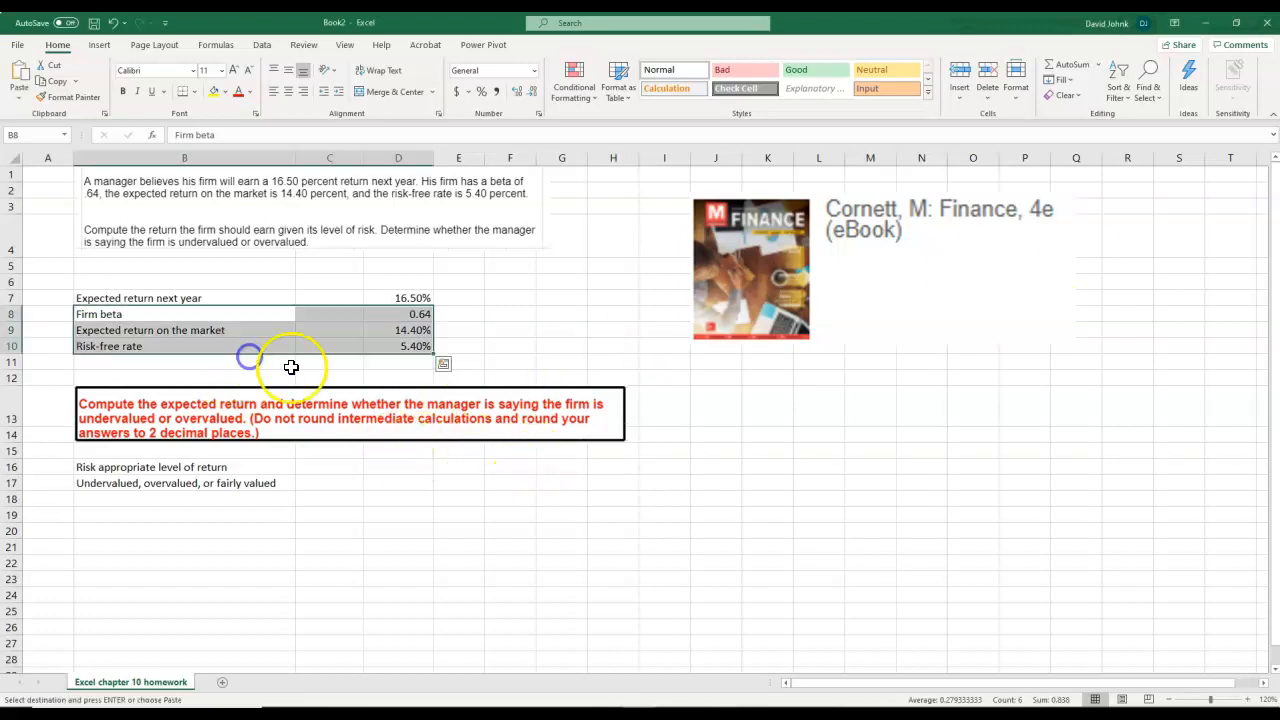
- Paste the CAPM label rs = rf + βs*(rm − rf) into row 15 and select D16
{"action": "left_click", "coordinate": [329, 450]}
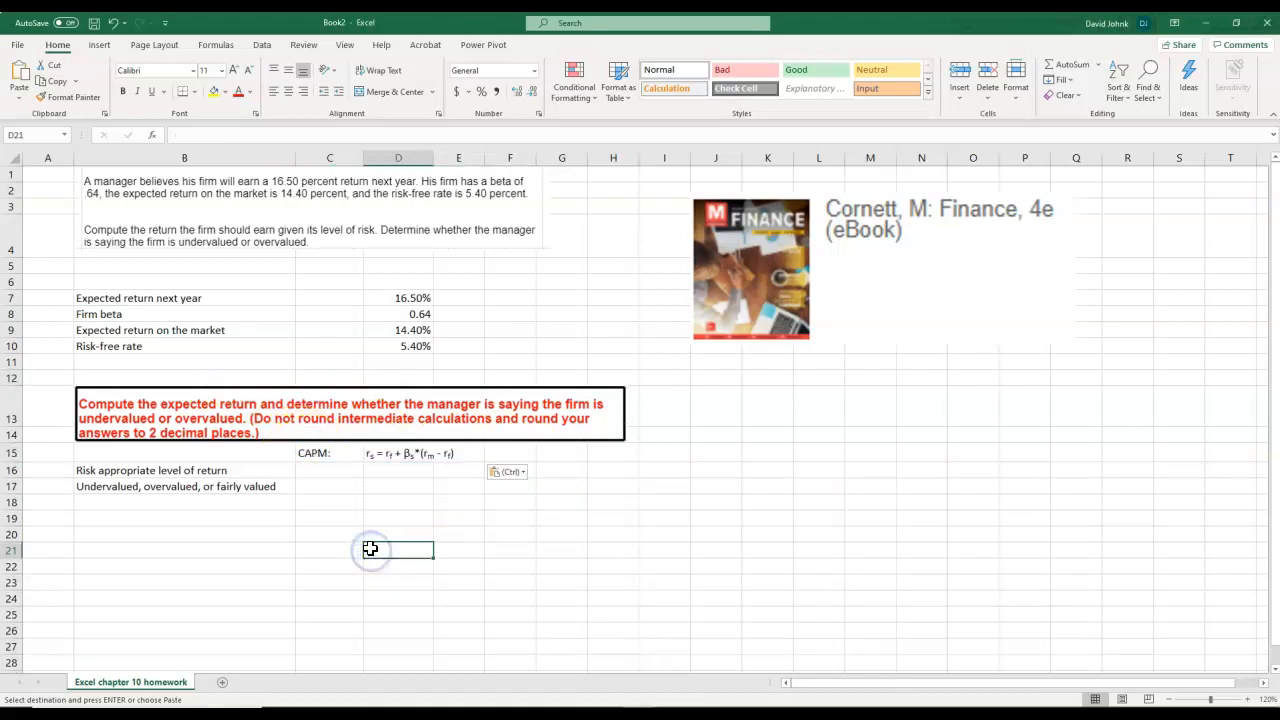
{"action": "left_click", "coordinate": [398, 470]}
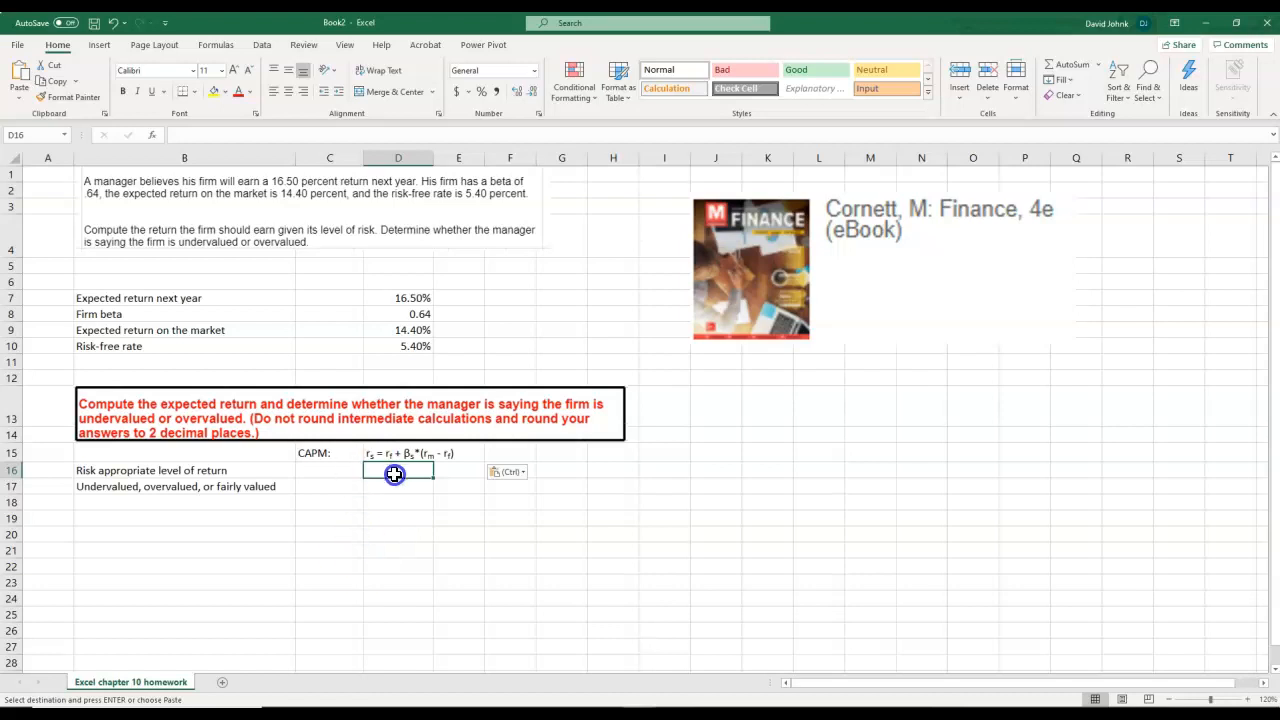
- Enter =D10+D8*(D9-D10) in D16 and show the 11.16% result with two decimals
{"action": "type", "text": "="}
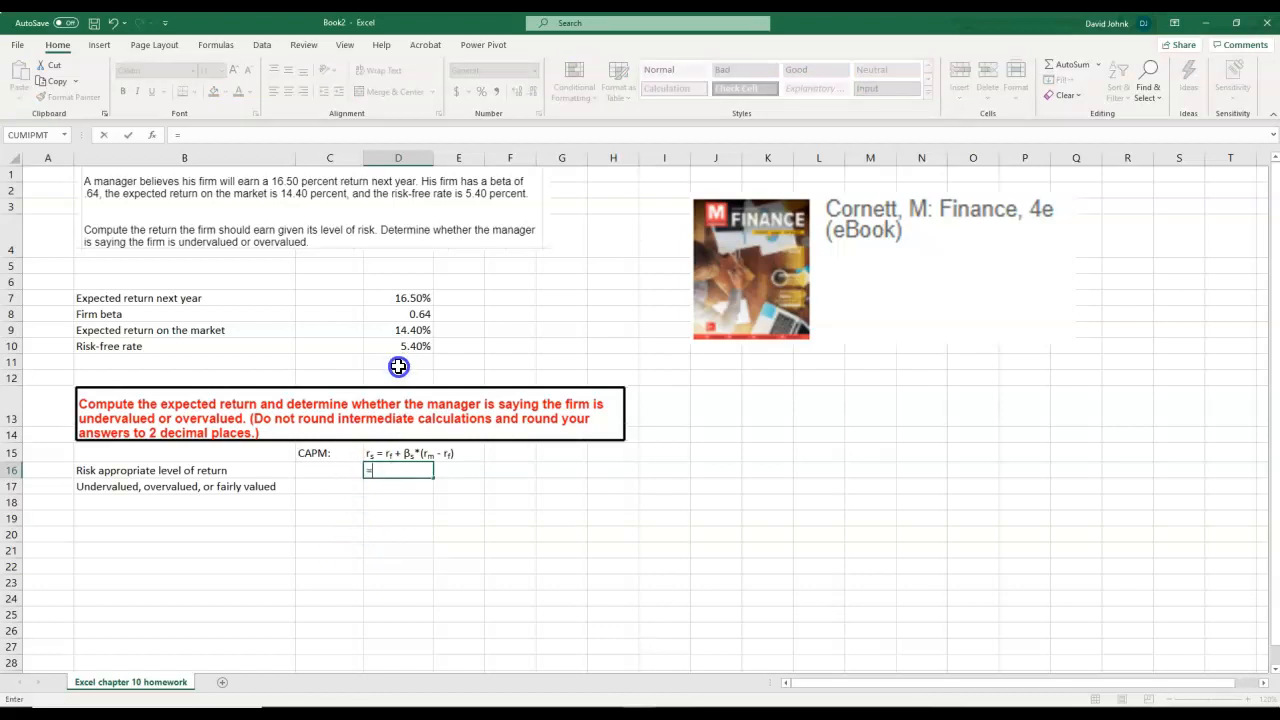
{"action": "left_click", "coordinate": [398, 346]}
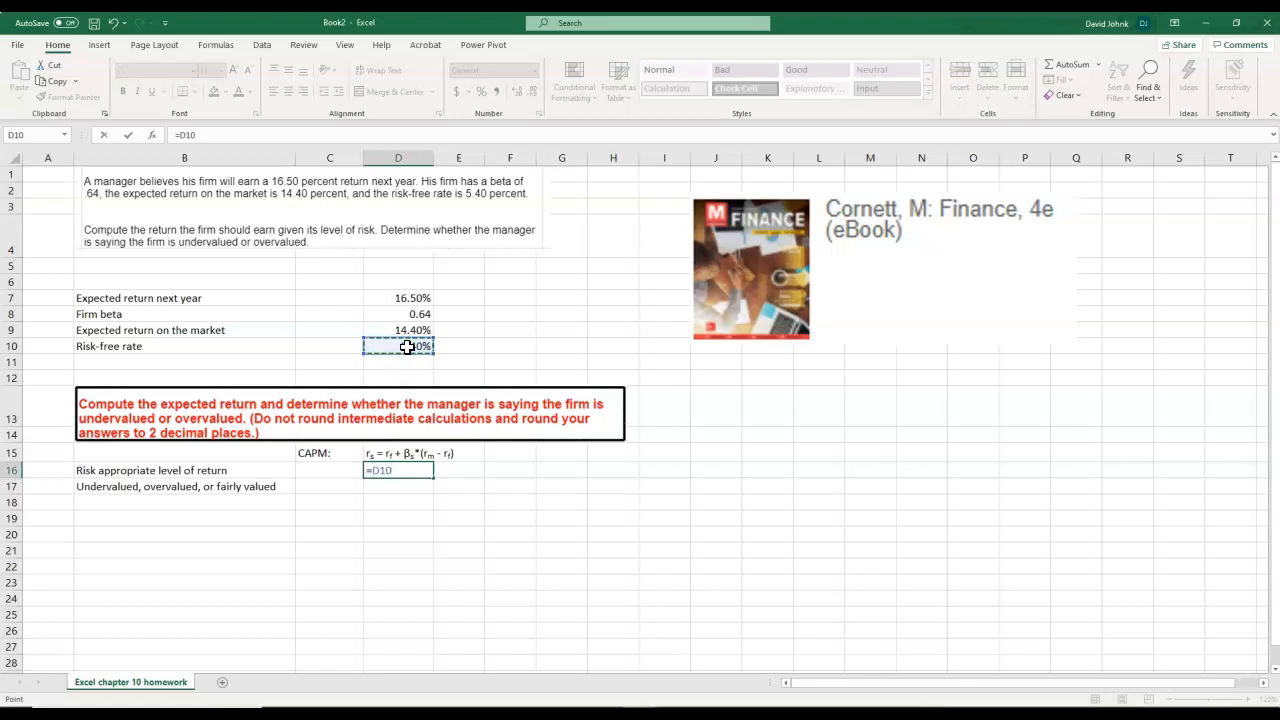
{"action": "type", "text": "+"}
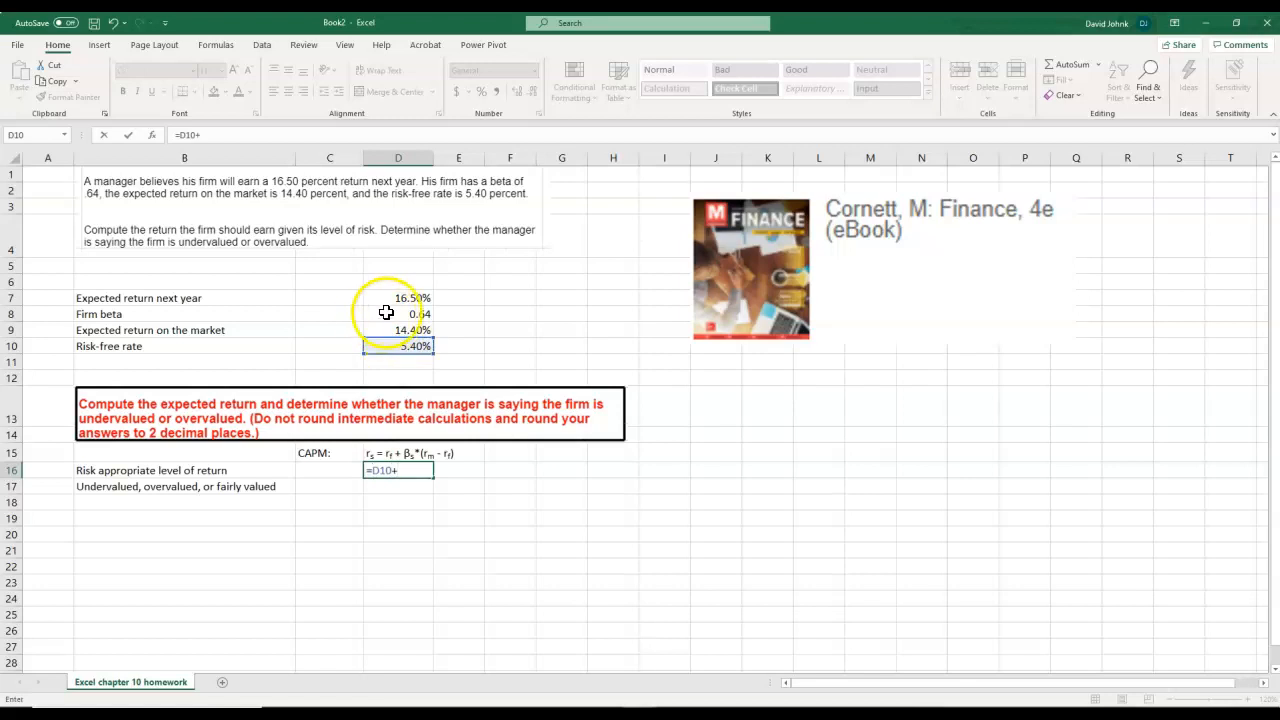
{"action": "left_click", "coordinate": [398, 313]}
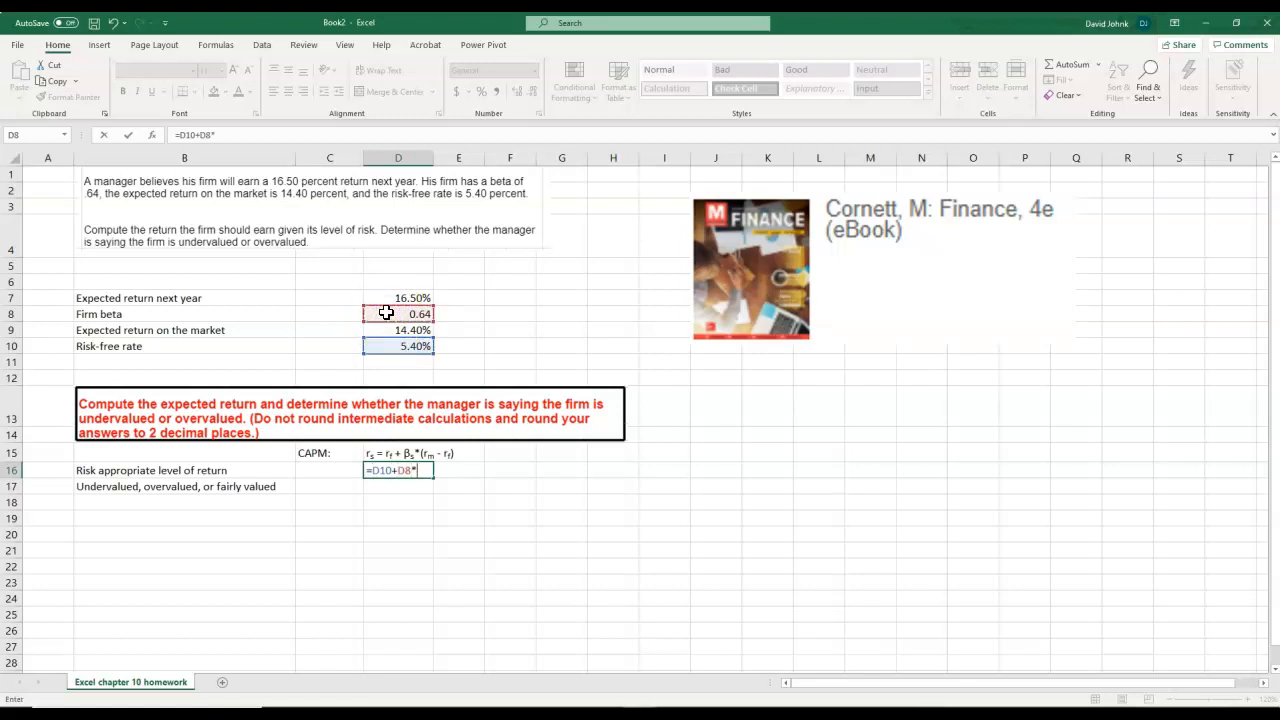
{"action": "type", "text": "("}
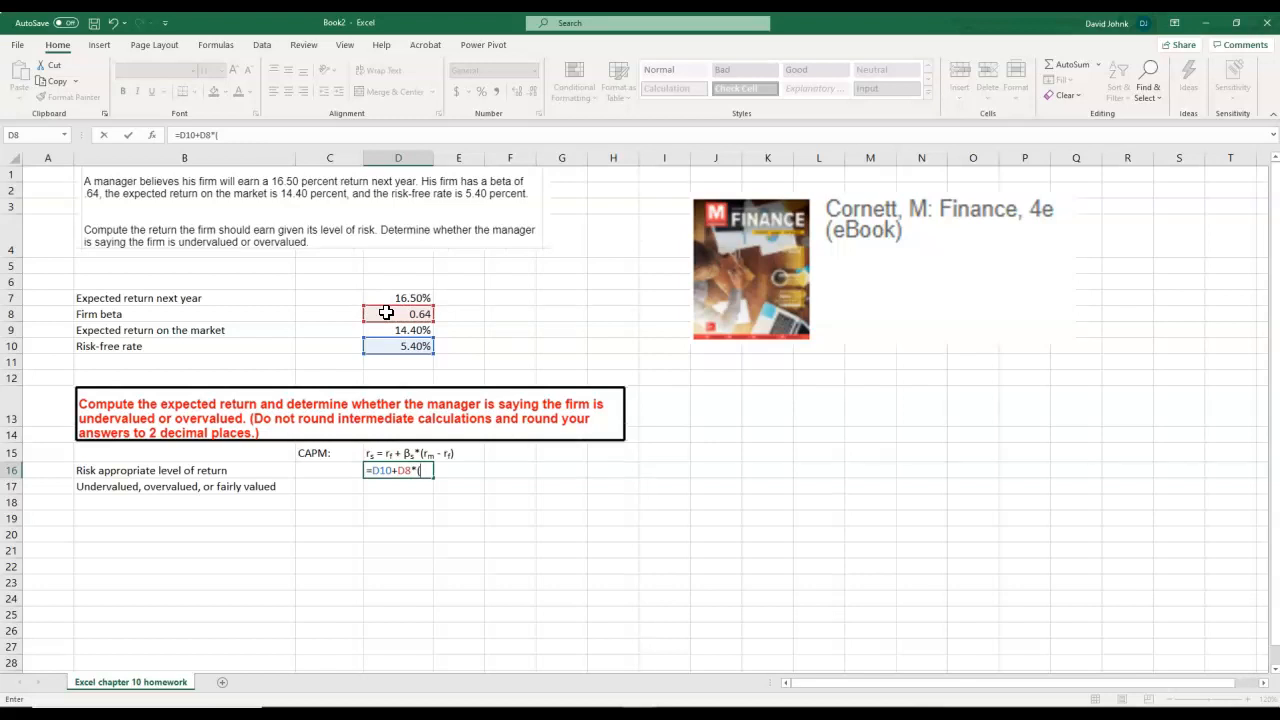
{"action": "mouse_move", "coordinate": [354, 372]}
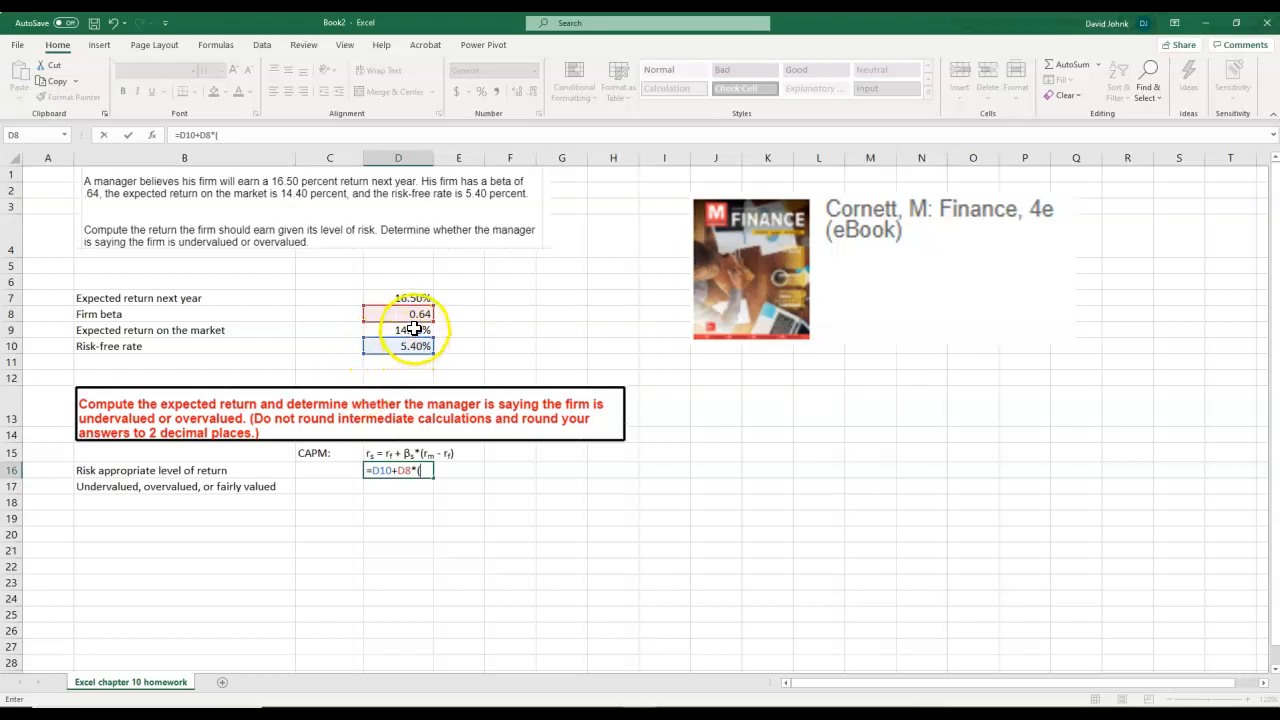
{"action": "left_click", "coordinate": [398, 330]}
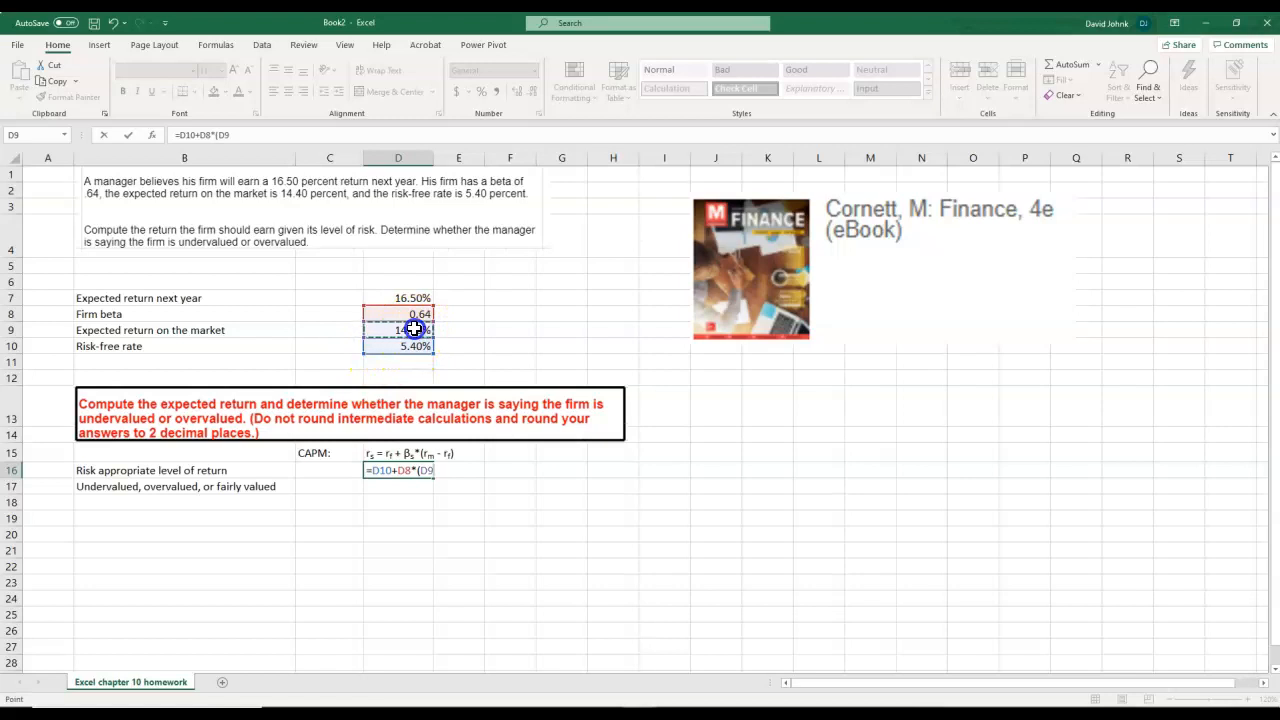
{"action": "left_click", "coordinate": [398, 346]}
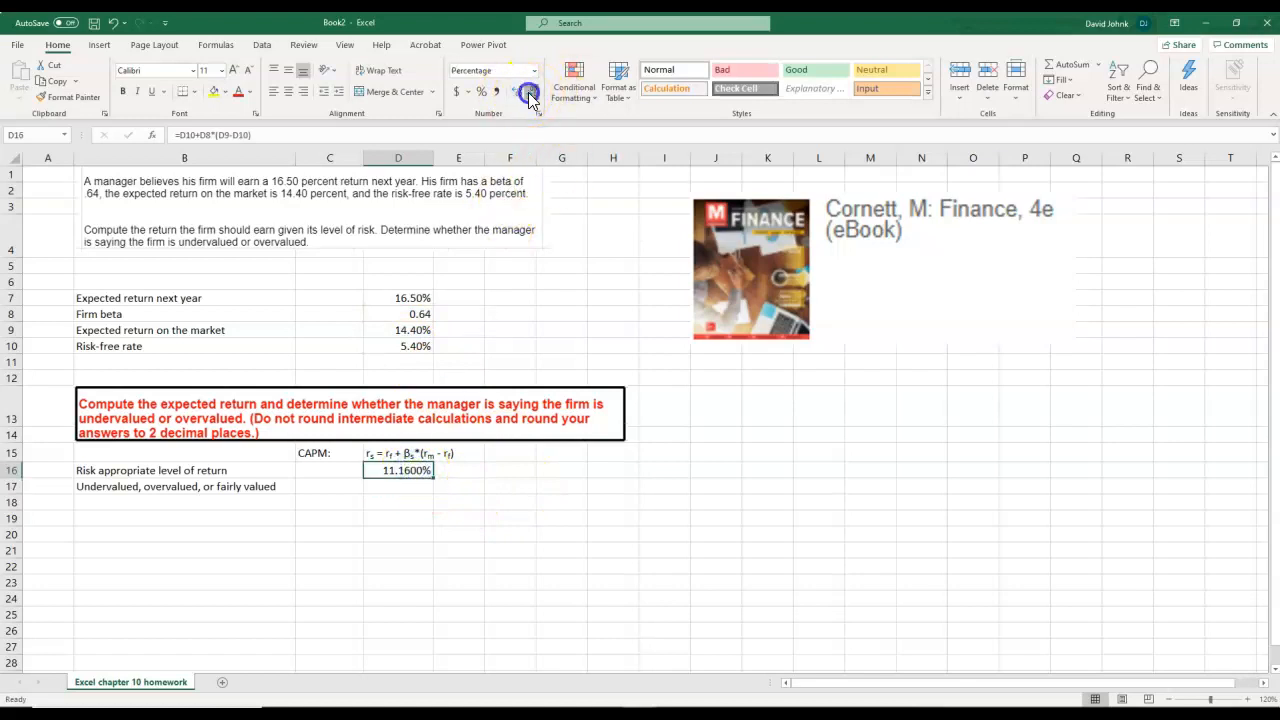
{"action": "left_click", "coordinate": [458, 470]}
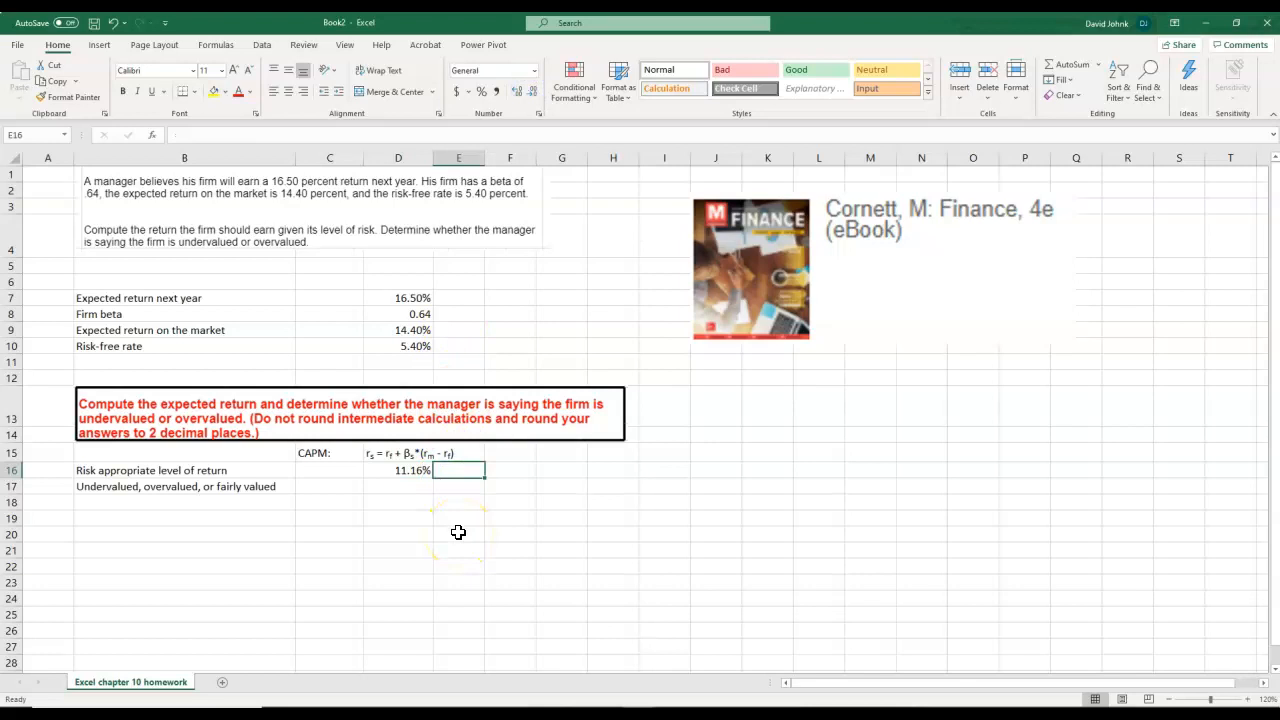
{"action": "type", "text": "=fo"}
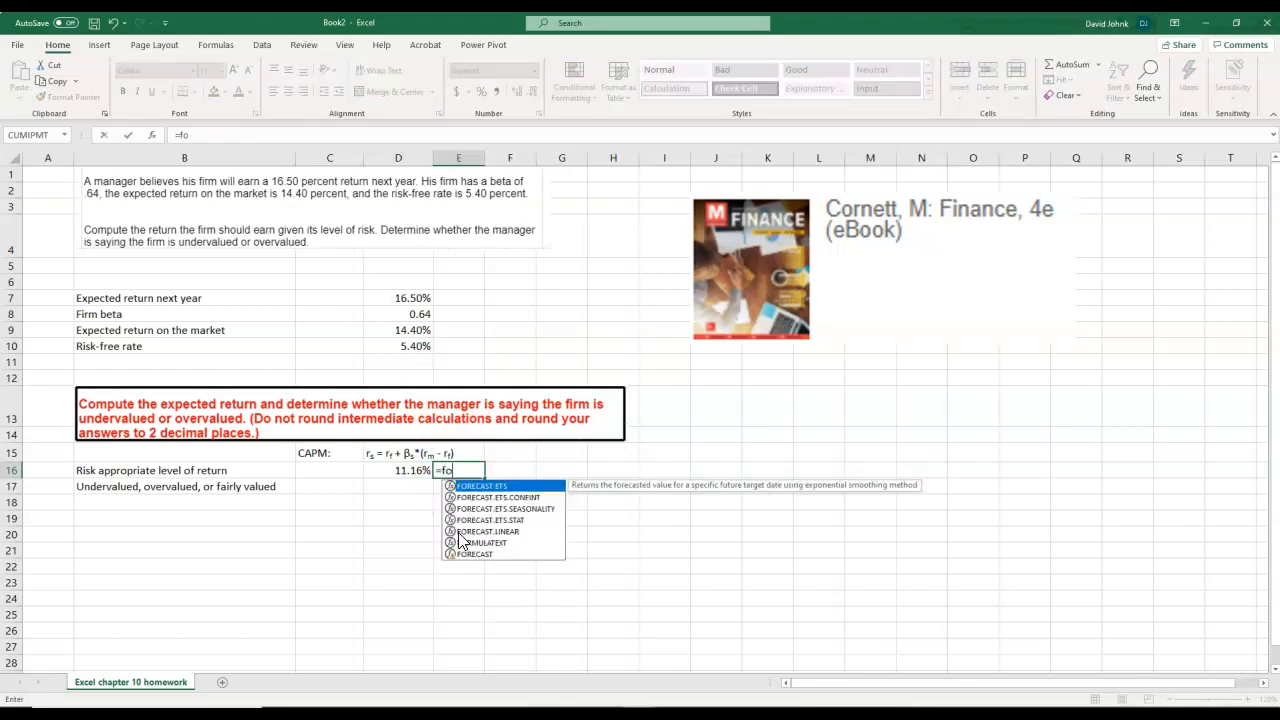
{"action": "type", "text": "rm"}
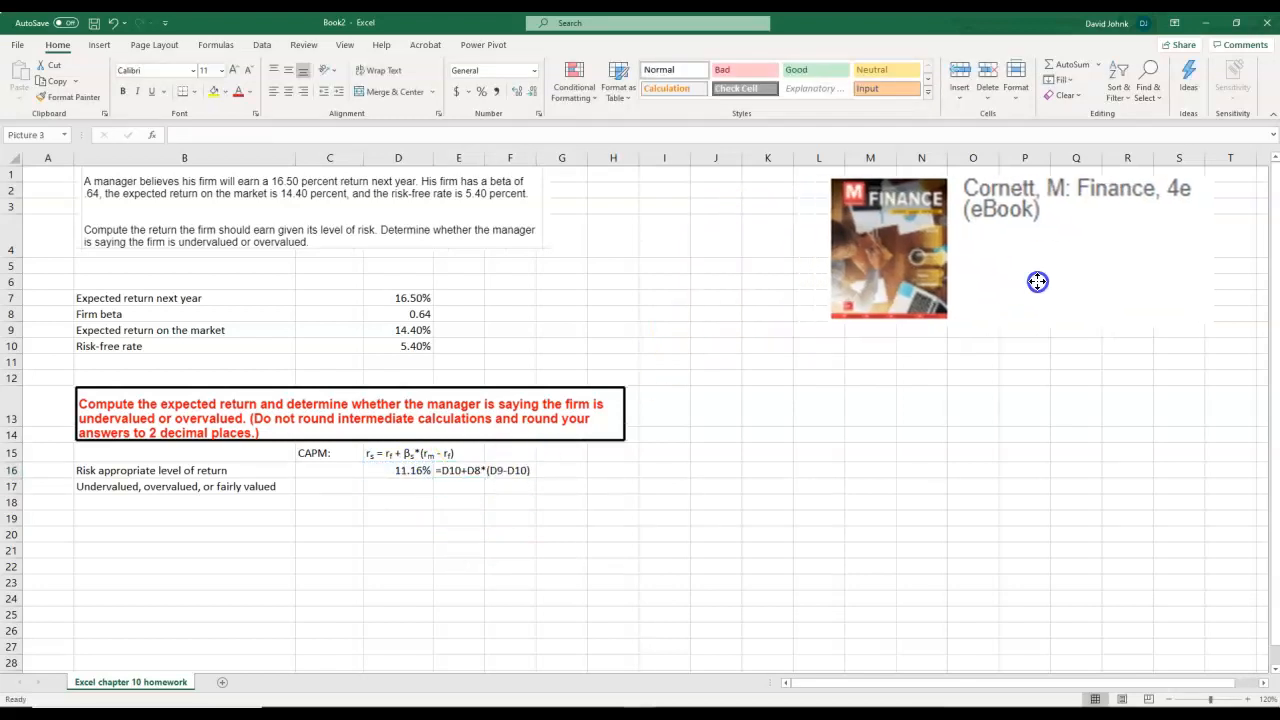
{"action": "left_click", "coordinate": [890, 248]}
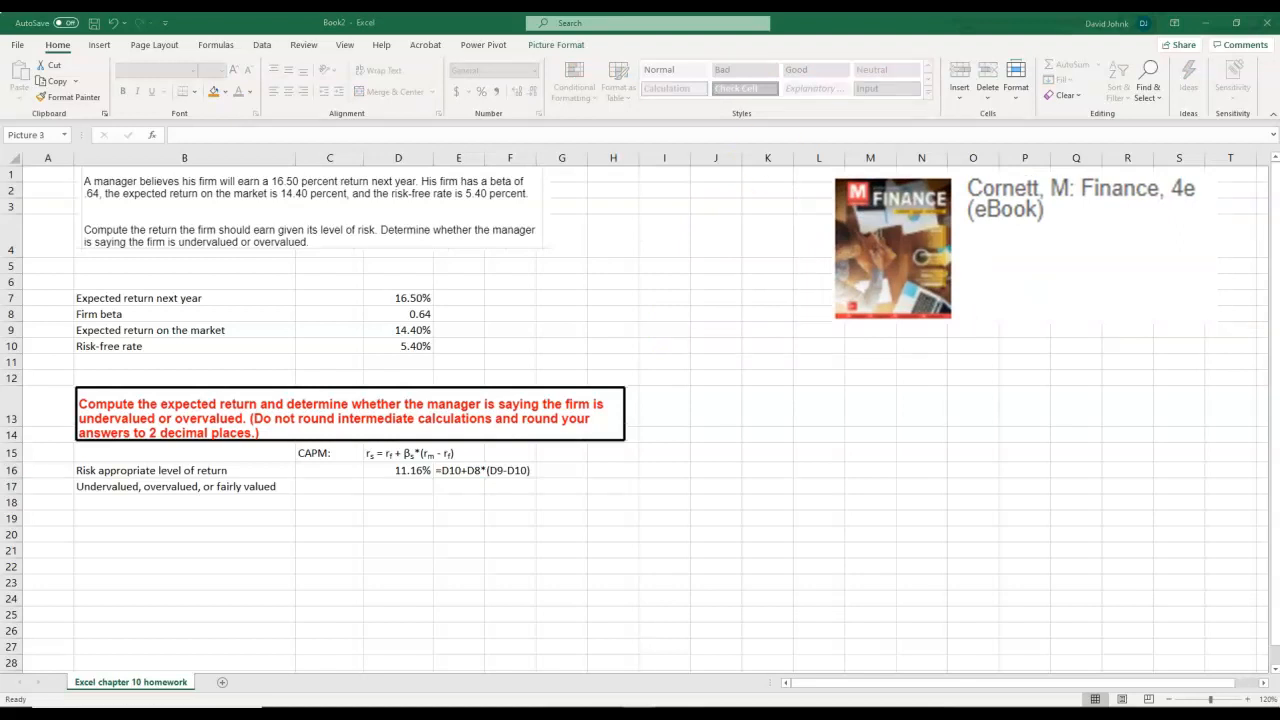
{"action": "left_click", "coordinate": [458, 297]}
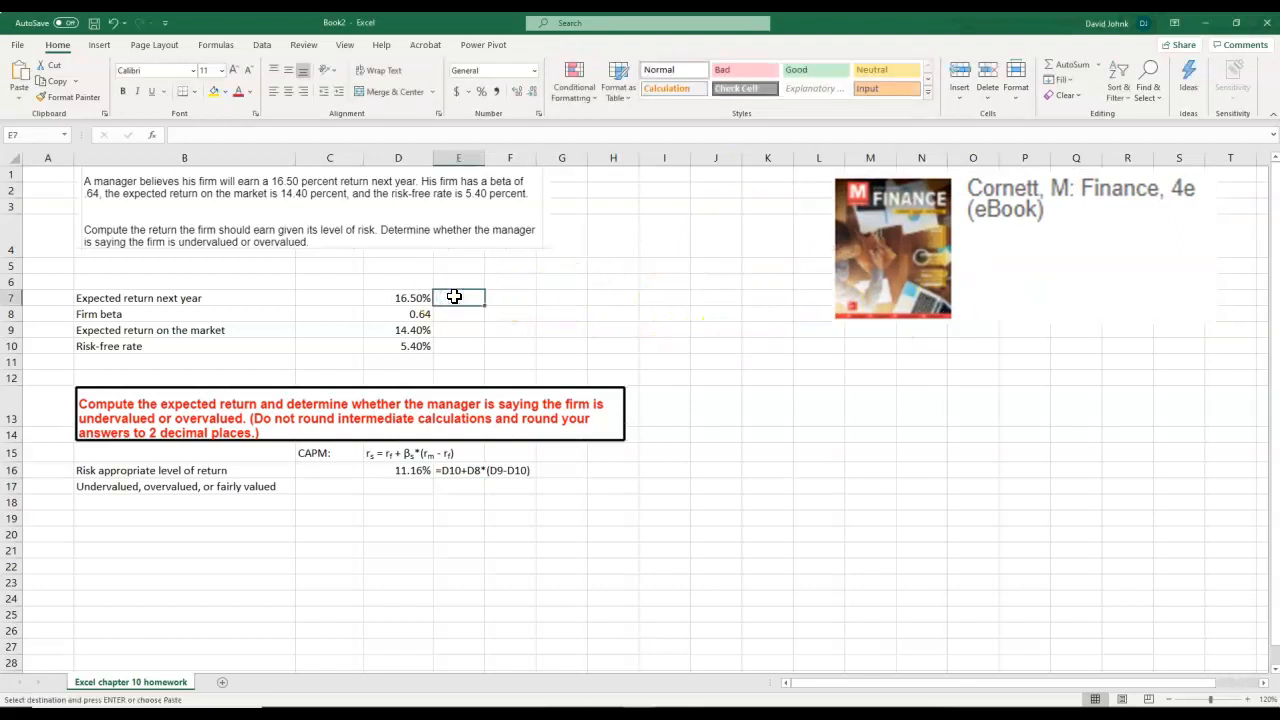
{"action": "left_click", "coordinate": [561, 570]}
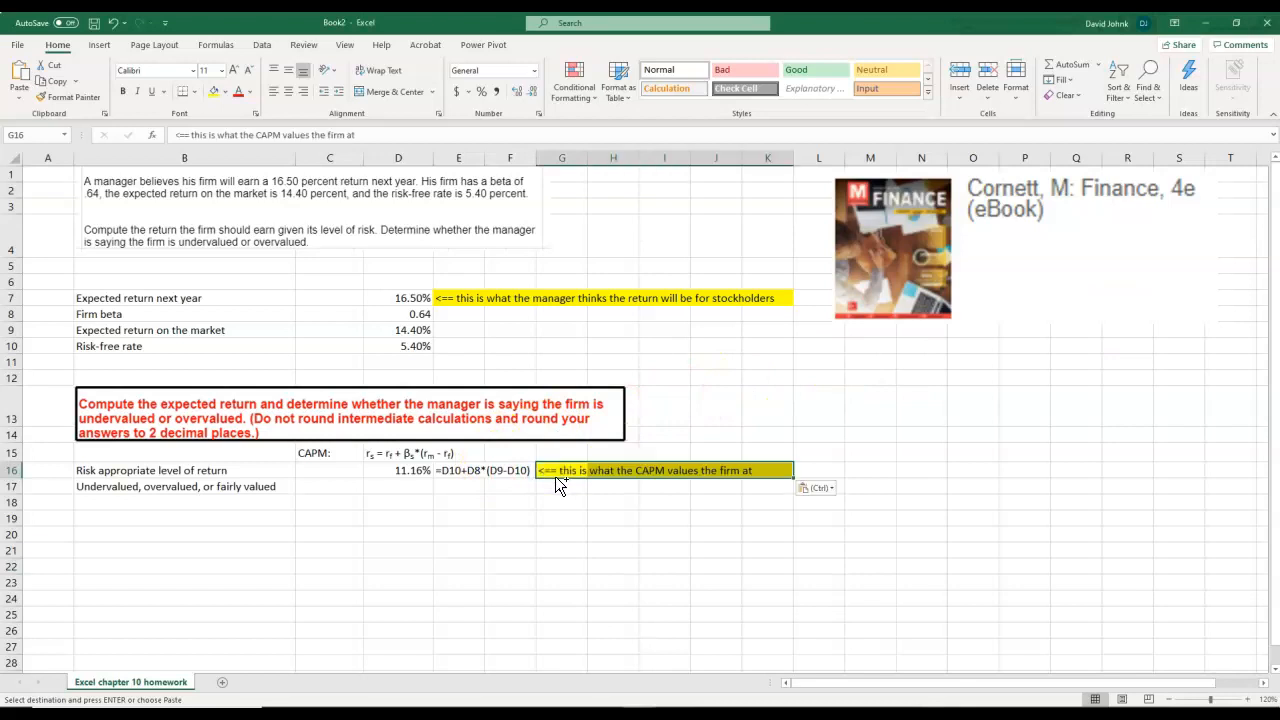
- Compare the 11.16% CAPM return in D16 with the 16.50% estimate in D7, ending on D17
{"action": "left_click", "coordinate": [398, 470]}
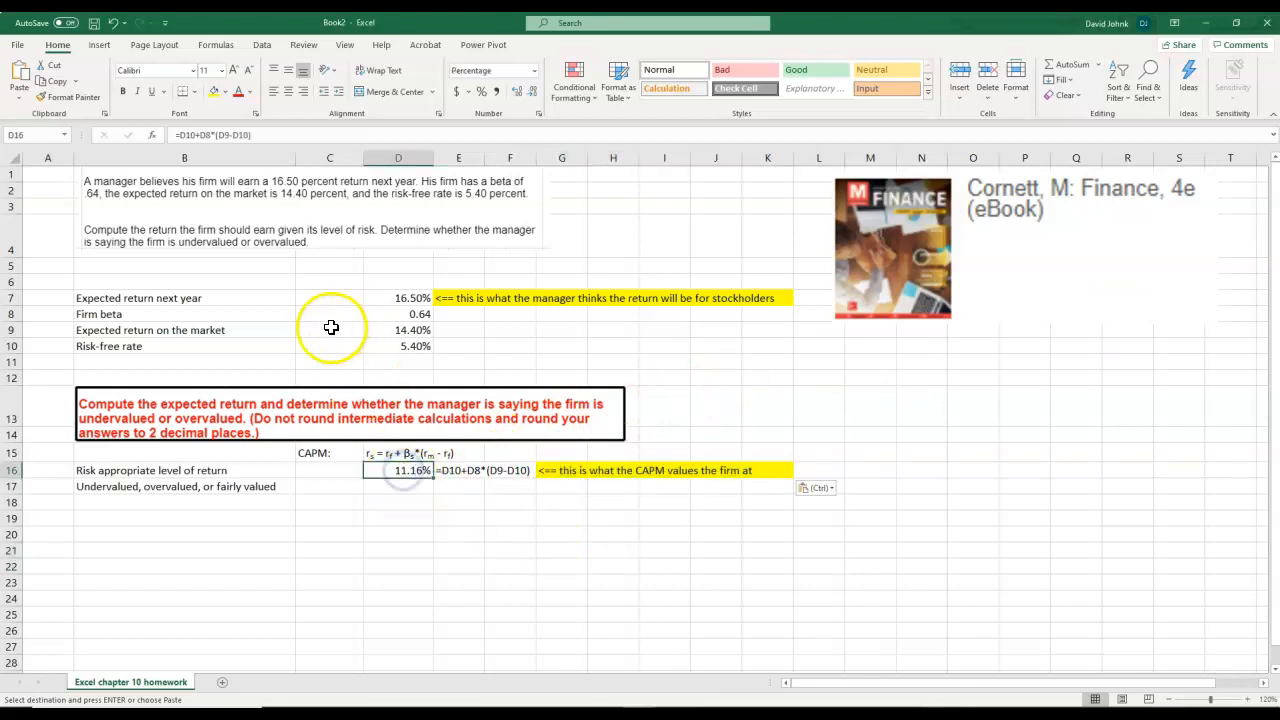
{"action": "left_click", "coordinate": [398, 297]}
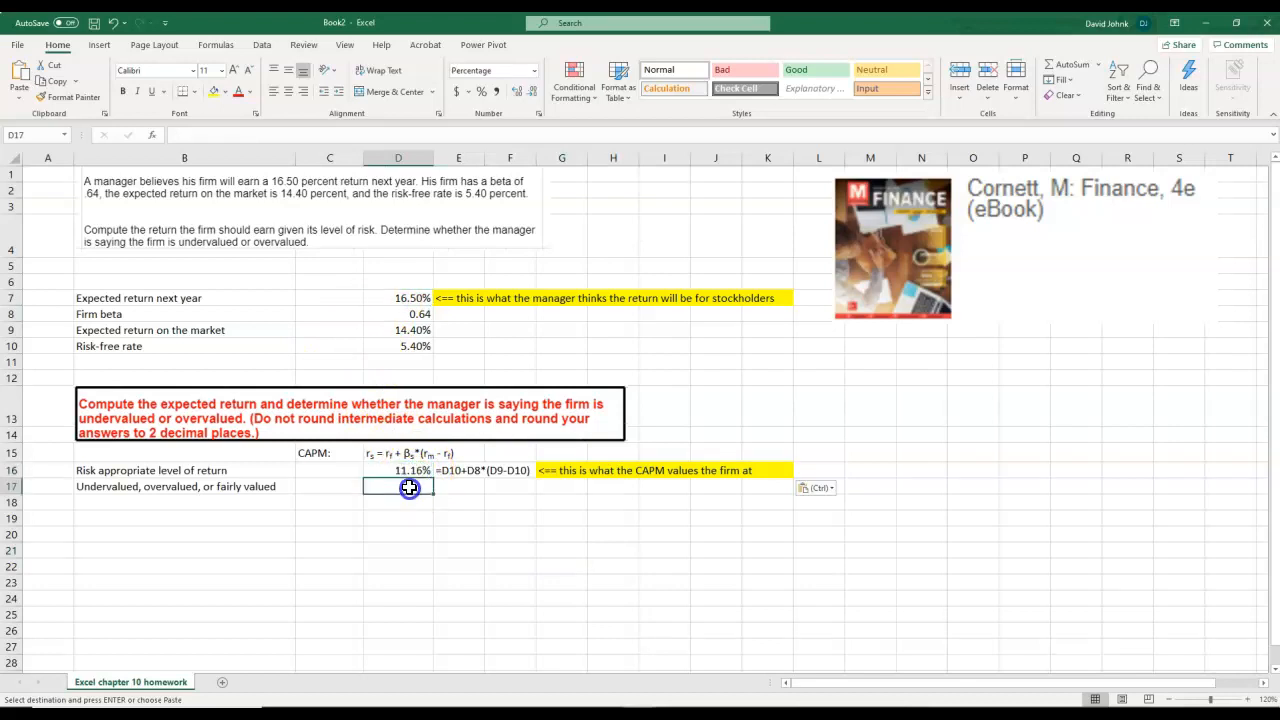
{"action": "left_click", "coordinate": [398, 470]}
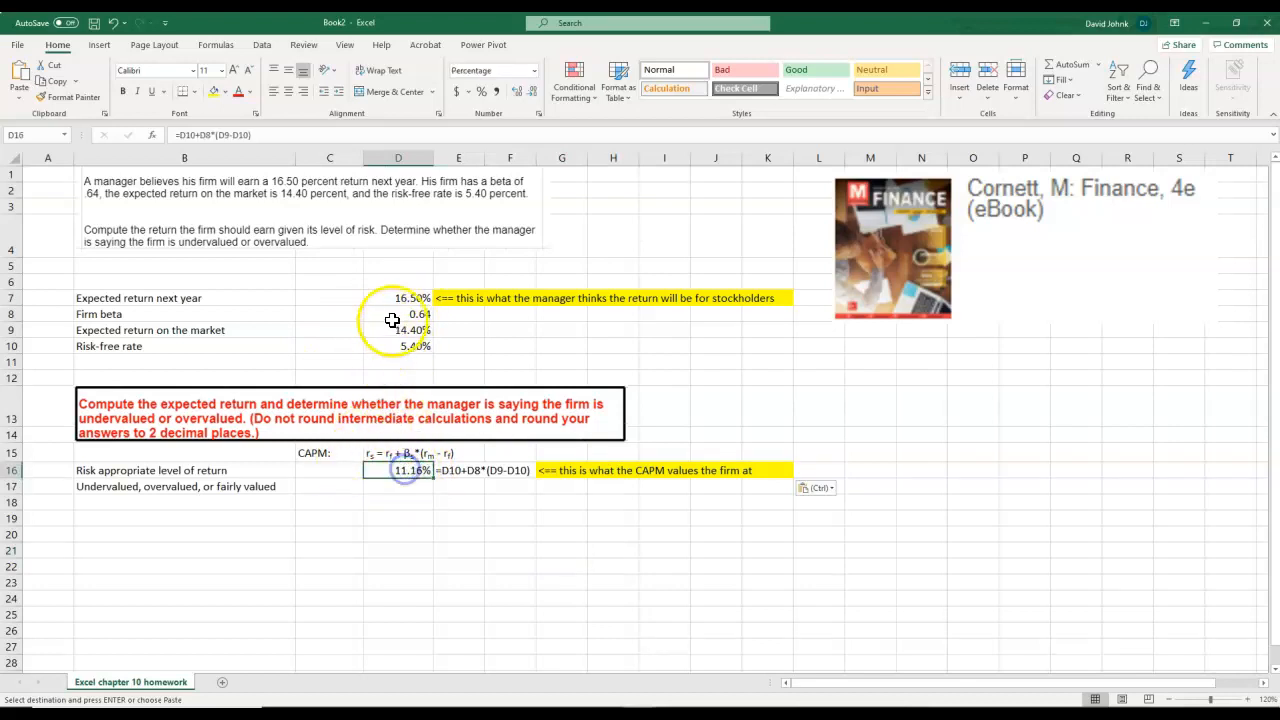
{"action": "left_click", "coordinate": [398, 486]}
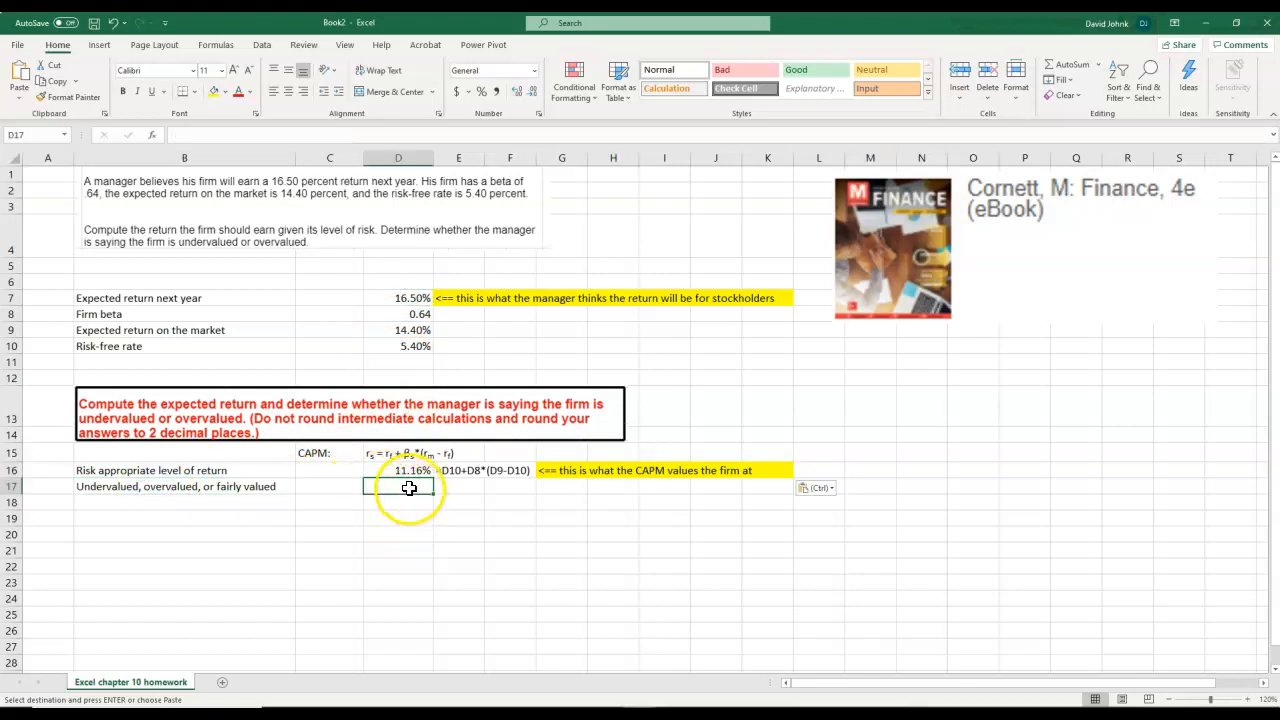
{"action": "left_click", "coordinate": [398, 297]}
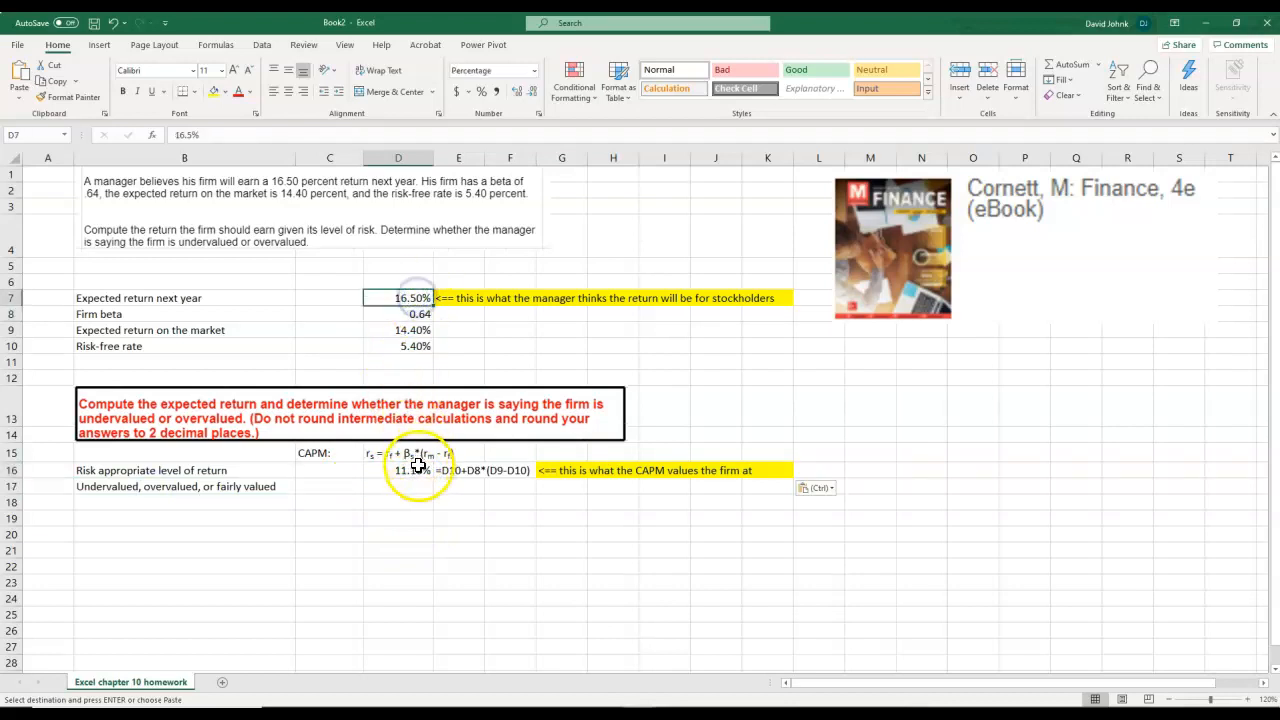
{"action": "left_click", "coordinate": [398, 487]}
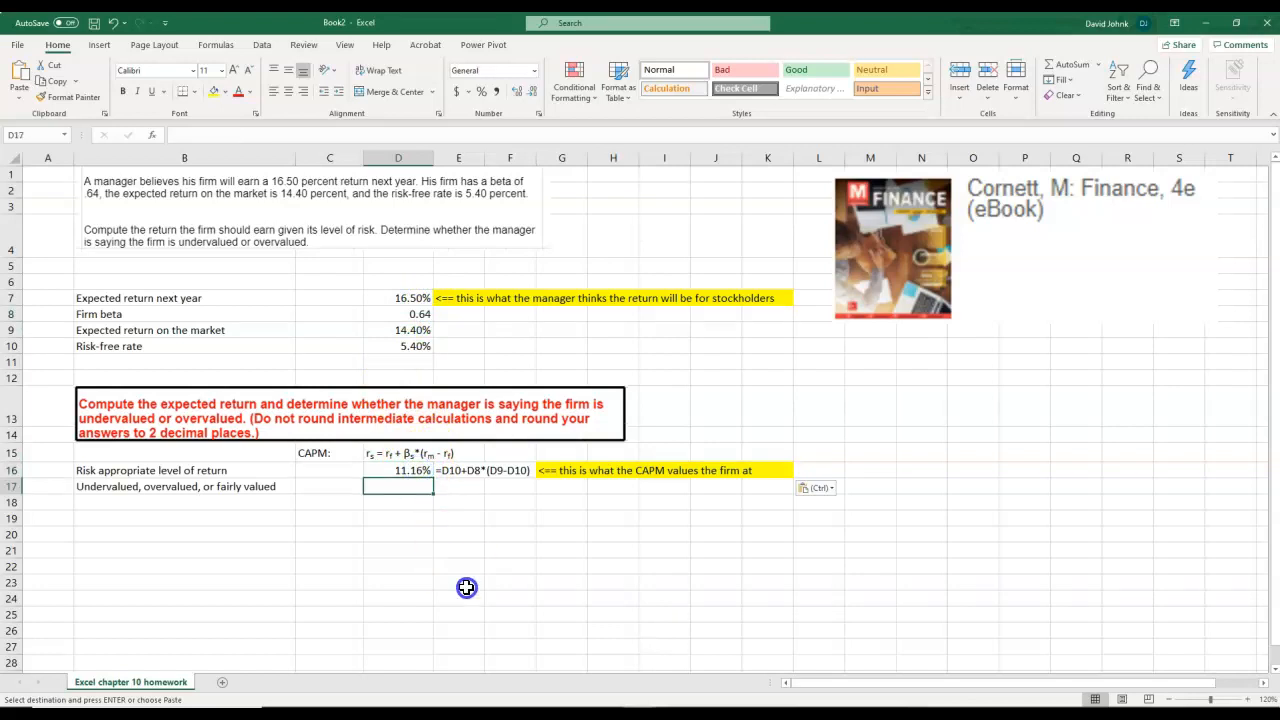
- Start D17's formula as =IF(D16>D7,"Overvalued", and open a nested IF
{"action": "type", "text": "="}
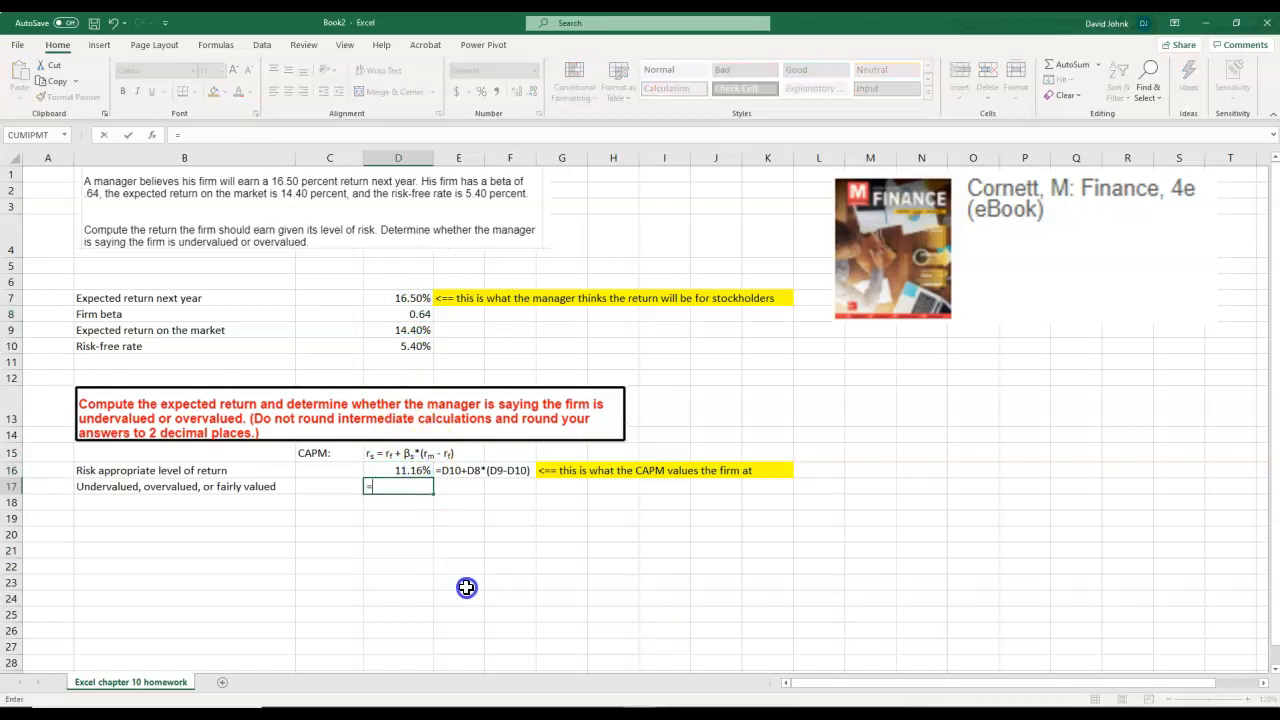
{"action": "type", "text": "=if(D16"}
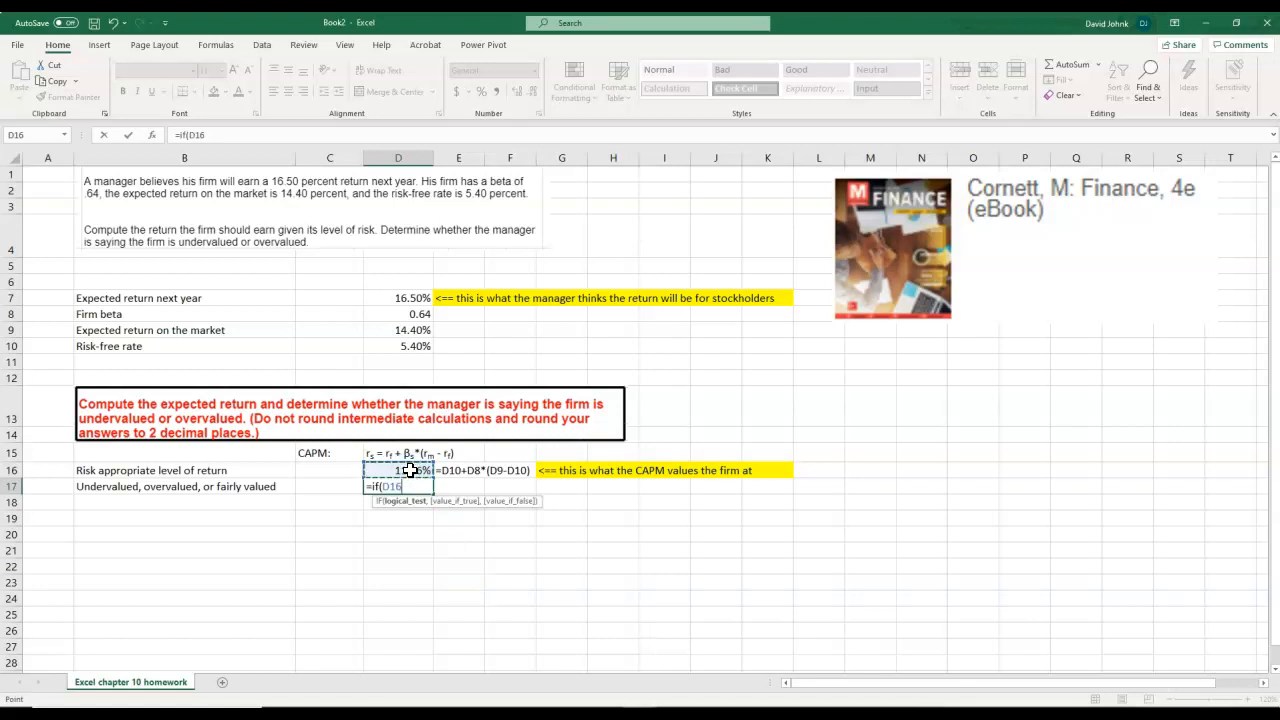
{"action": "type", "text": ">"}
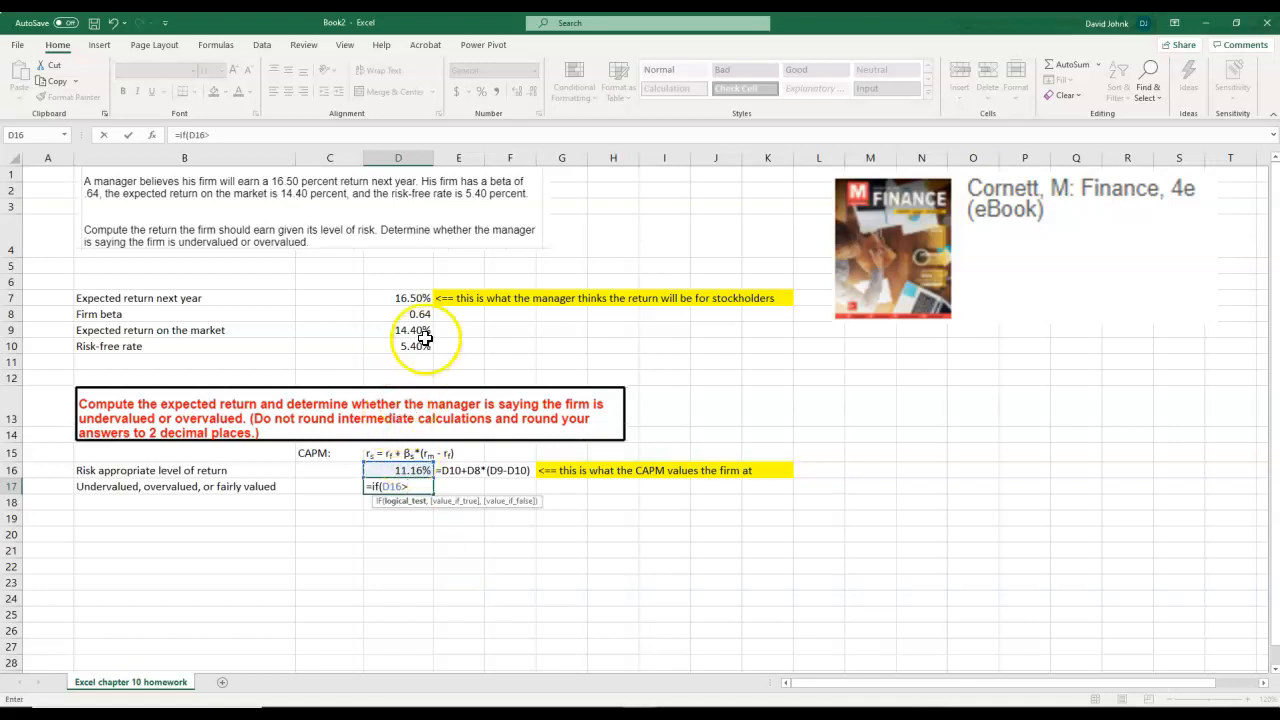
{"action": "left_click", "coordinate": [398, 297]}
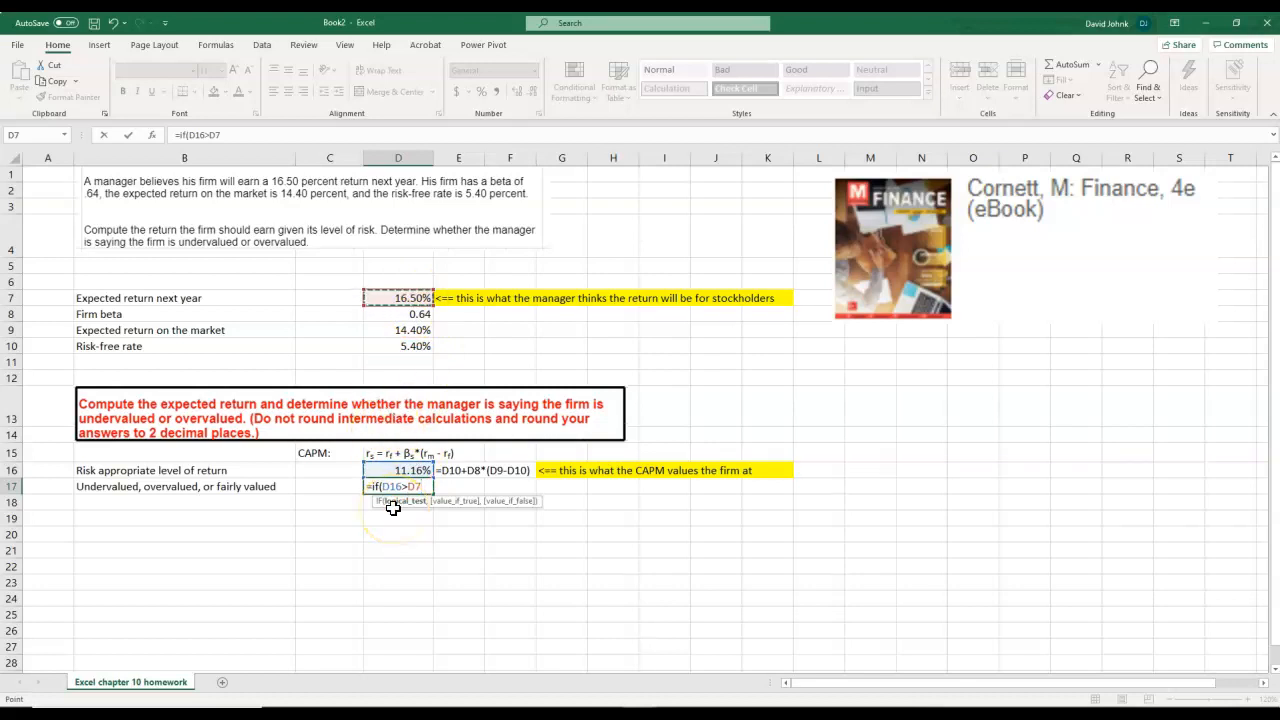
{"action": "type", "text": ","}
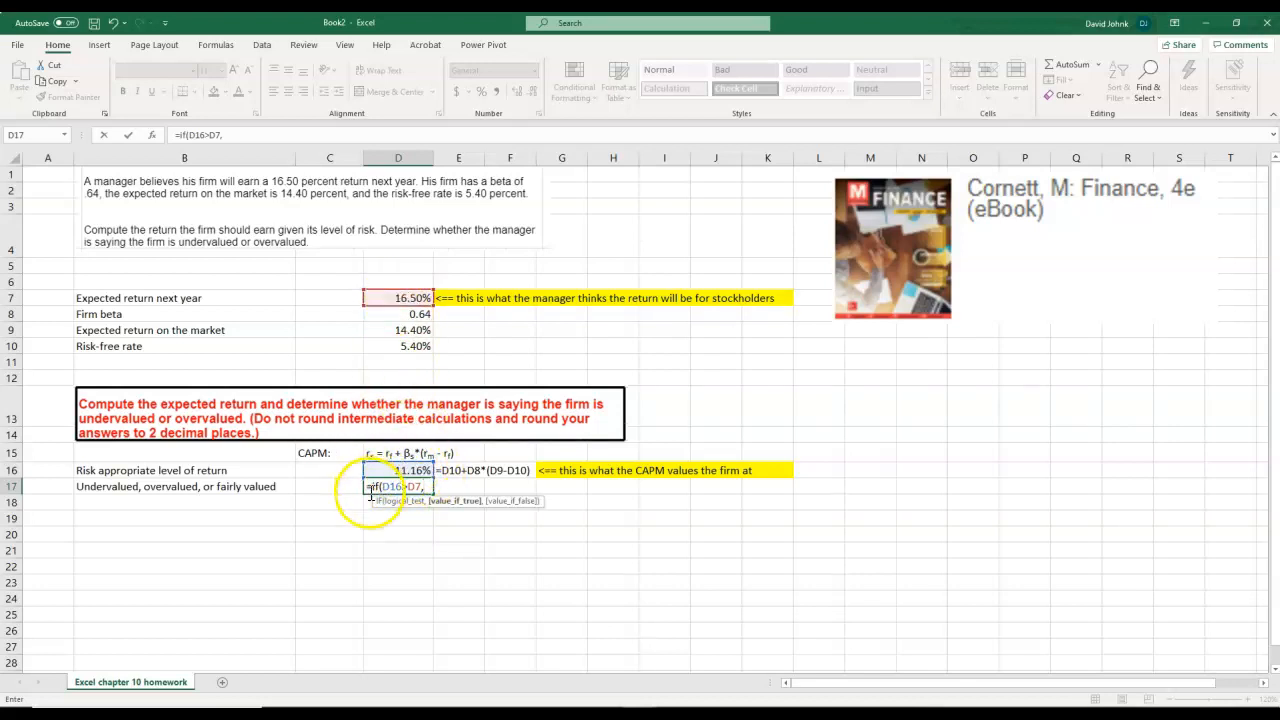
{"action": "type", "text": "\""}
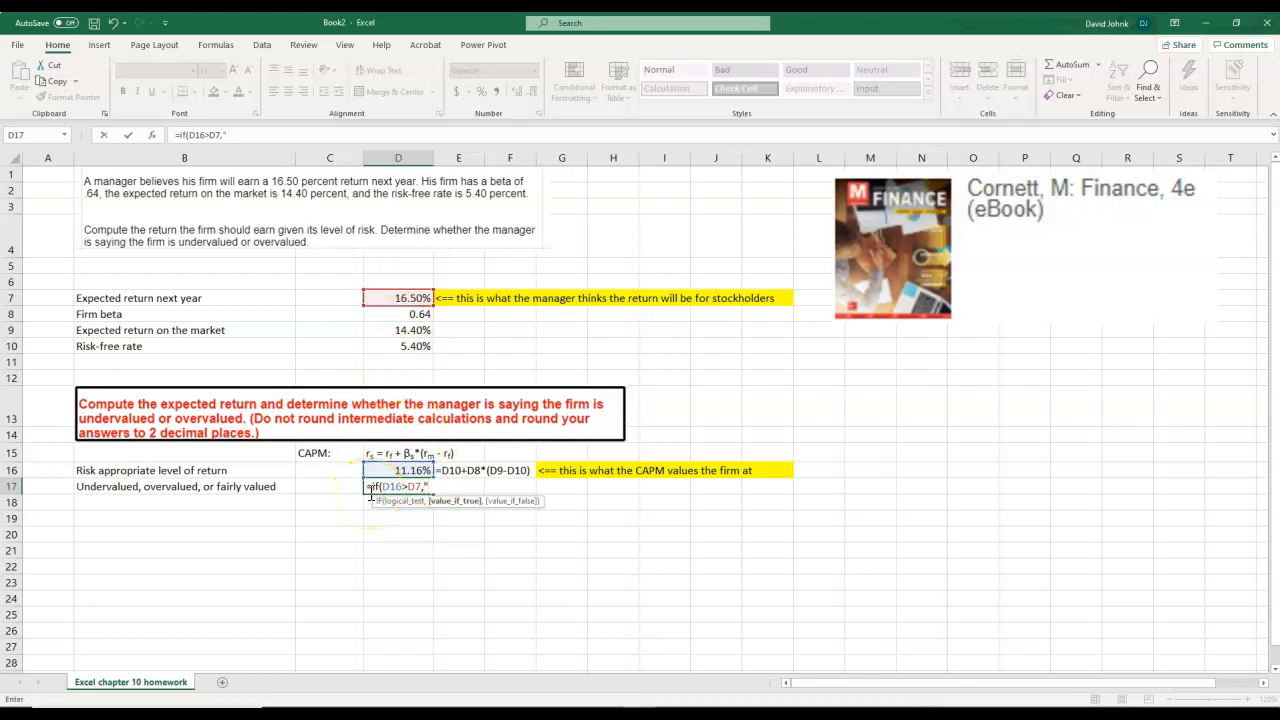
{"action": "type", "text": "Overvalued"}
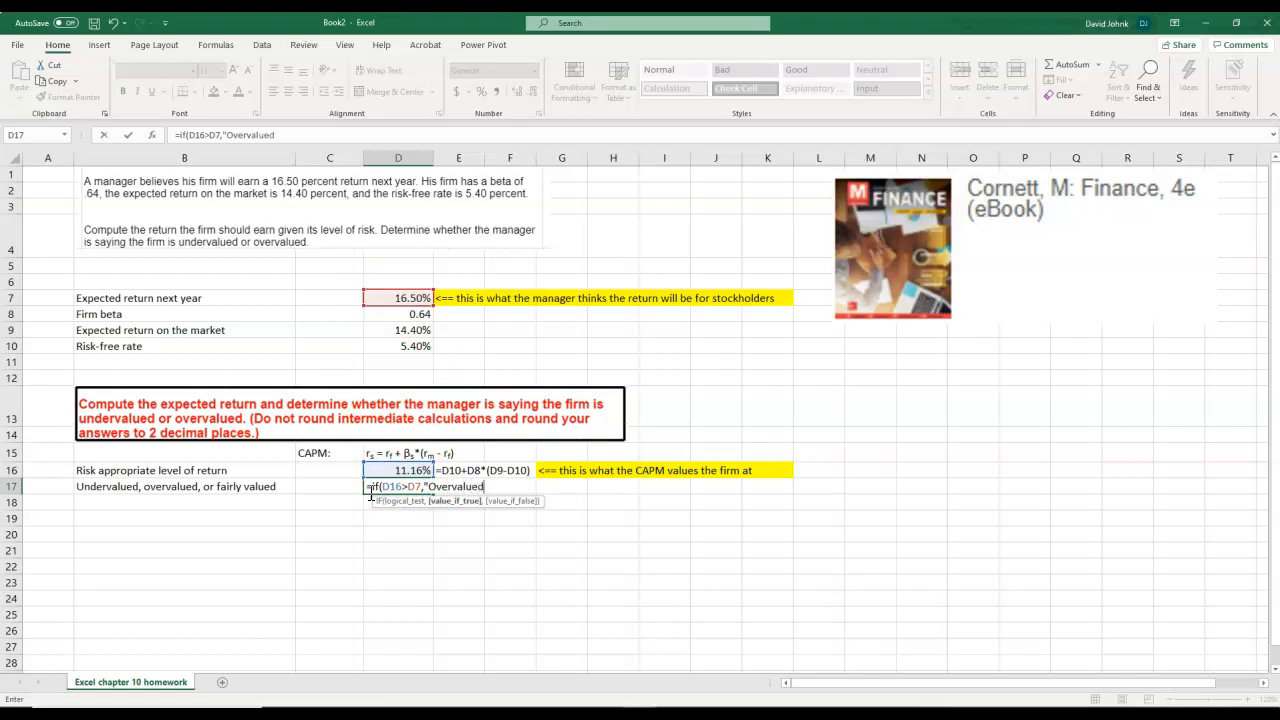
{"action": "type", "text": ",i"}
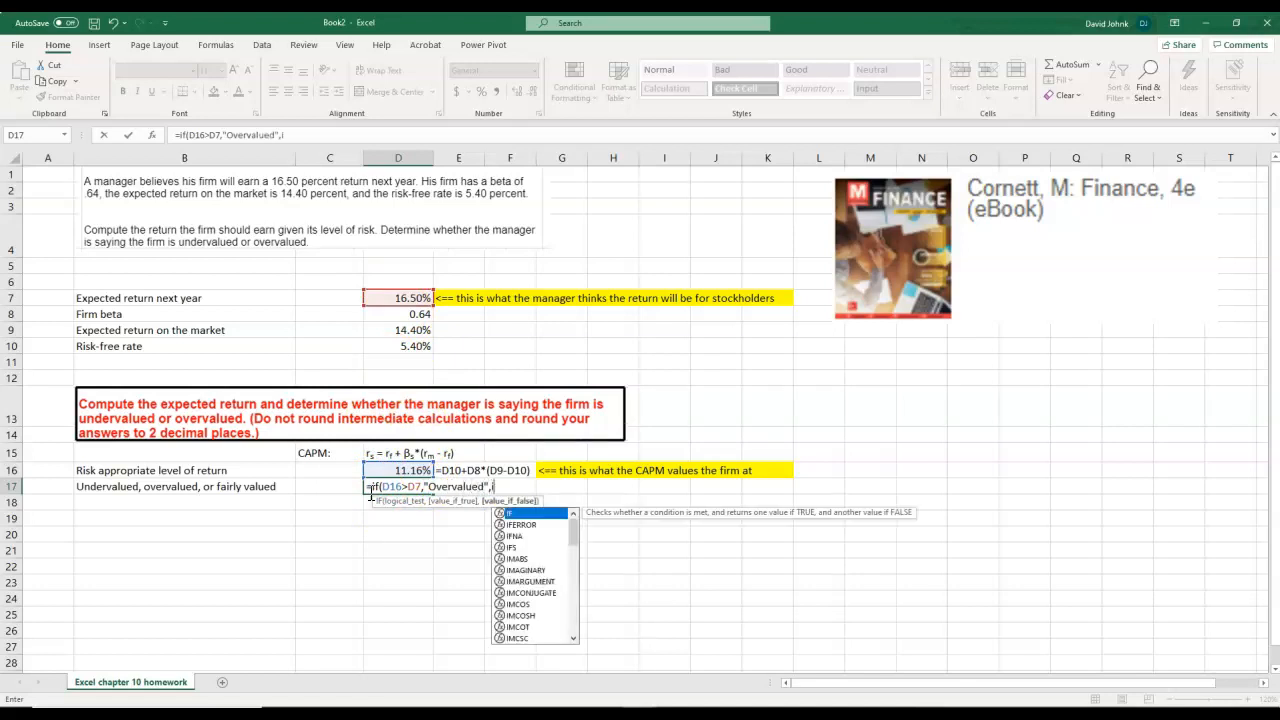
{"action": "type", "text": "f(D16"}
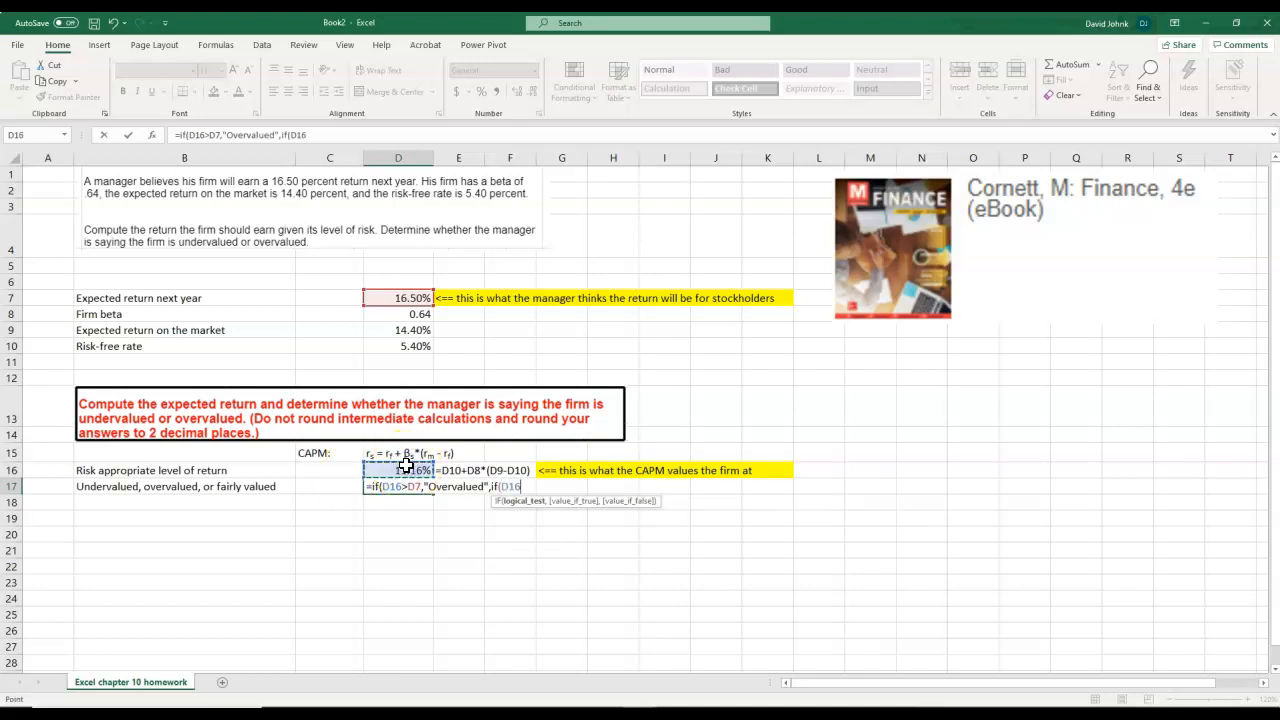
- Finish the nested IF with D16<D7 returning "Undervalued", otherwise "Fairy valued", and commit it
{"action": "type", "text": "<"}
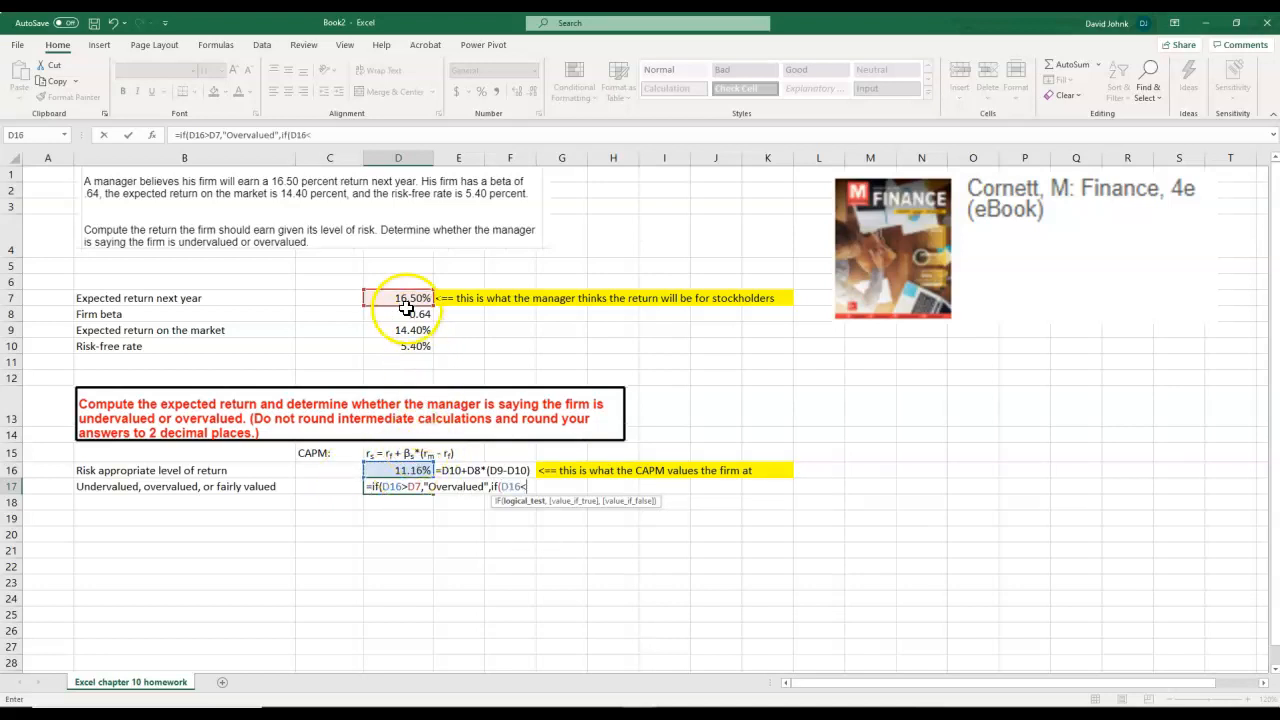
{"action": "left_click", "coordinate": [398, 298]}
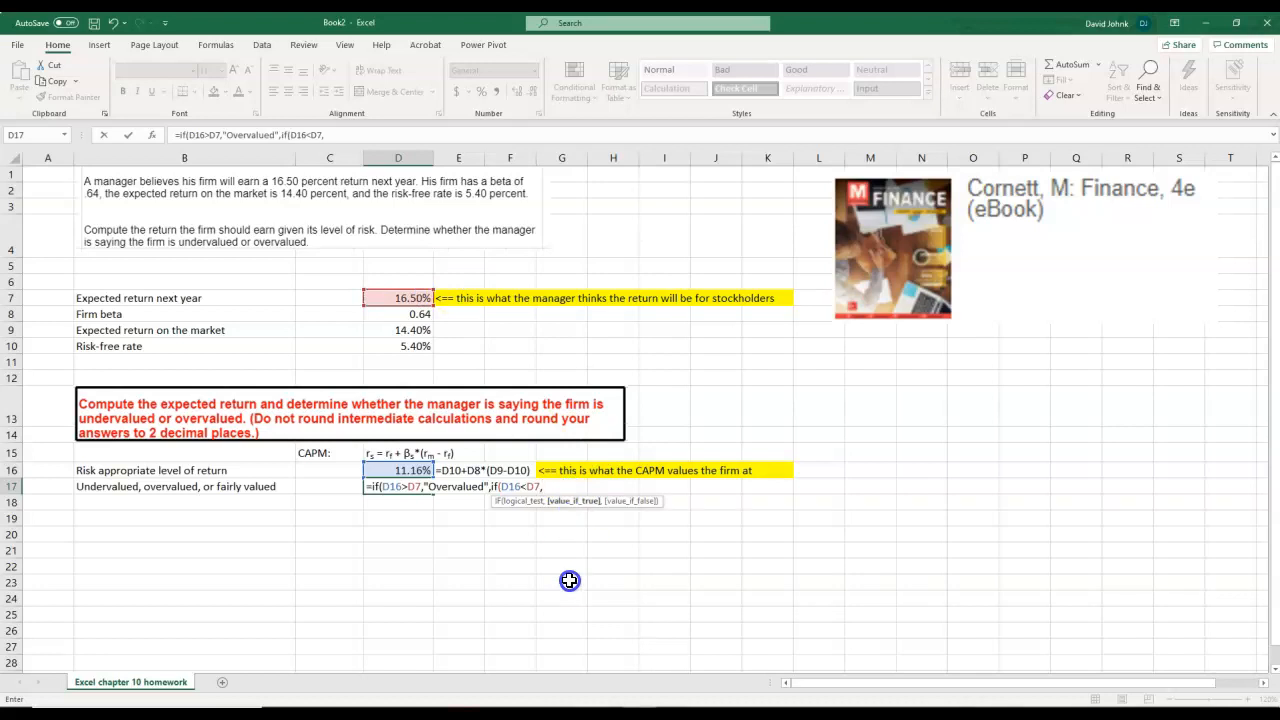
{"action": "type", "text": "\""}
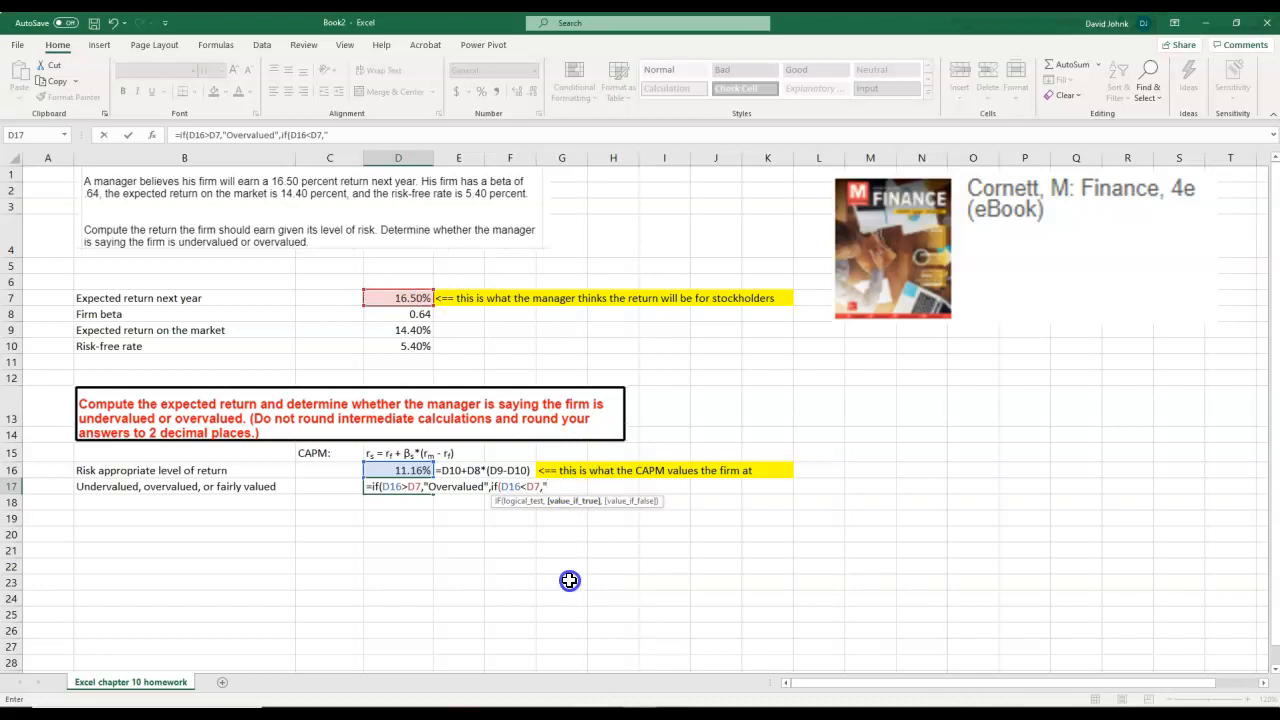
{"action": "type", "text": "Und"}
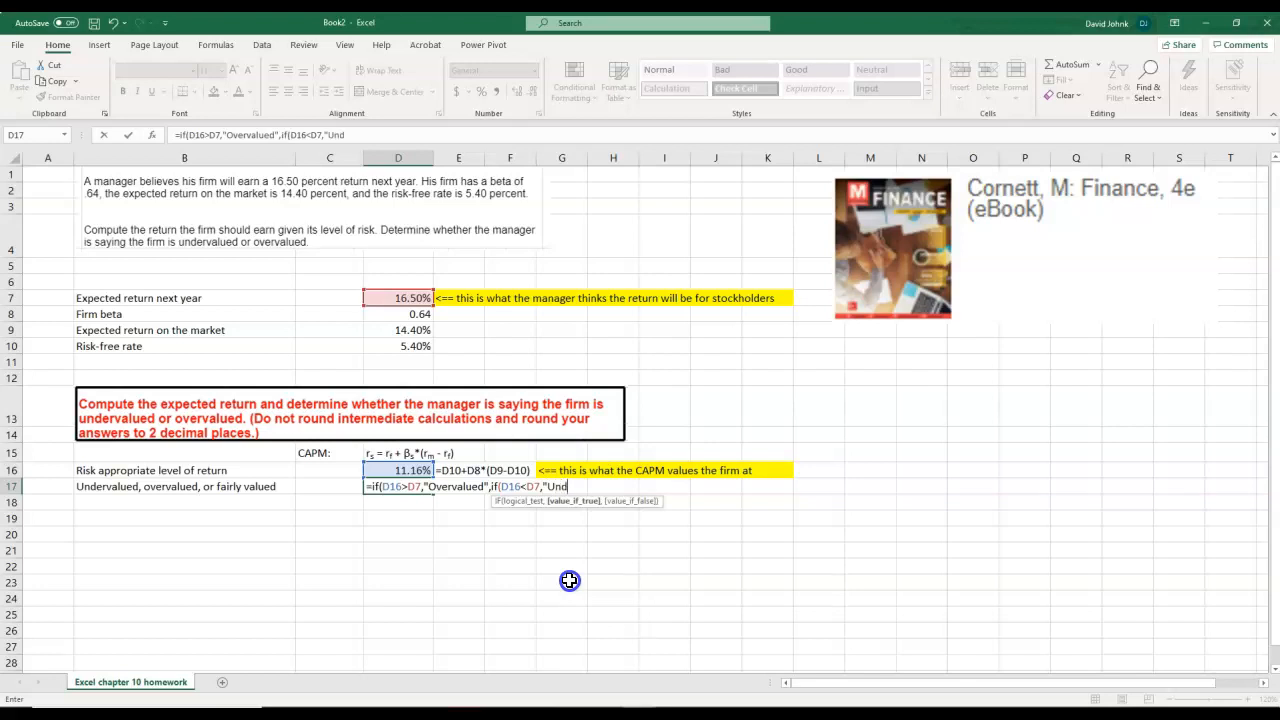
{"action": "type", "text": "erva"}
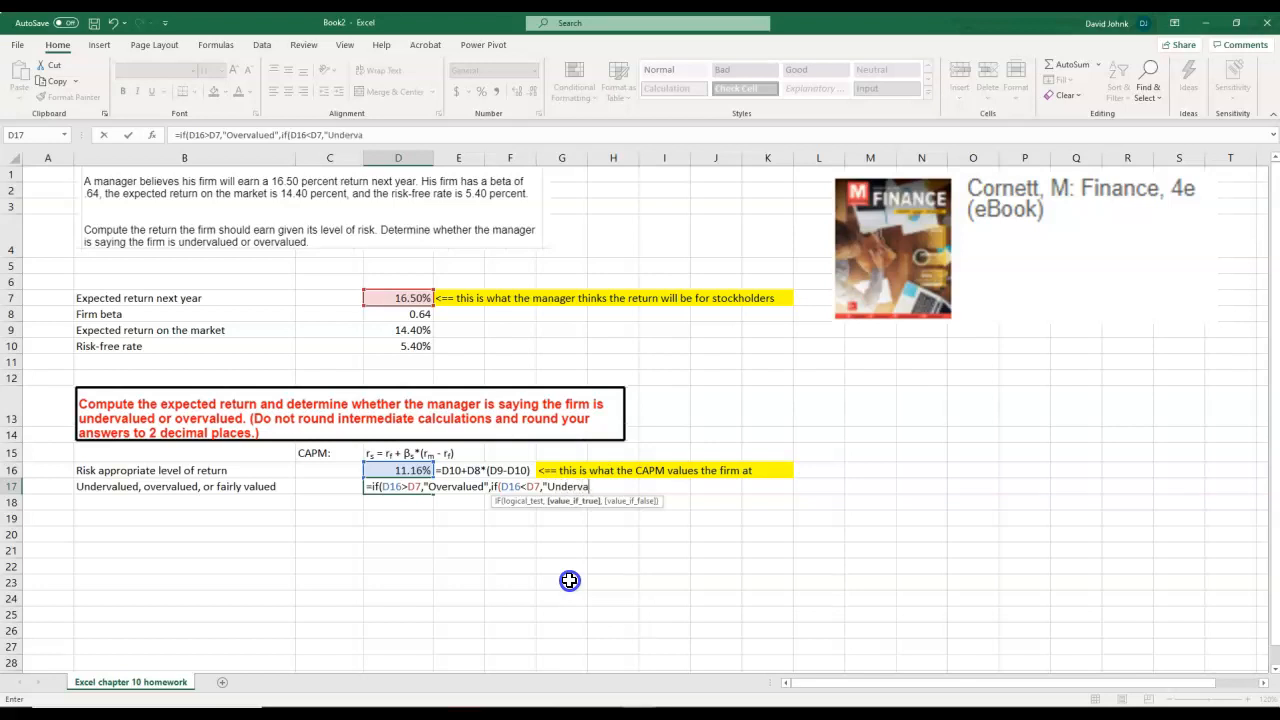
{"action": "type", "text": "lued\""}
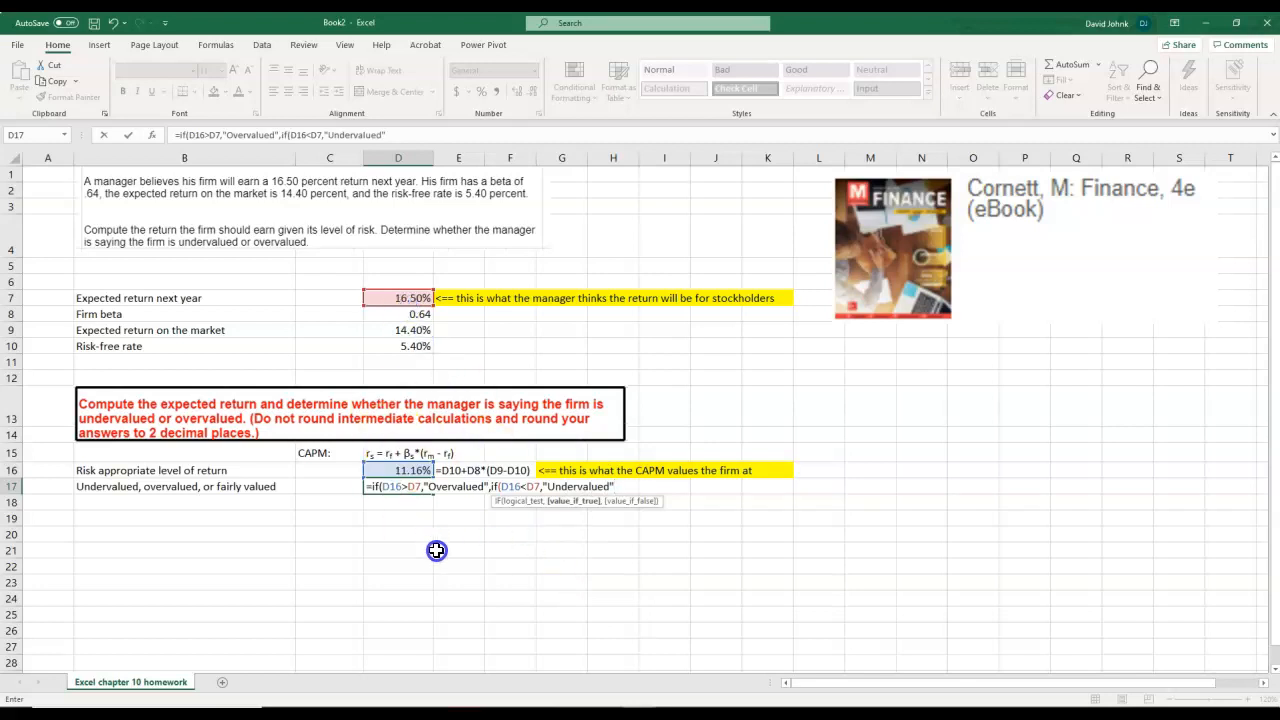
{"action": "type", "text": ","}
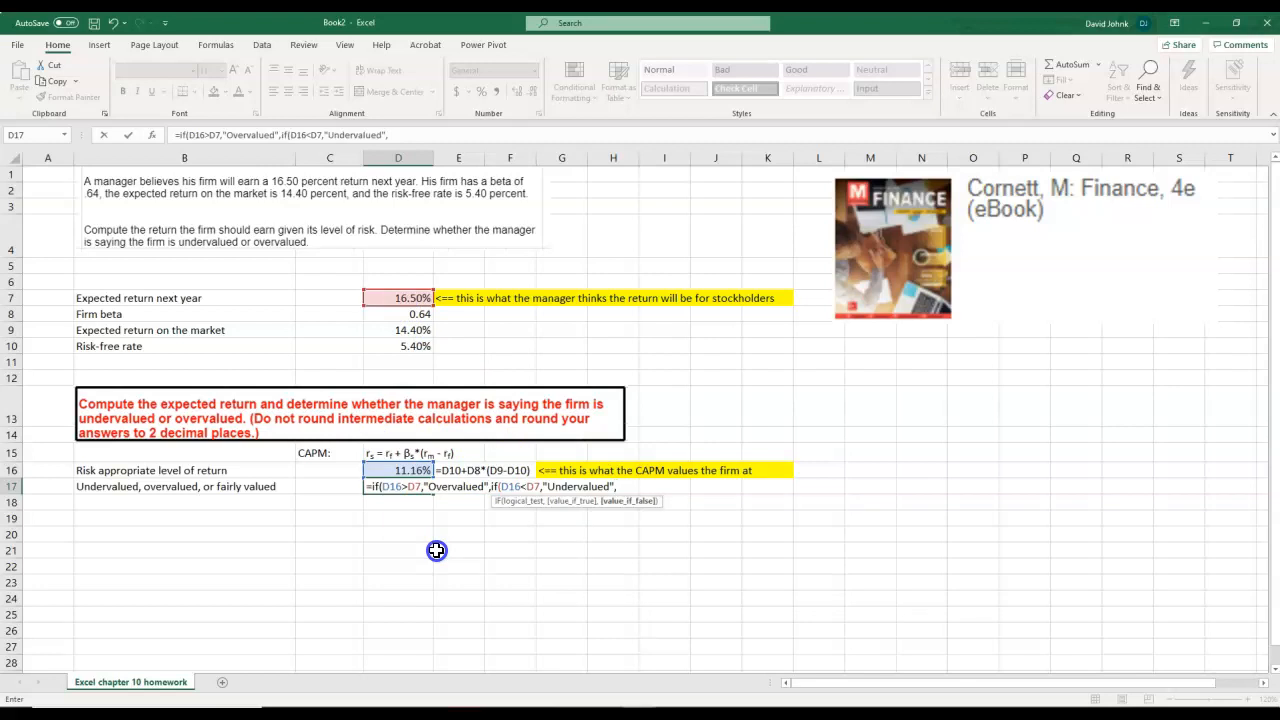
{"action": "type", "text": "\""}
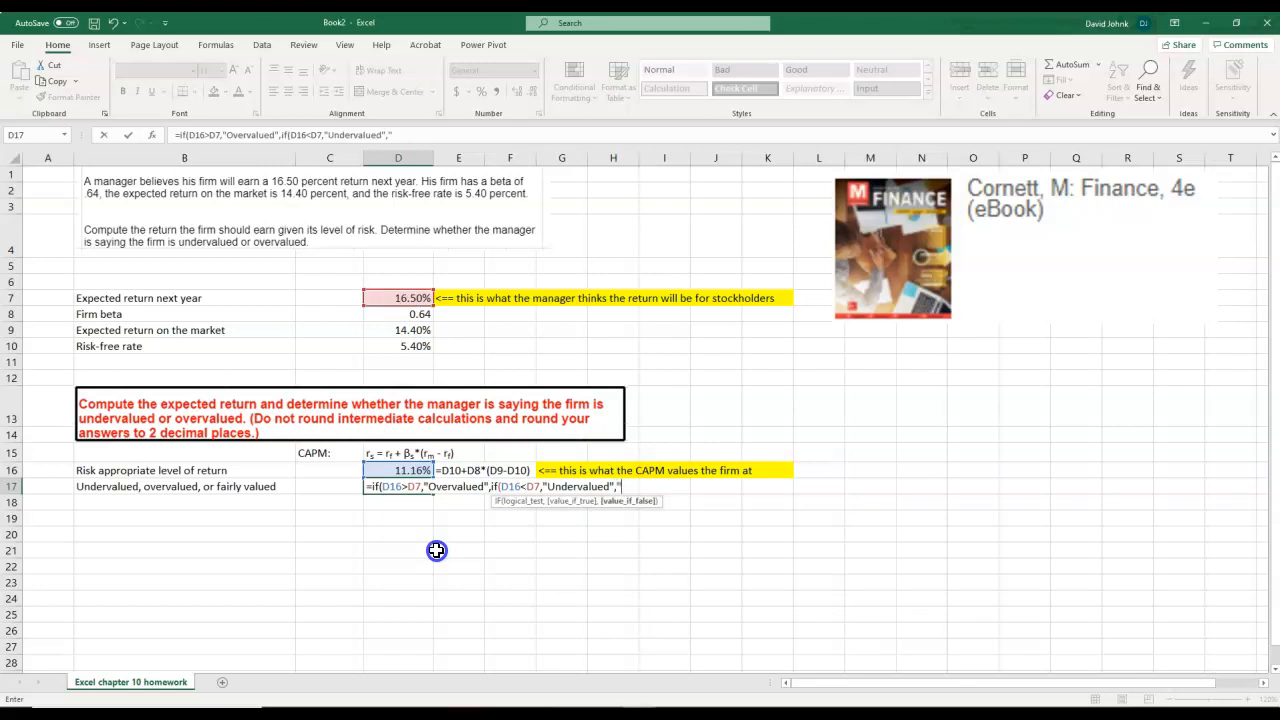
{"action": "type", "text": "Fa"}
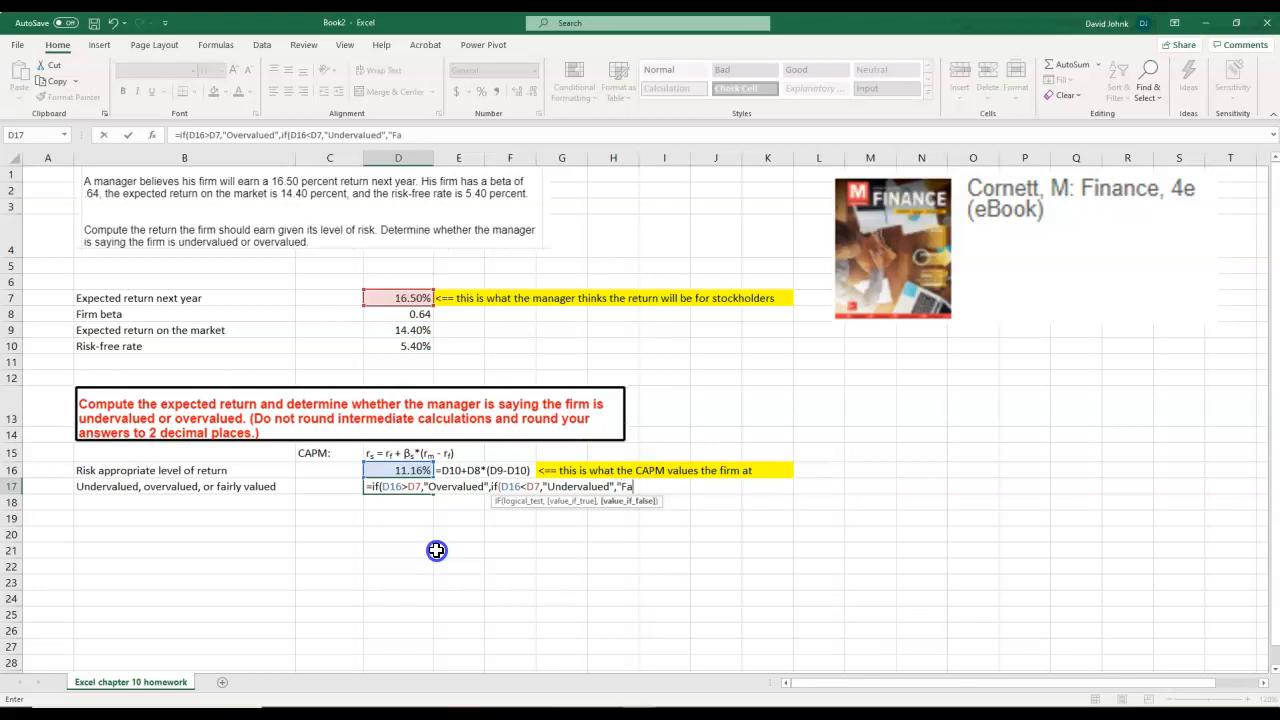
{"action": "type", "text": "iry"}
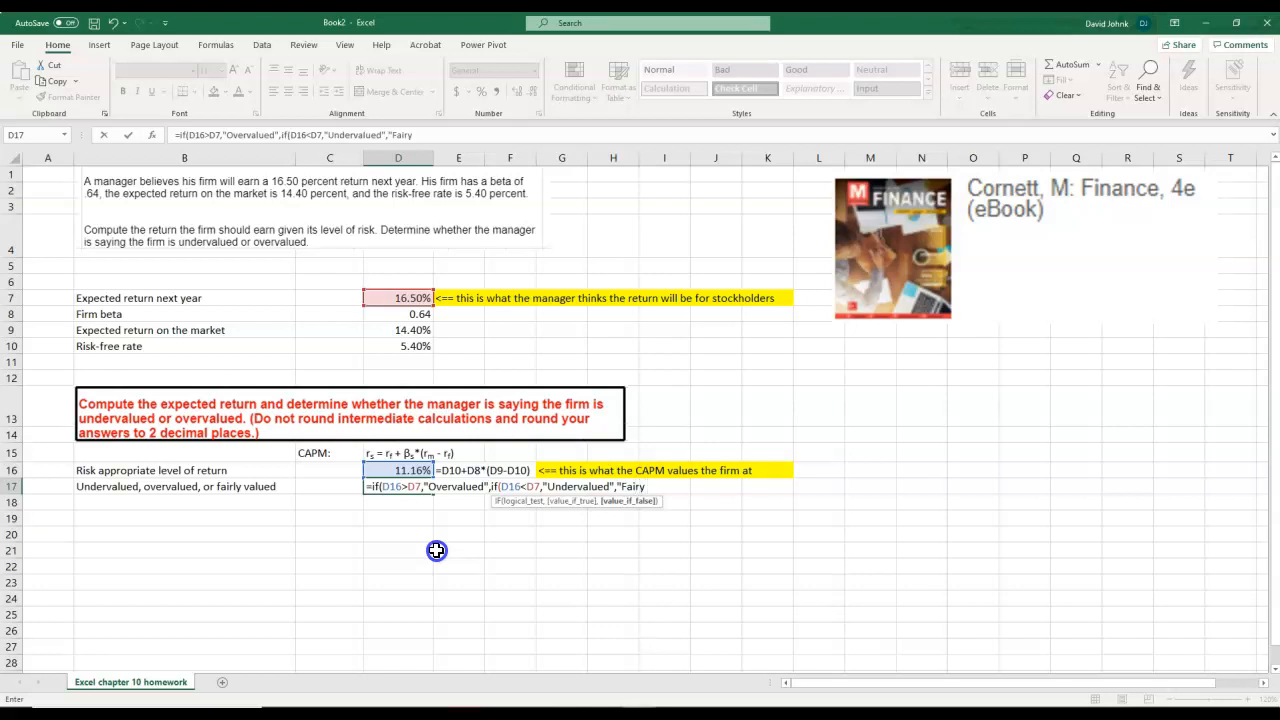
{"action": "type", "text": "valued\""}
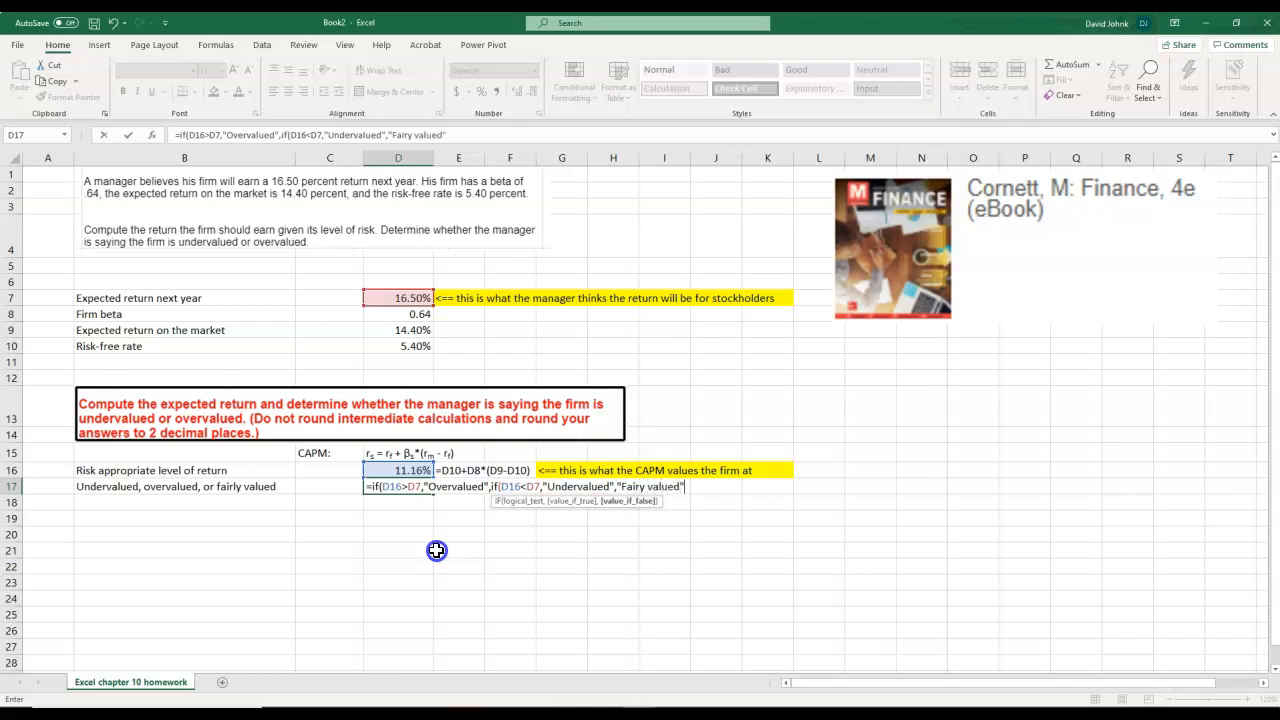
{"action": "type", "text": "))"}
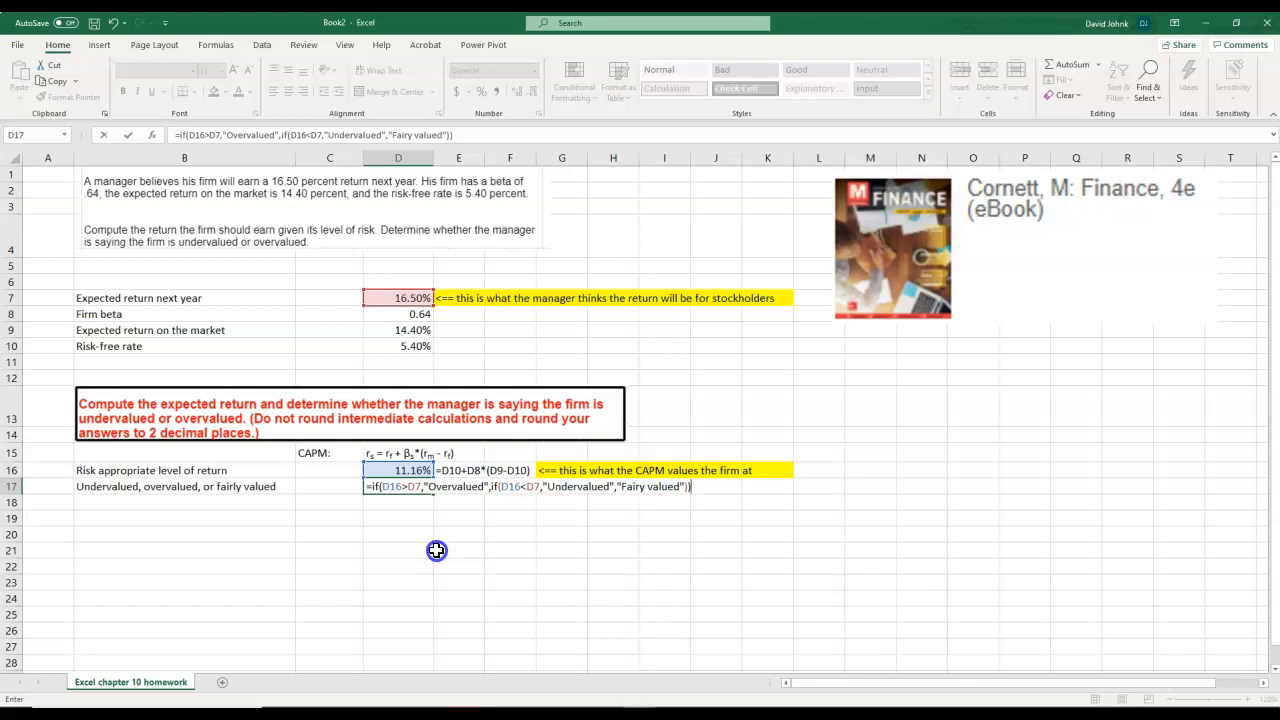
{"action": "key", "text": "Return"}
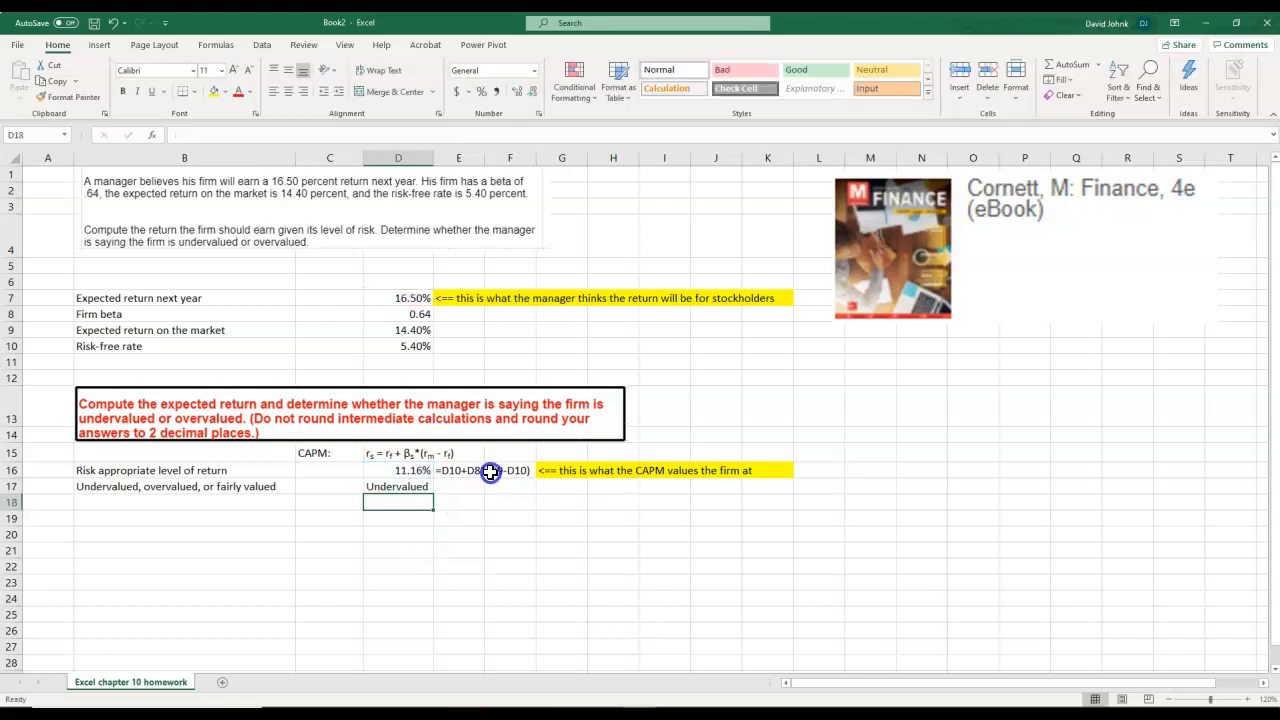
- Fill the FORMULATEXT display from E16 down to E17
{"action": "left_click", "coordinate": [458, 470]}
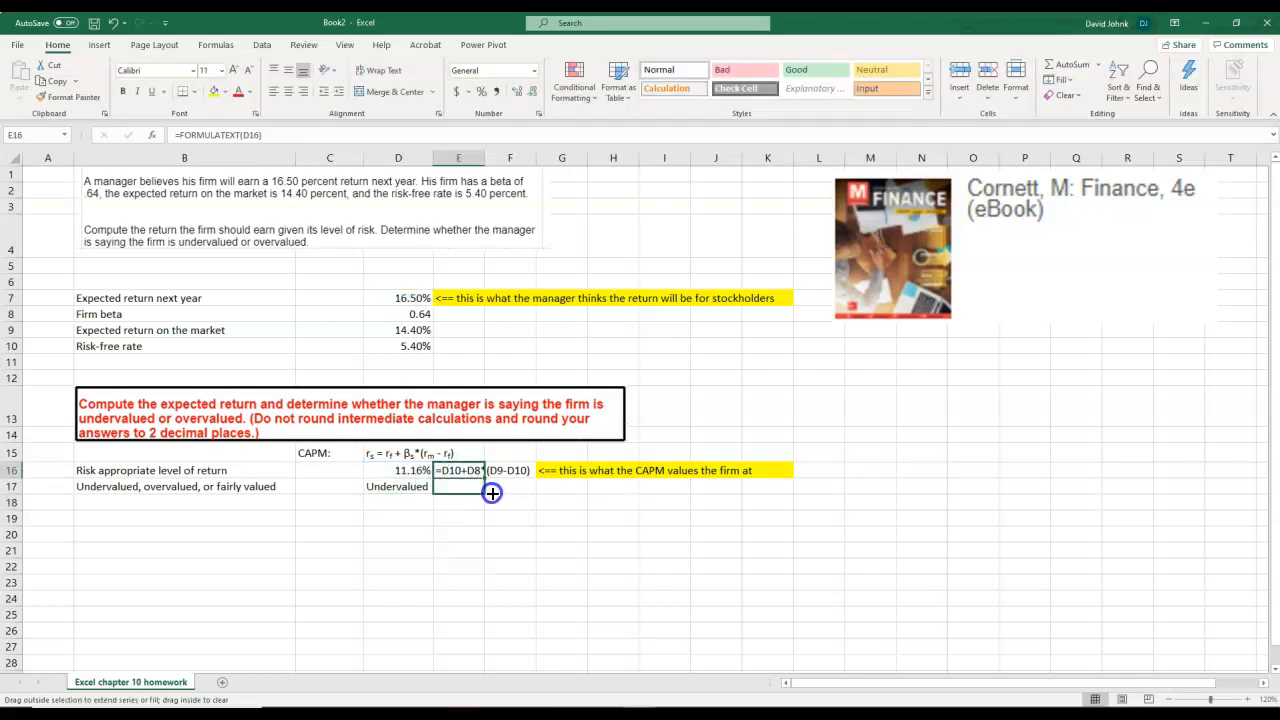
{"action": "left_click", "coordinate": [458, 486]}
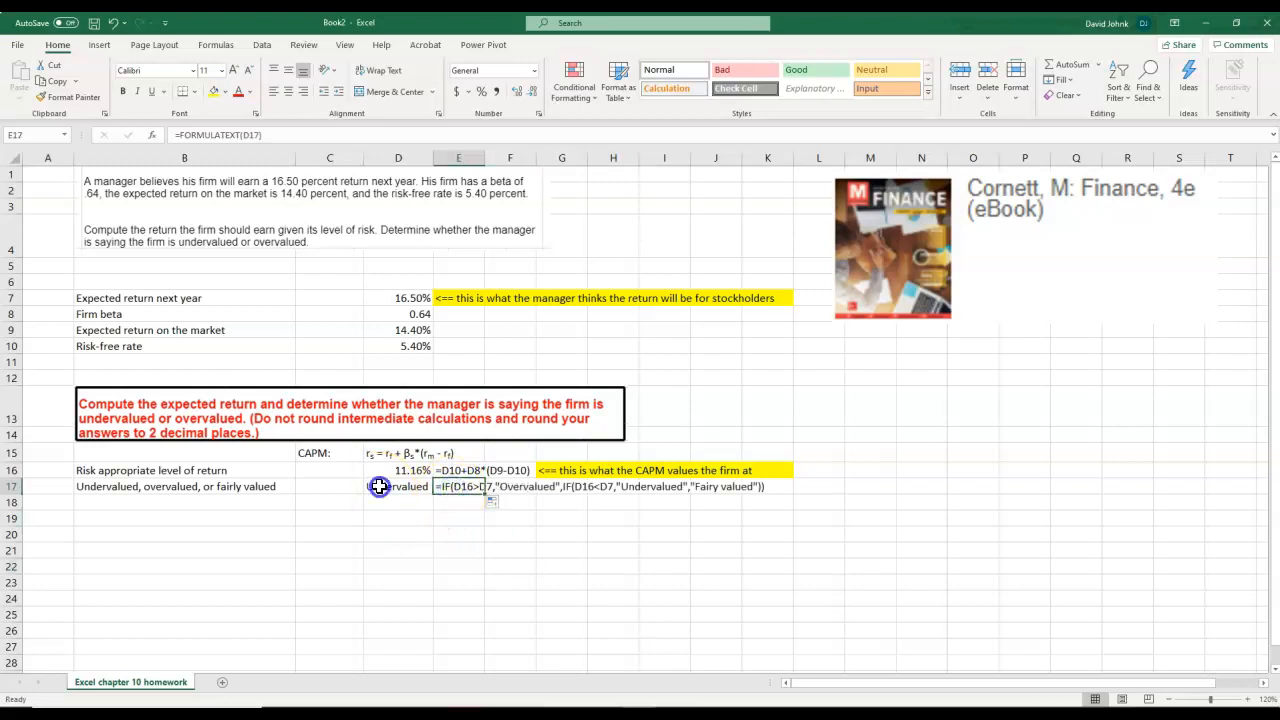
{"action": "left_click", "coordinate": [398, 470]}
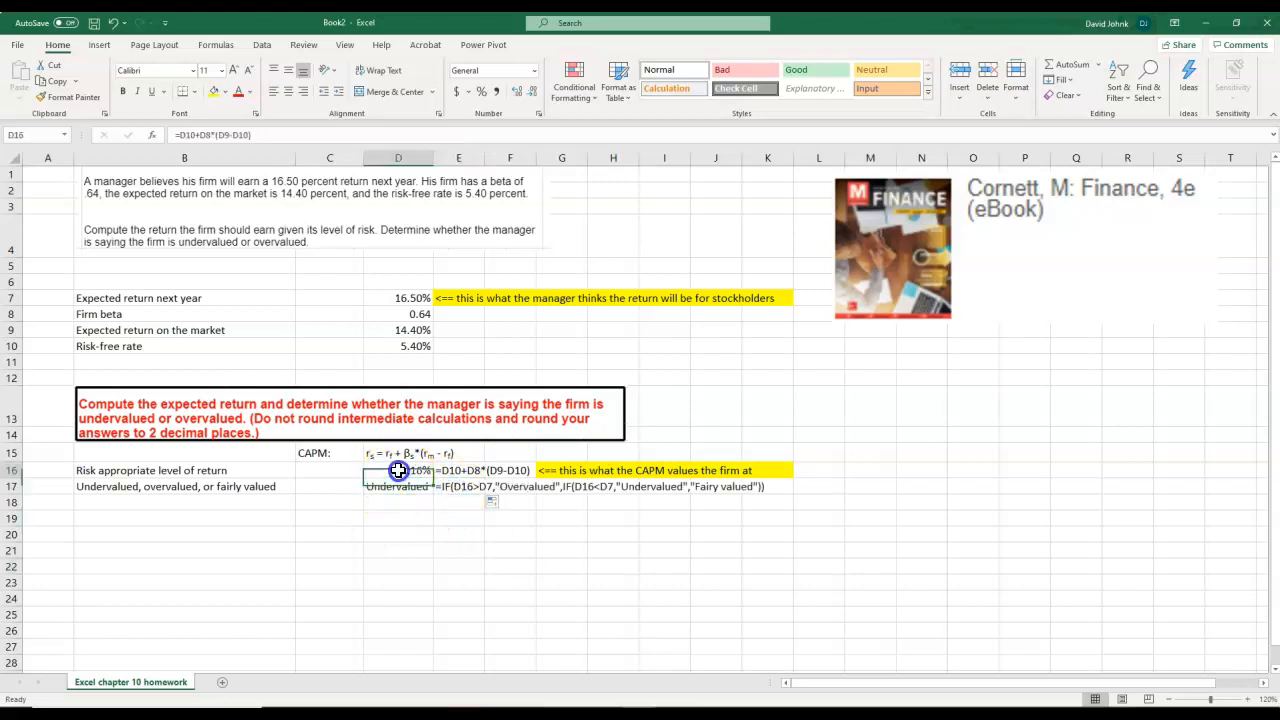
- Highlight the labels and results in rows 16–17 in yellow
{"action": "left_click", "coordinate": [184, 470]}
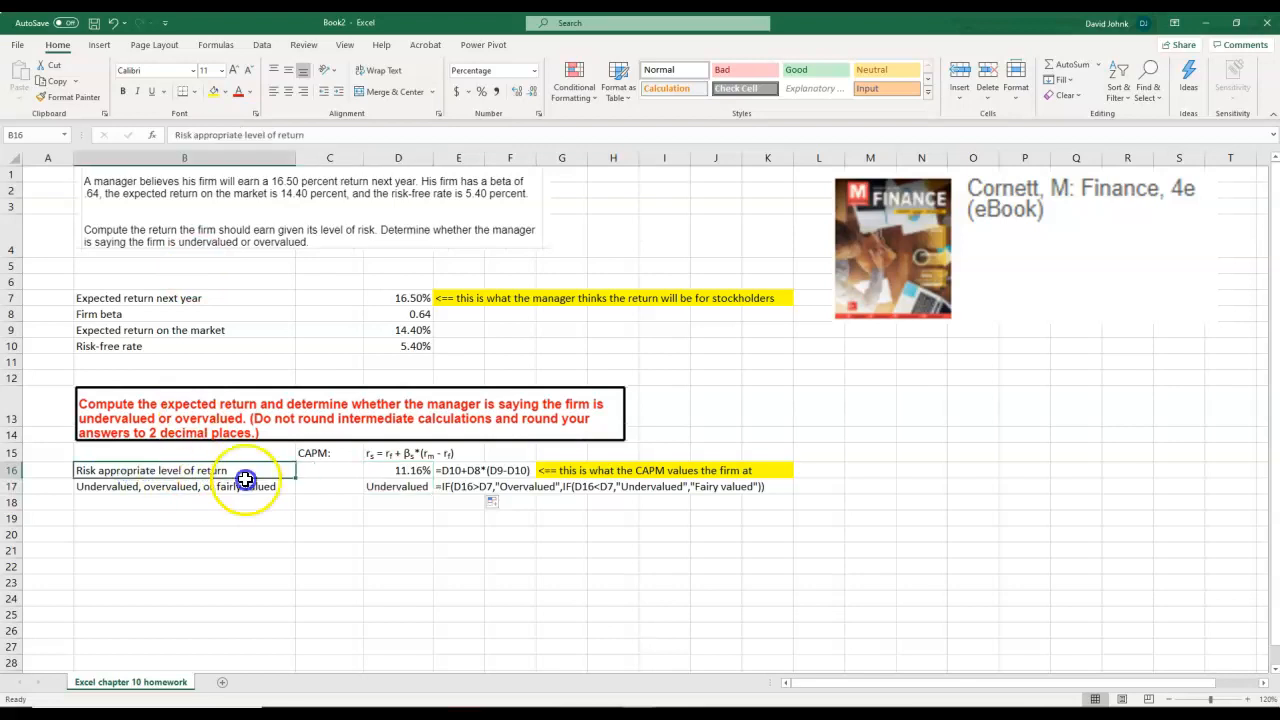
{"action": "left_click", "coordinate": [213, 92]}
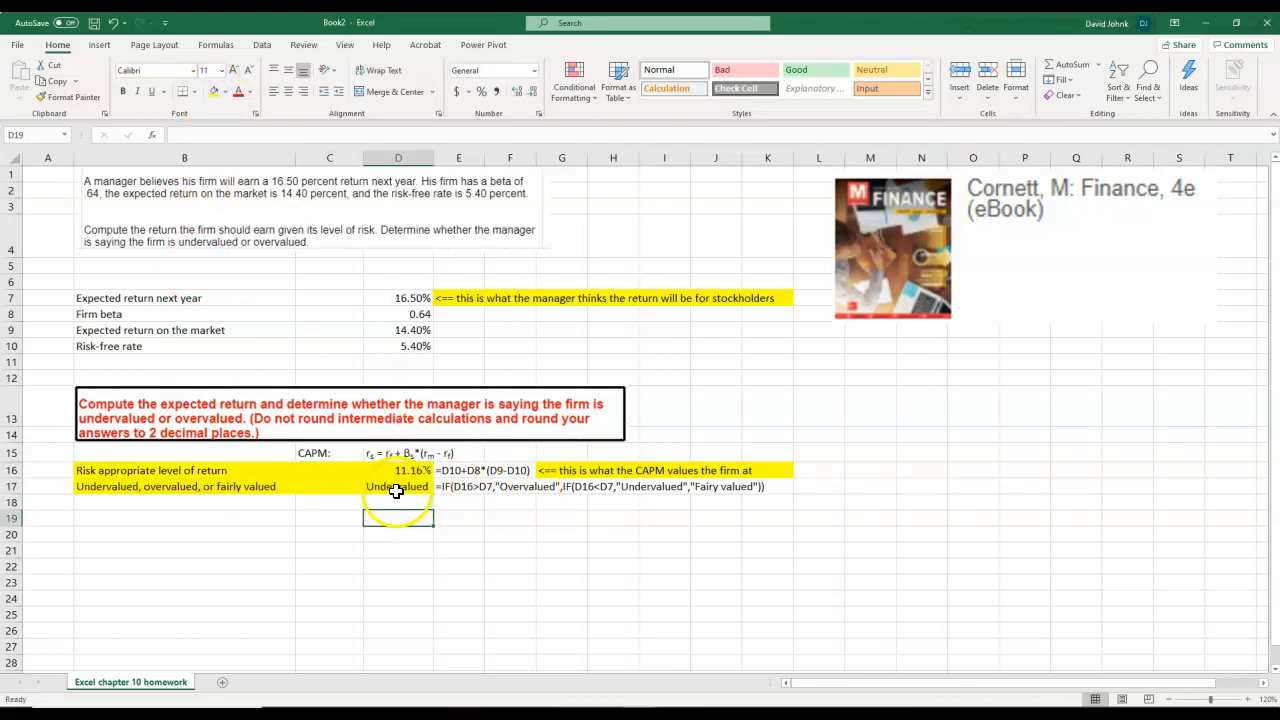
{"action": "left_click", "coordinate": [398, 486]}
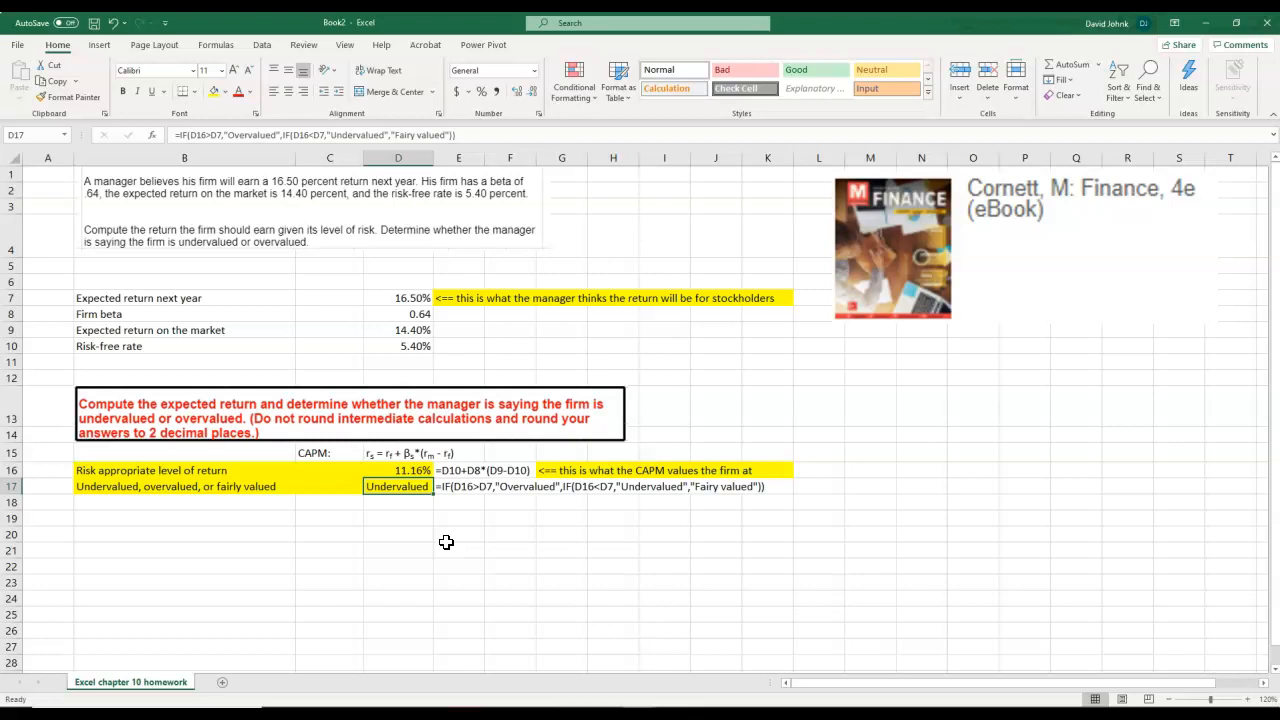
{"action": "left_click", "coordinate": [398, 298]}
{"action": "type", "text": "10"}
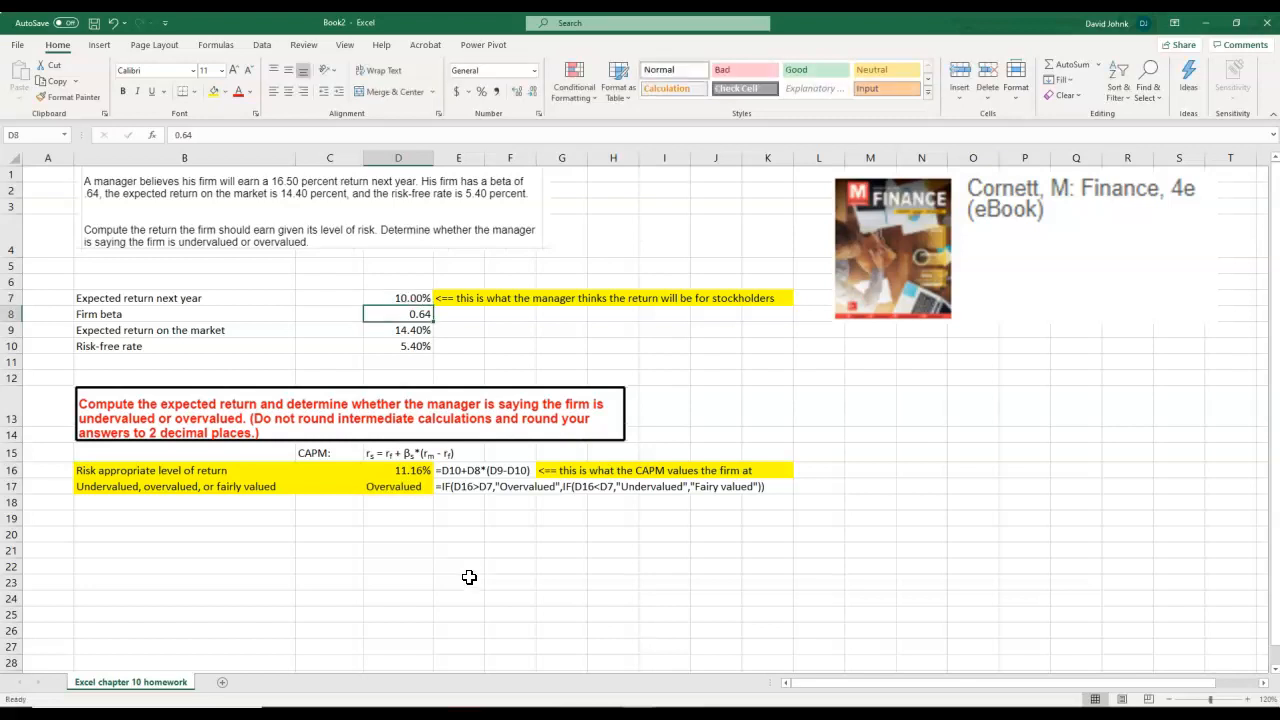
{"action": "left_click", "coordinate": [398, 470]}
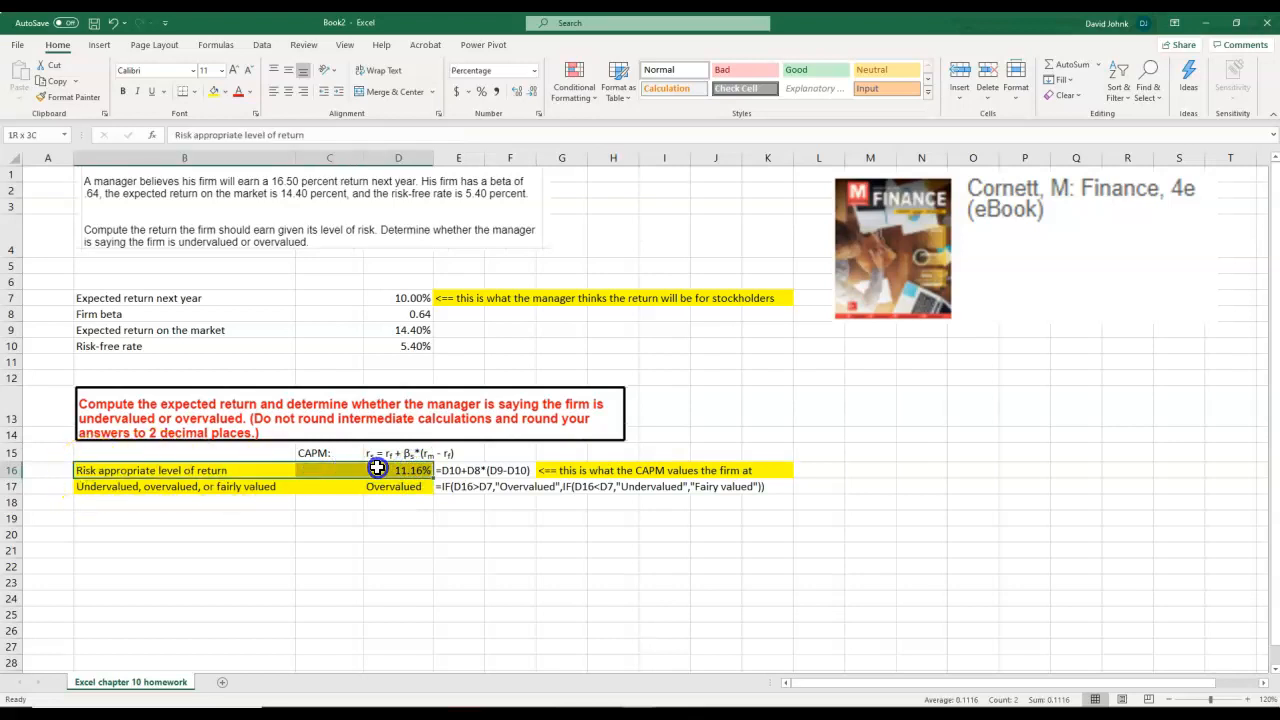
{"action": "left_click", "coordinate": [398, 297]}
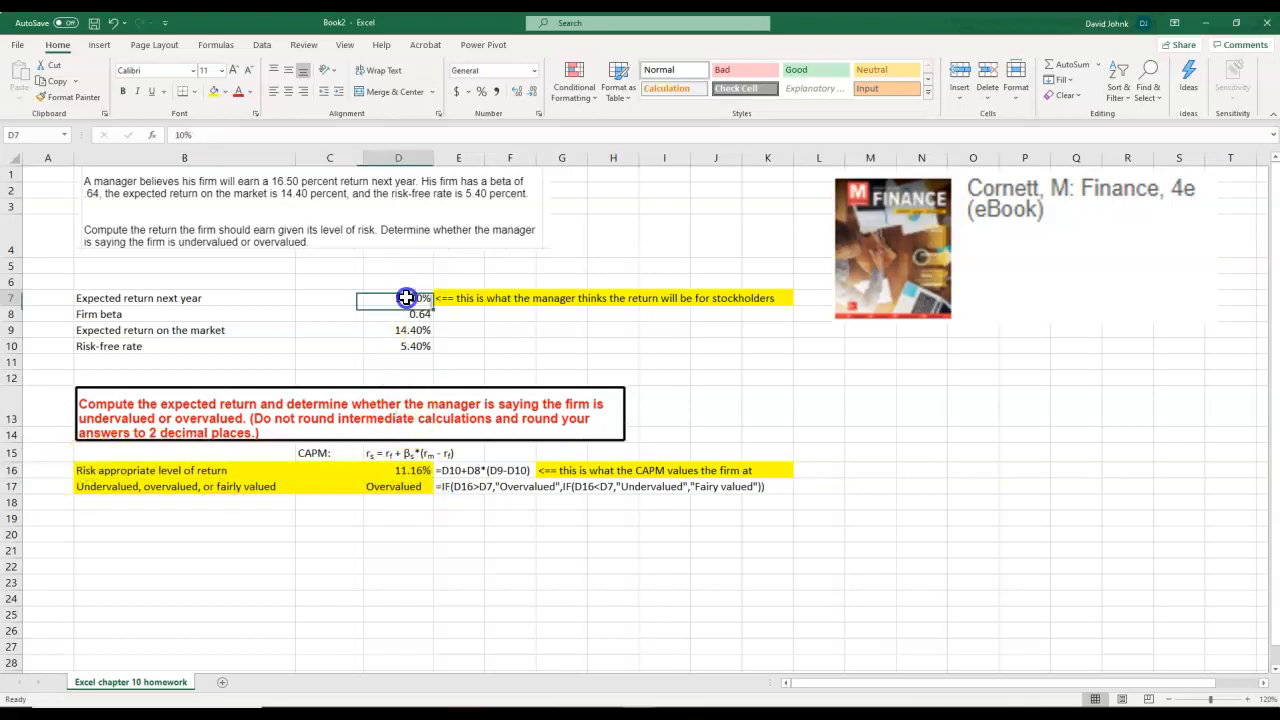
{"action": "left_click", "coordinate": [398, 470]}
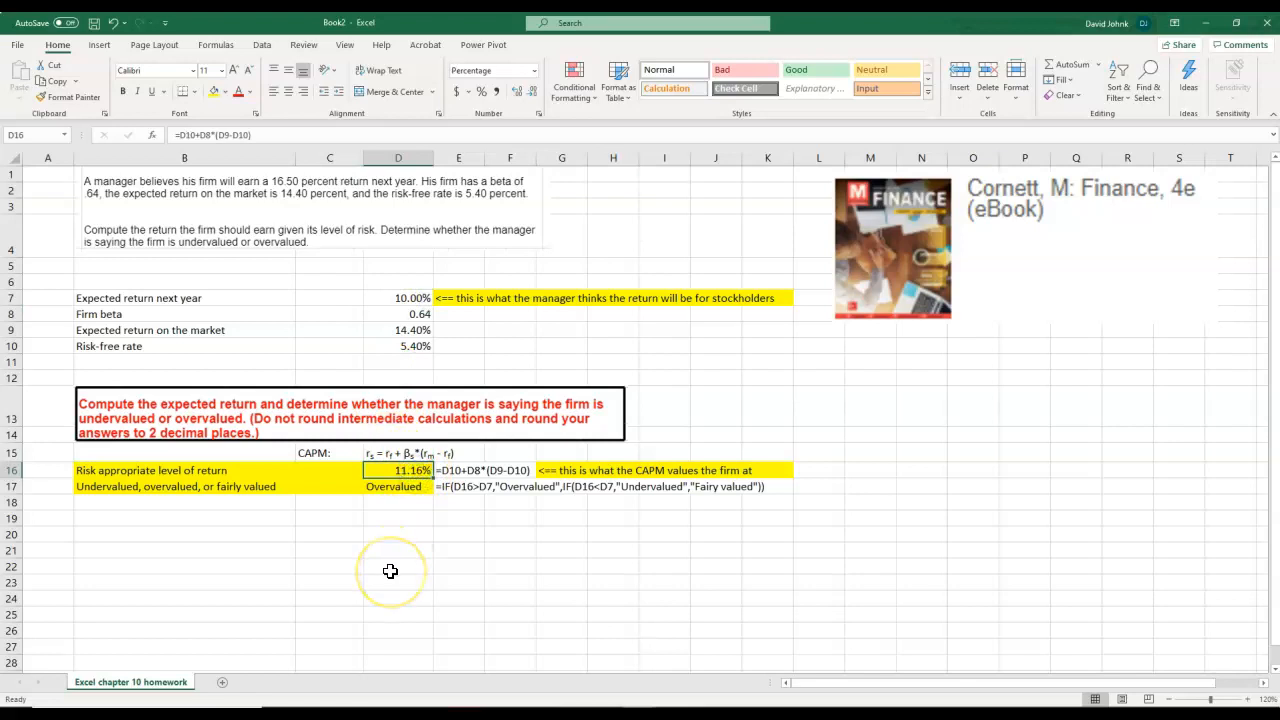
{"action": "left_click", "coordinate": [398, 486]}
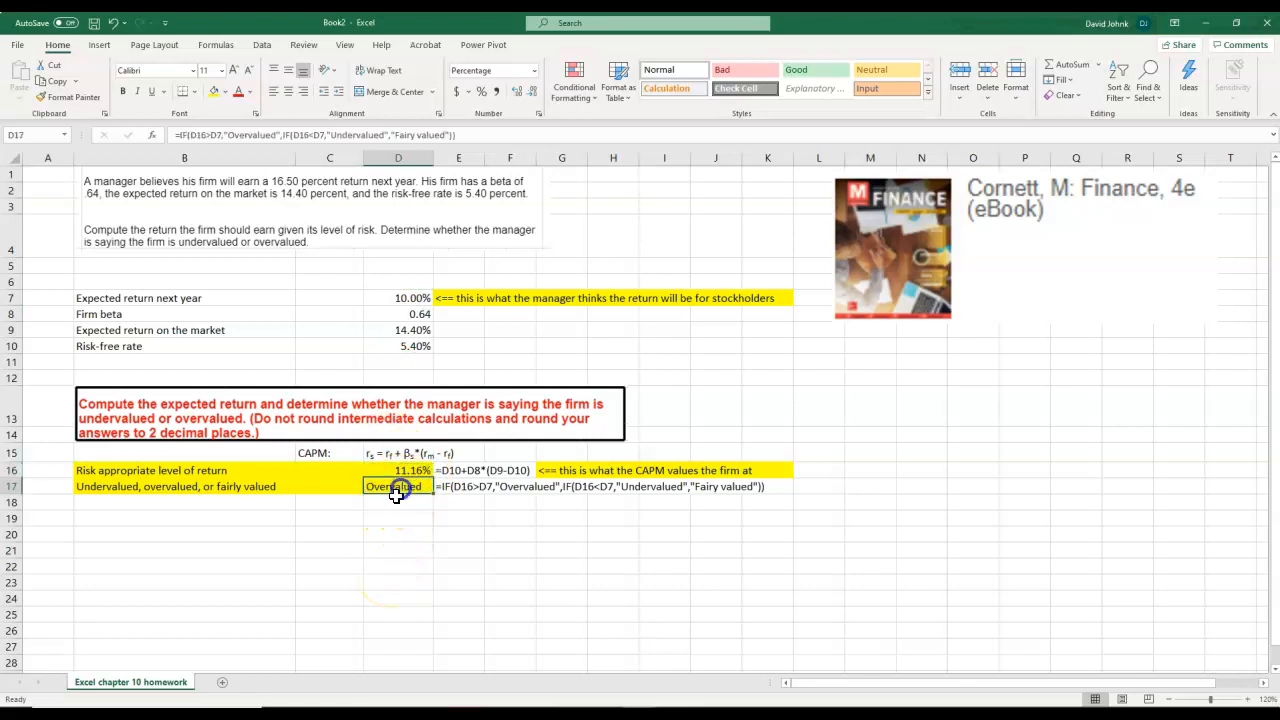
{"action": "left_click", "coordinate": [398, 281]}
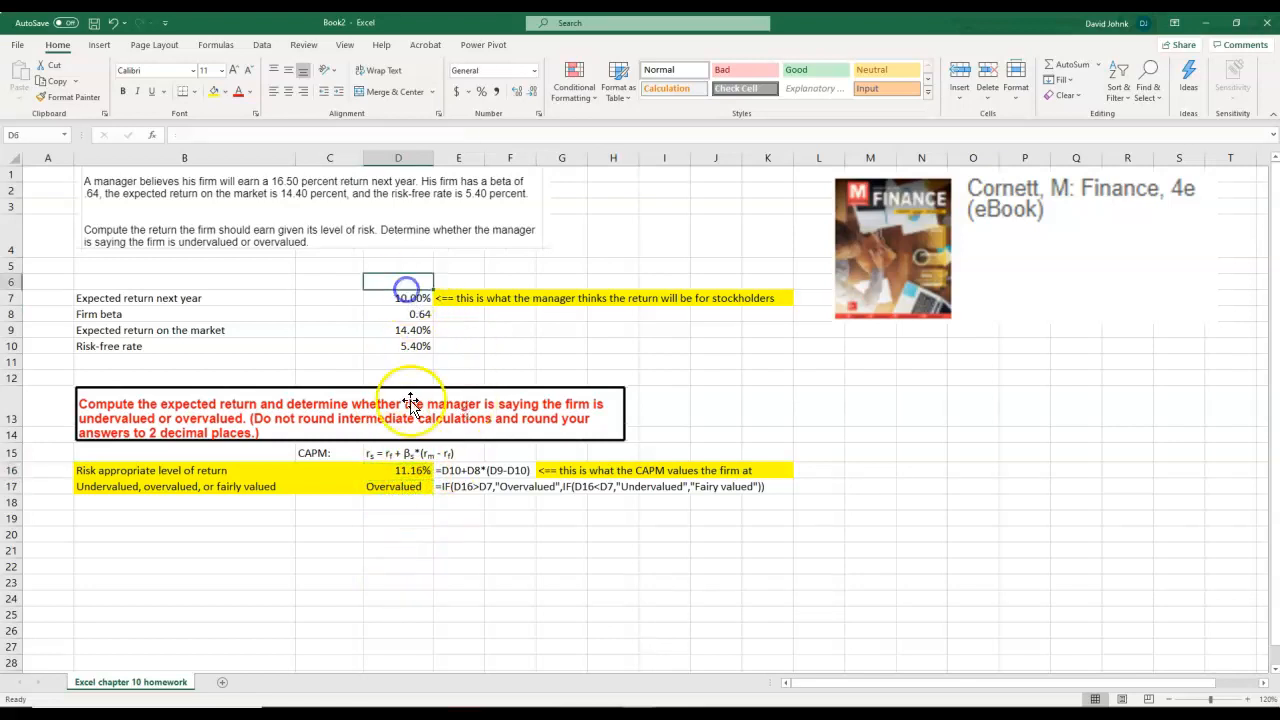
{"action": "left_click", "coordinate": [398, 298]}
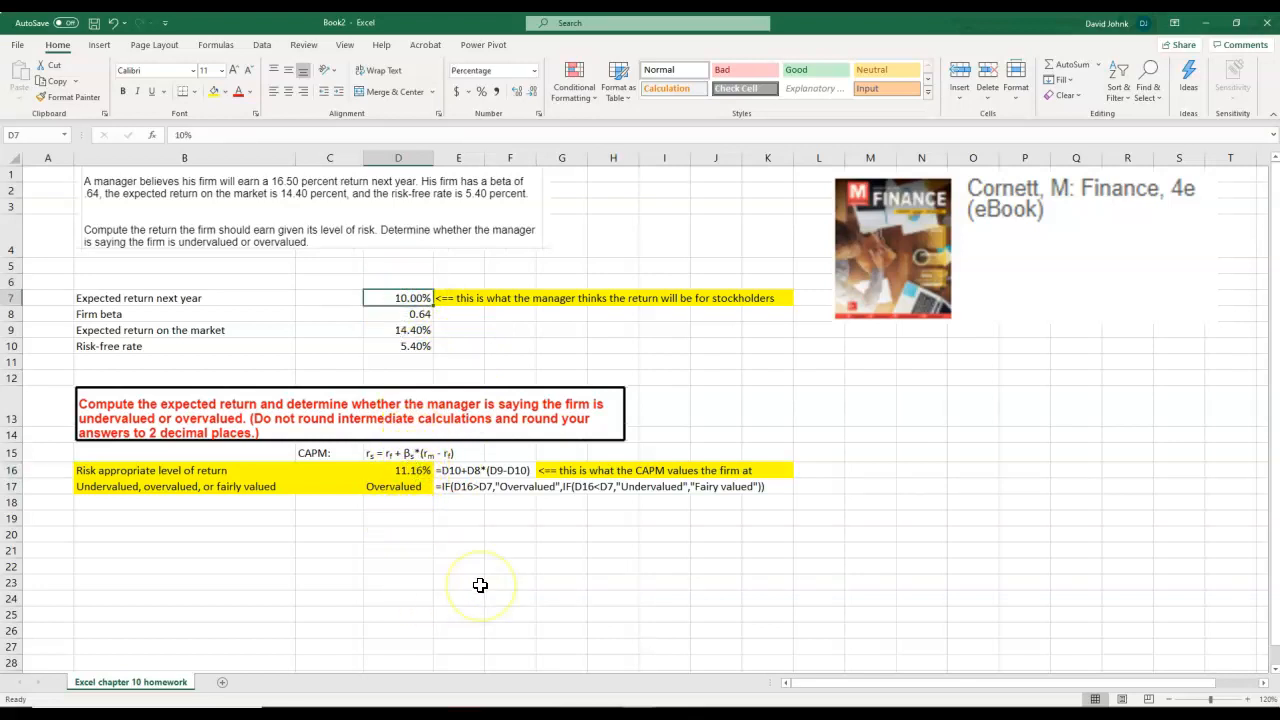
{"action": "type", "text": "16.5%"}
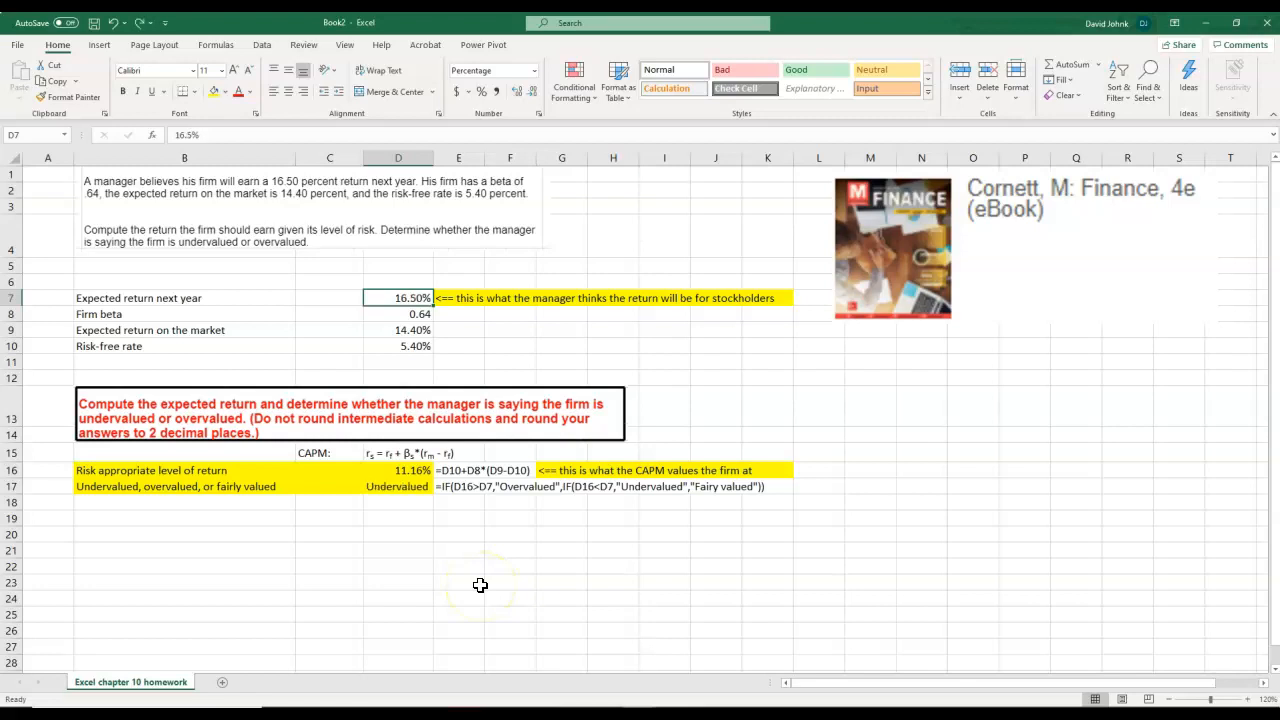
{"action": "mouse_move", "coordinate": [414, 561]}
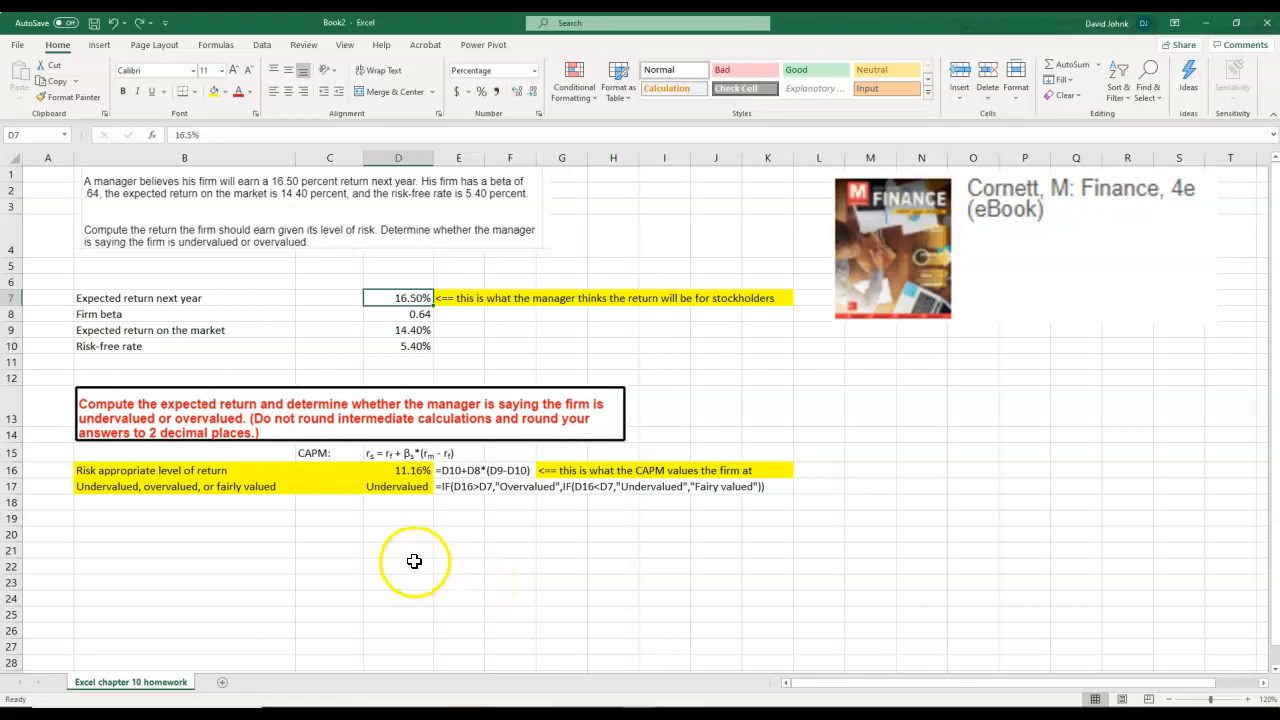
{"action": "mouse_move", "coordinate": [393, 538]}
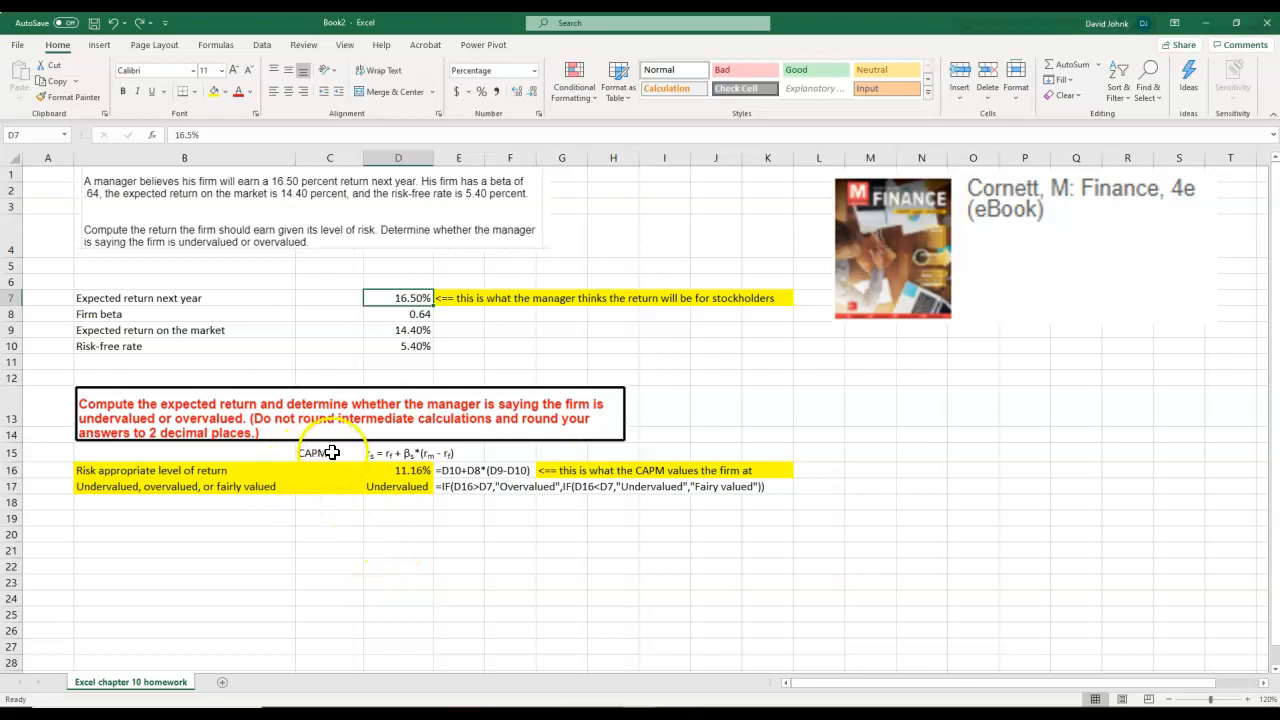
{"action": "mouse_move", "coordinate": [405, 470]}
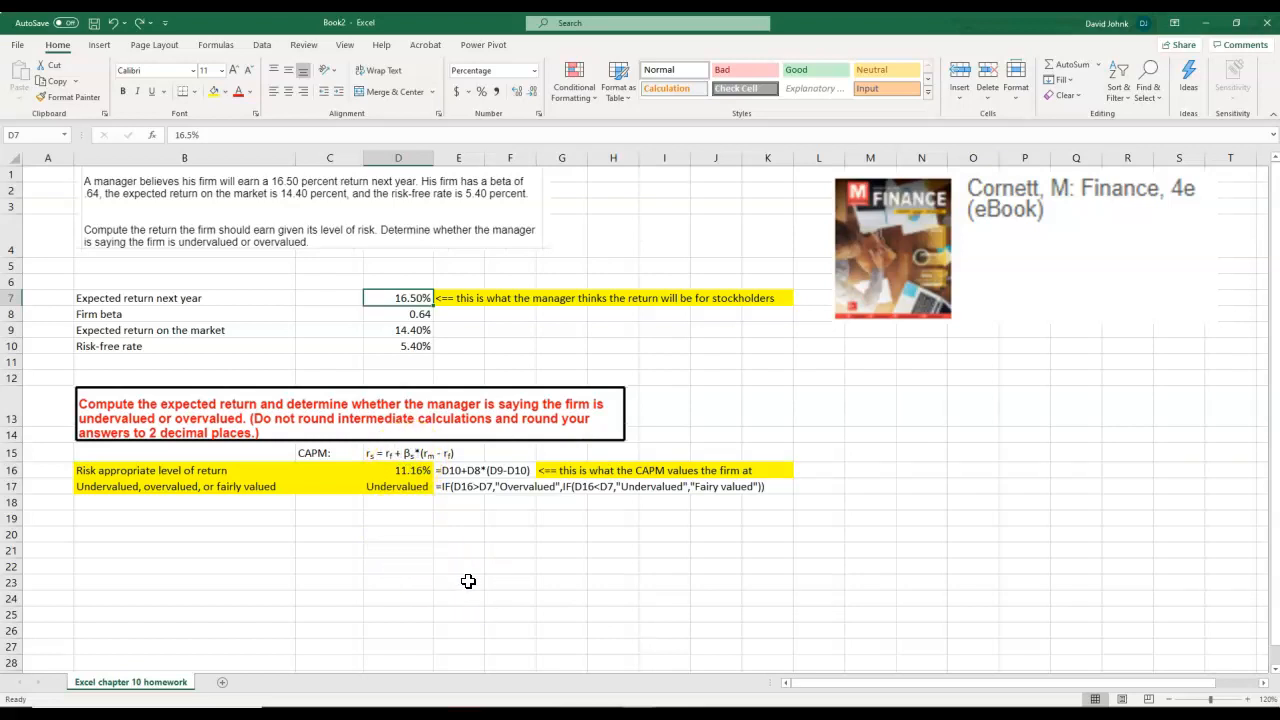
{"action": "mouse_move", "coordinate": [379, 383]}
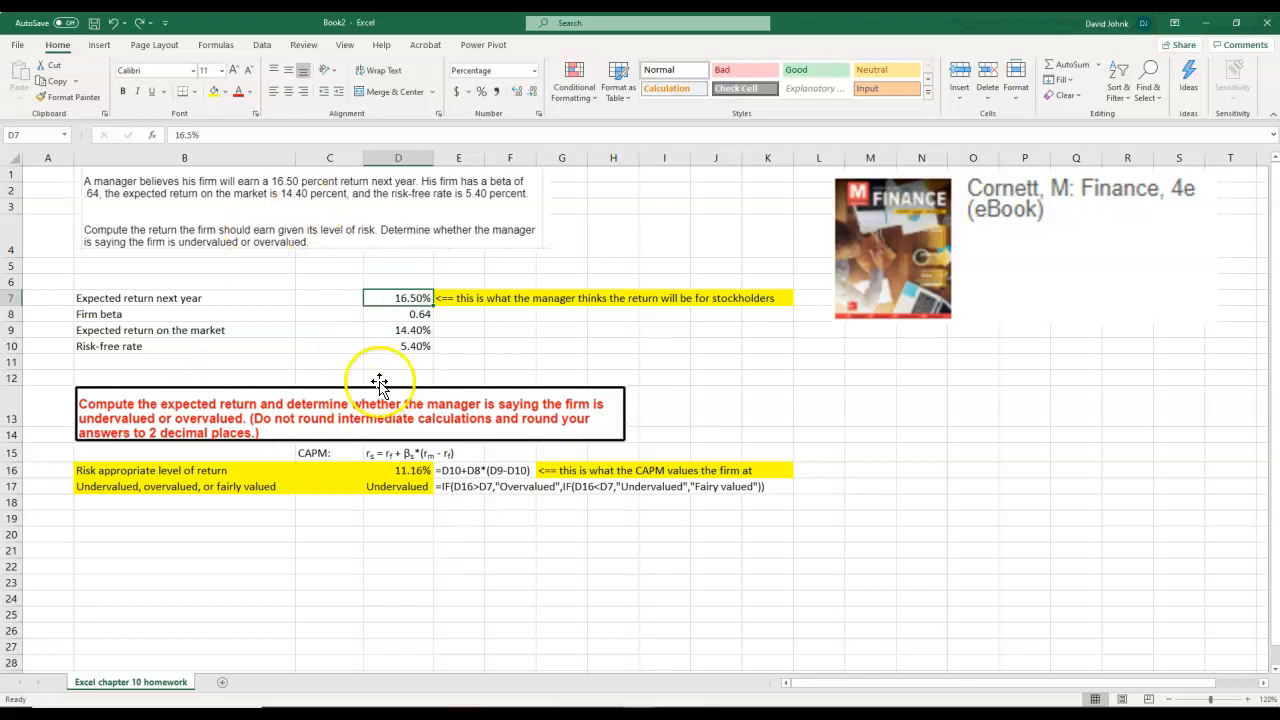
{"action": "mouse_move", "coordinate": [235, 458]}
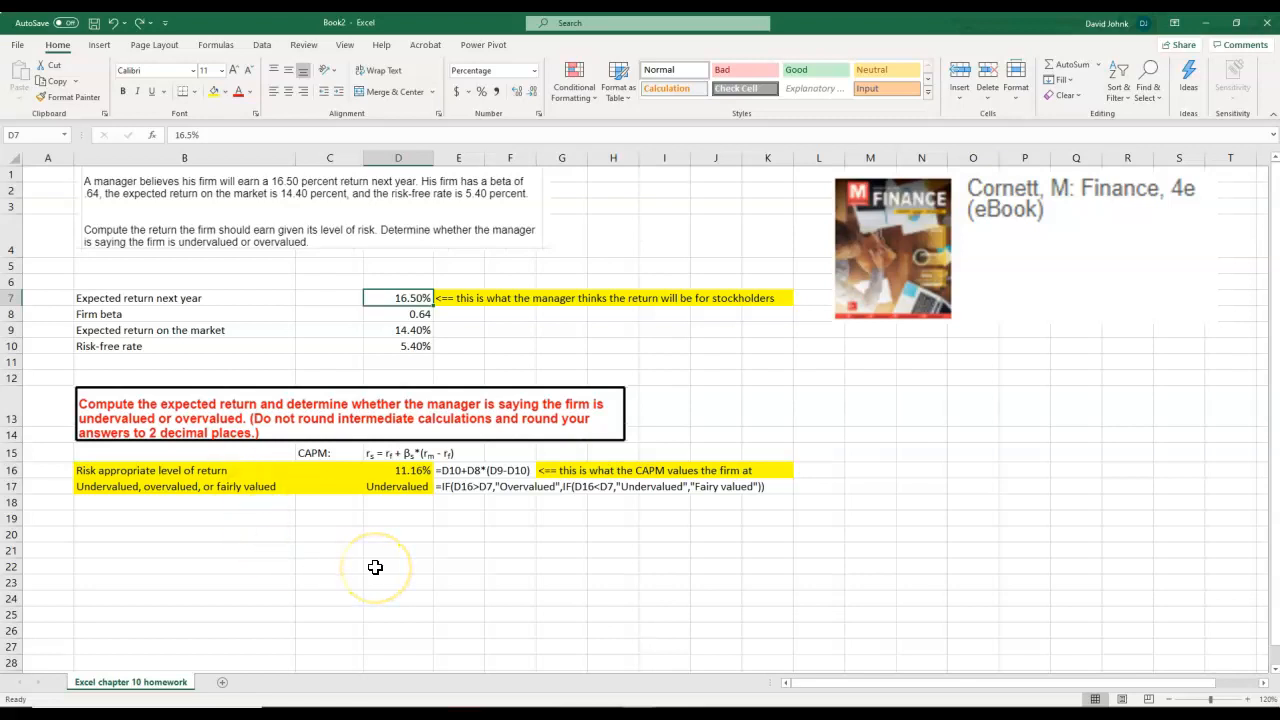
{"action": "mouse_move", "coordinate": [168, 630]}
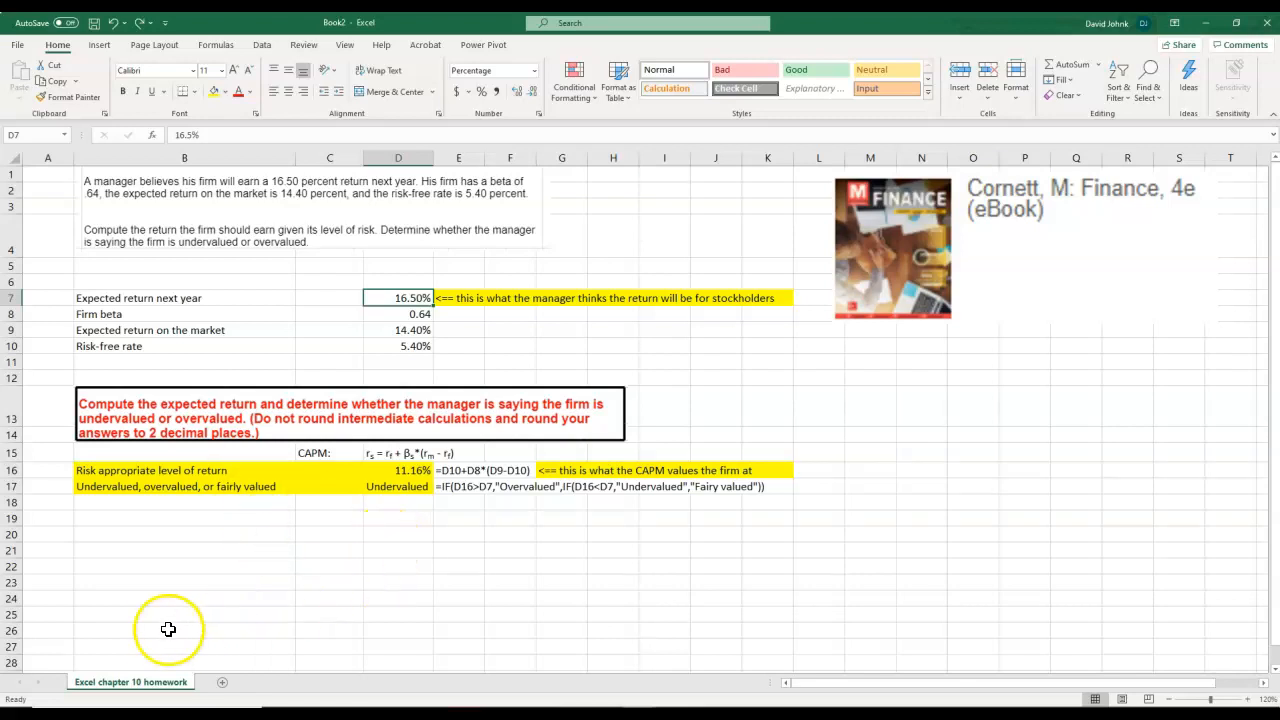